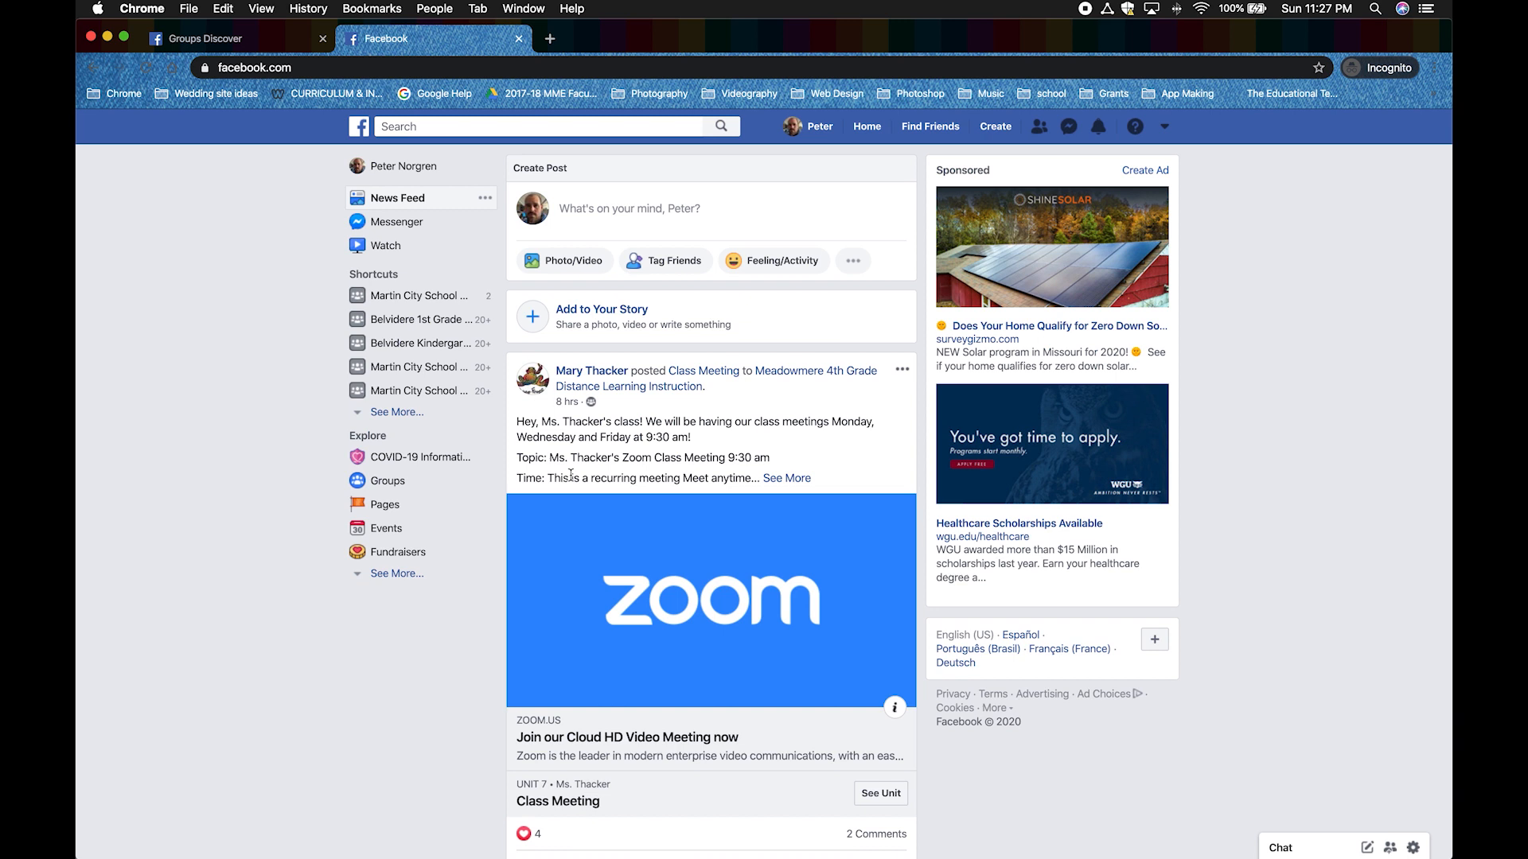
Show the Groups page and the full Groups You Manage list.
left_click(389, 481)
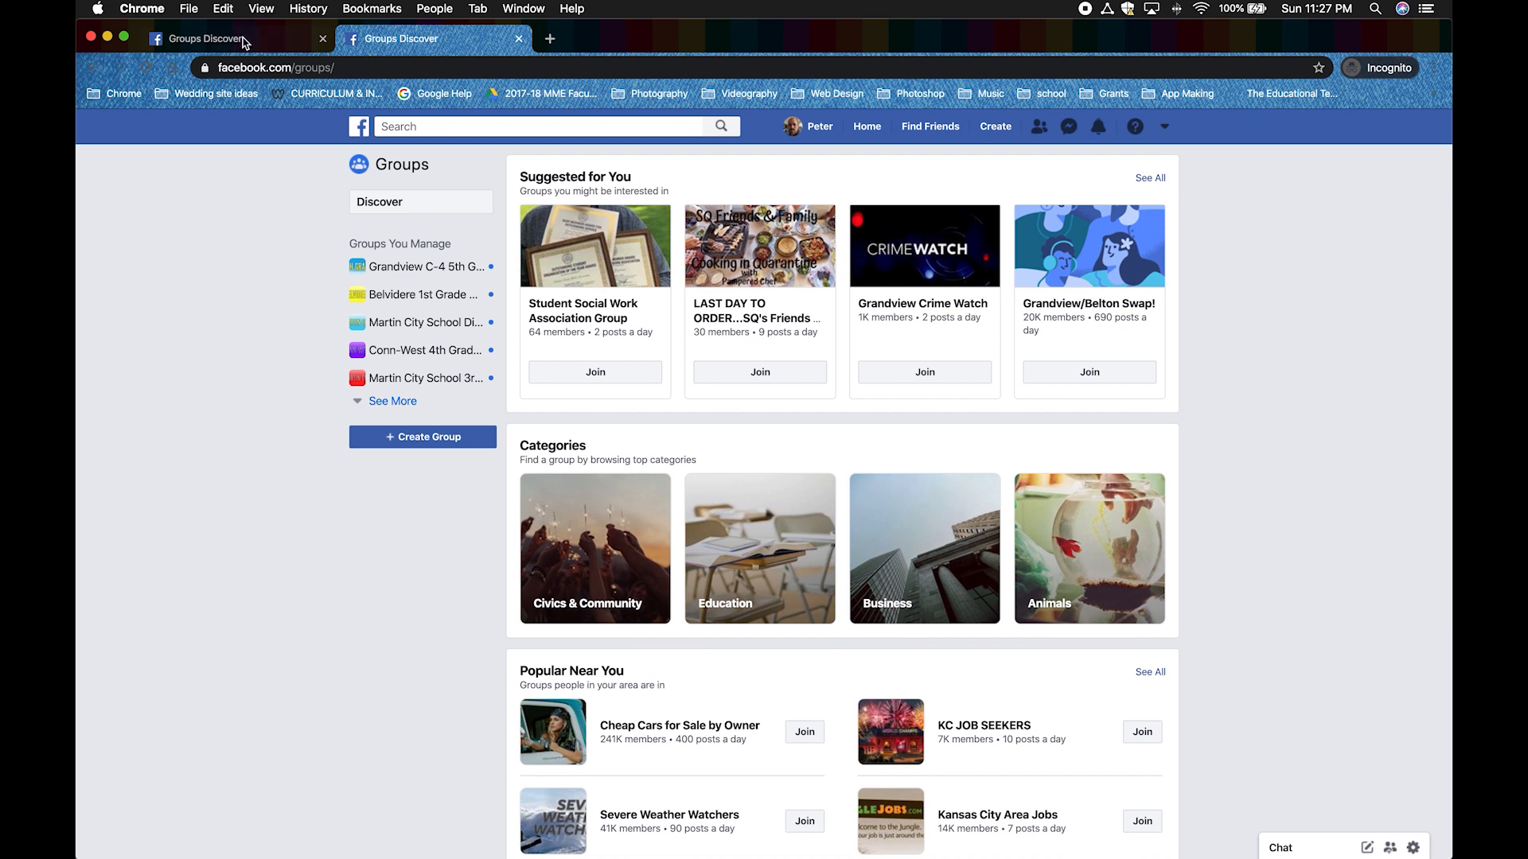
scroll("down", 3)
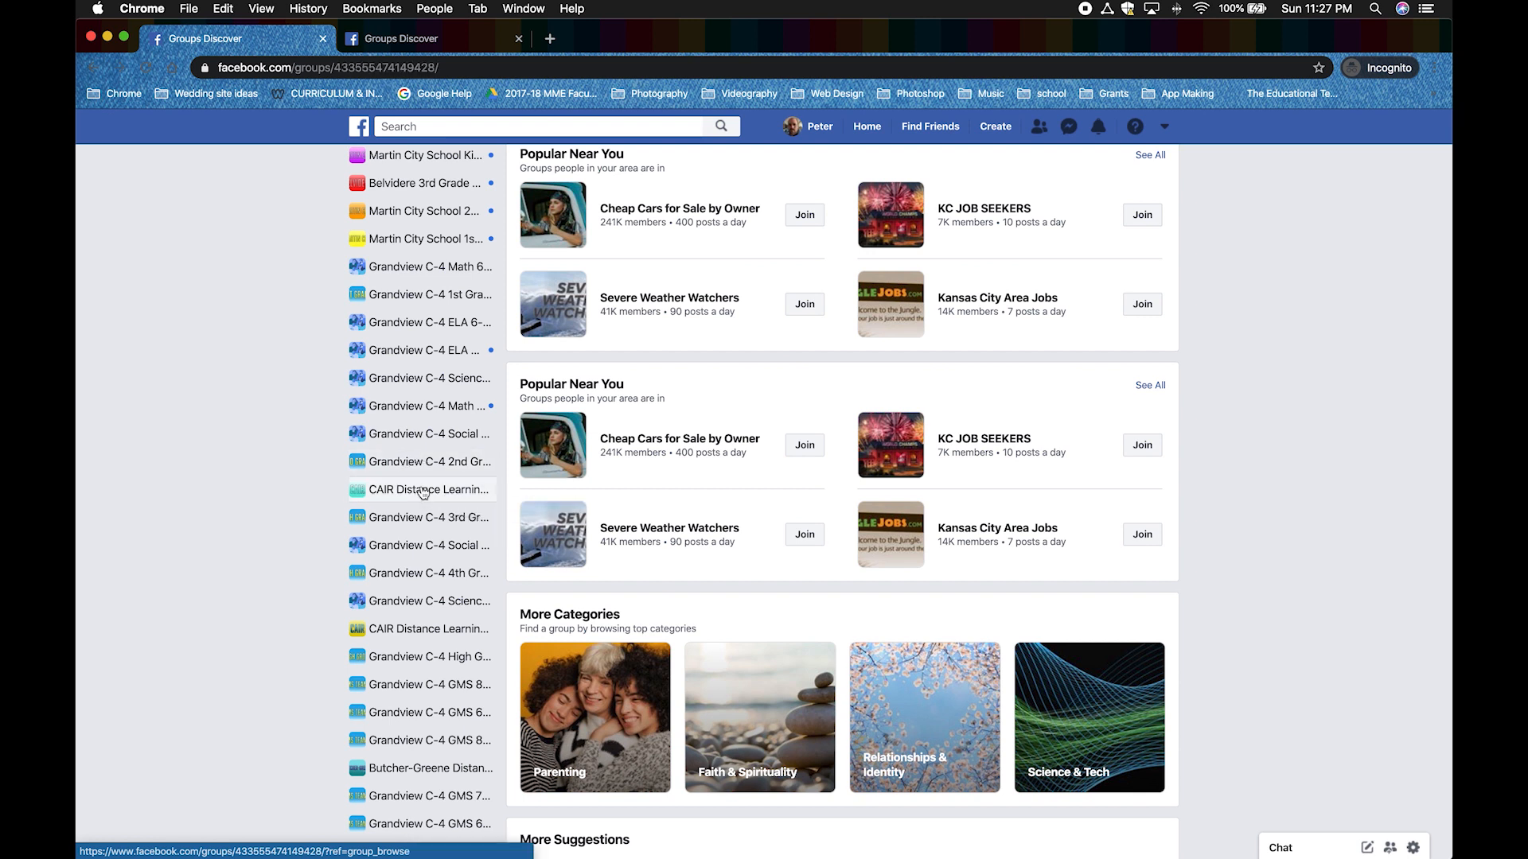
Open the CAIR Distance Learning Instruction group on its Units page.
left_click(428, 489)
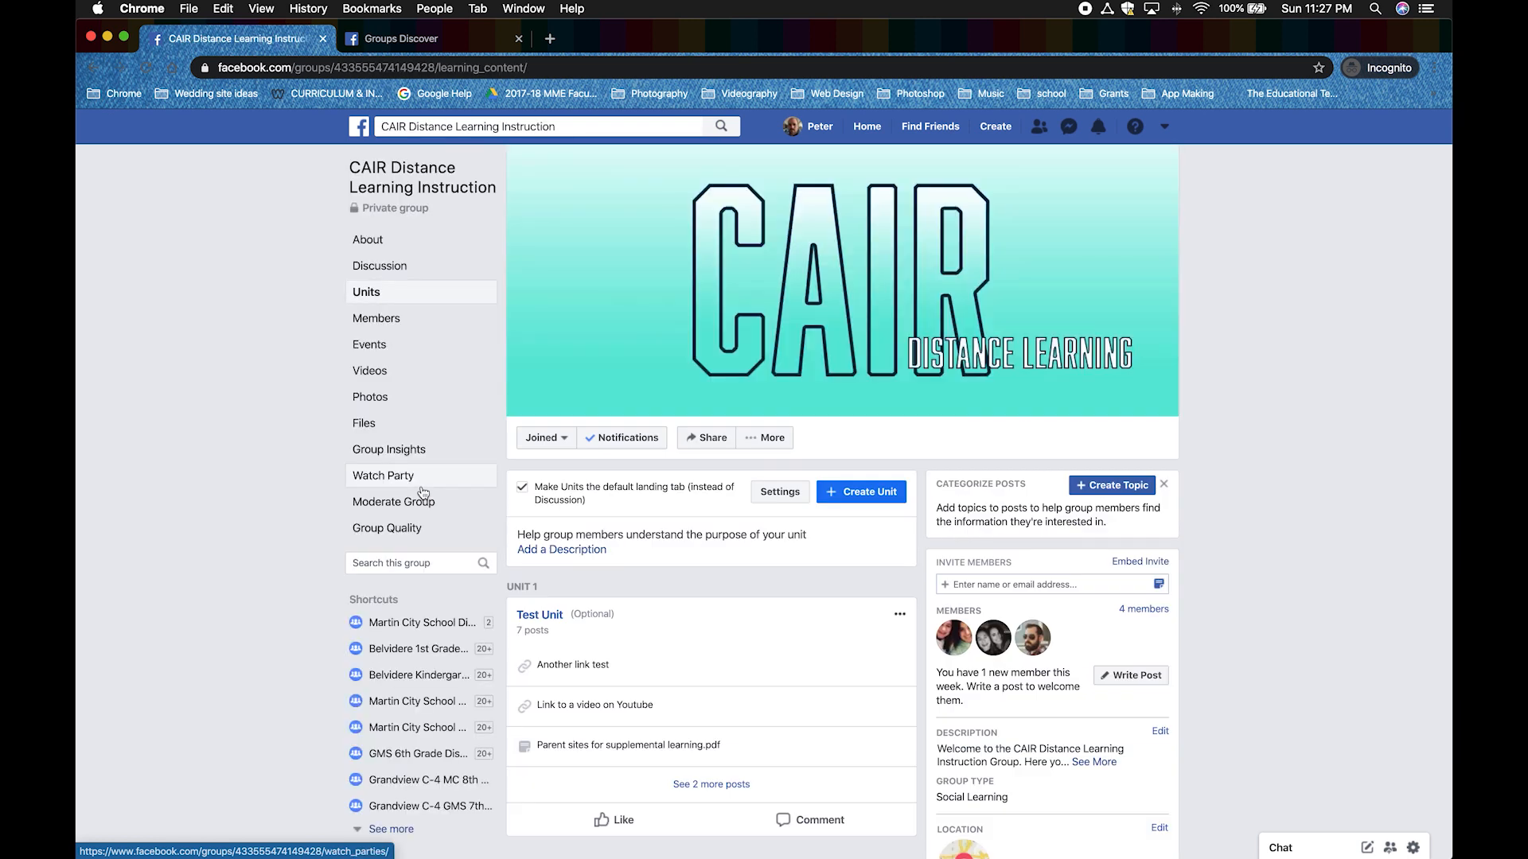
mouse_move(384, 476)
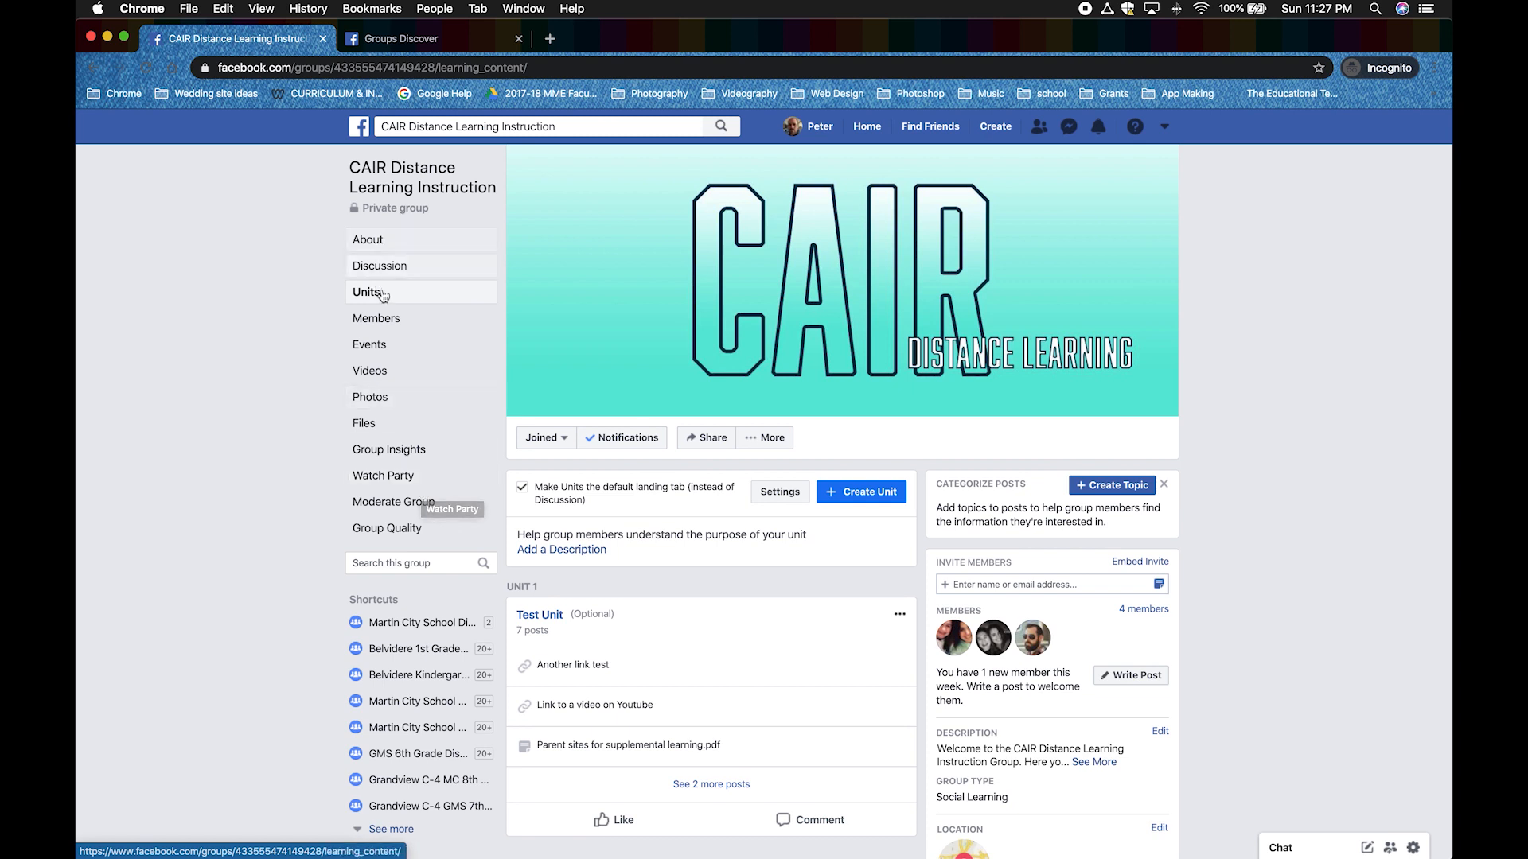
mouse_move(367, 291)
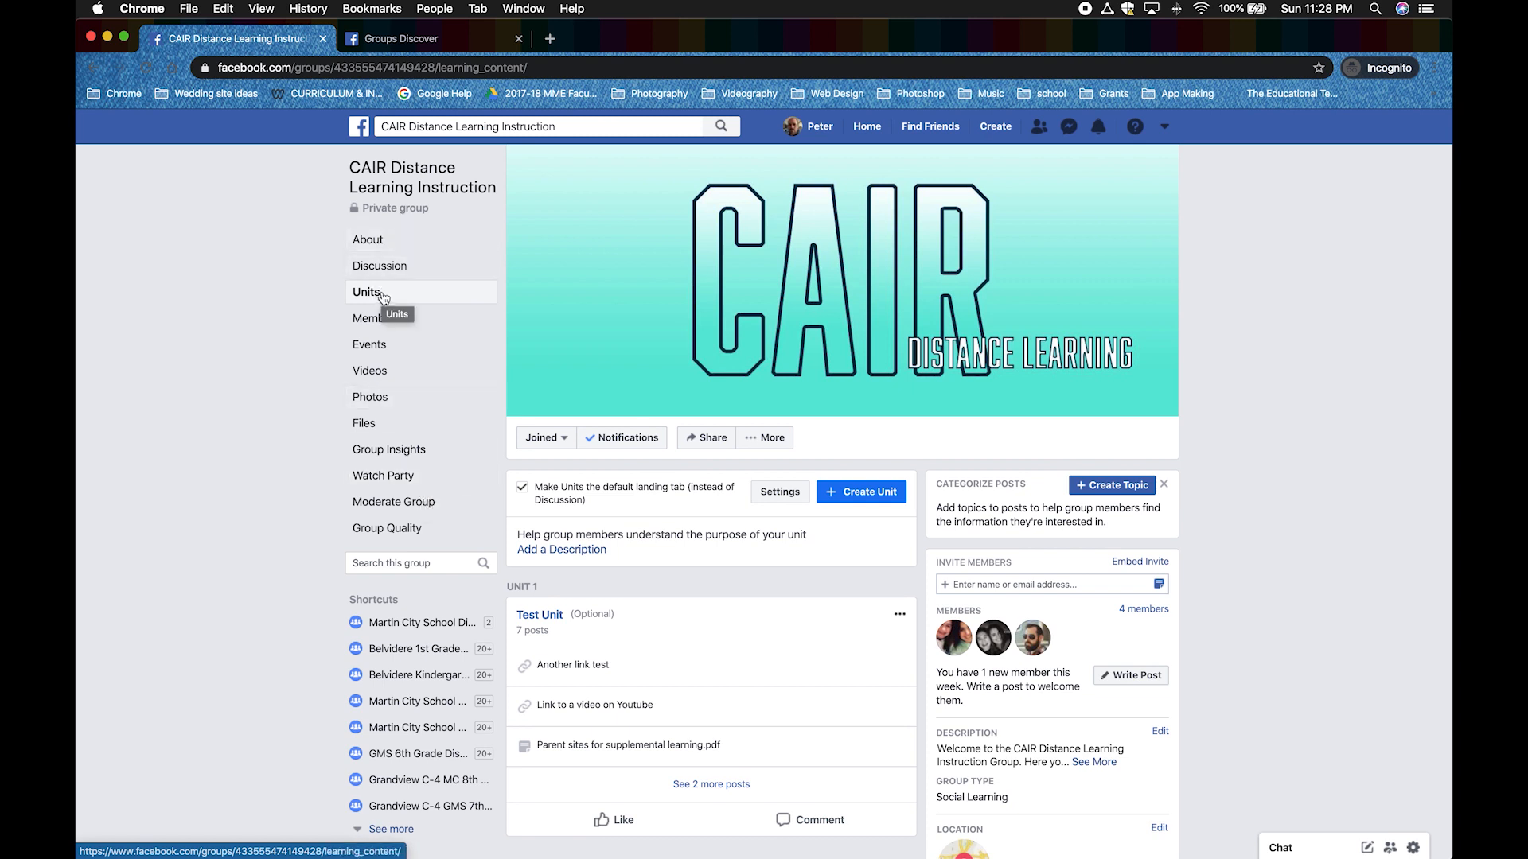
mouse_move(599, 476)
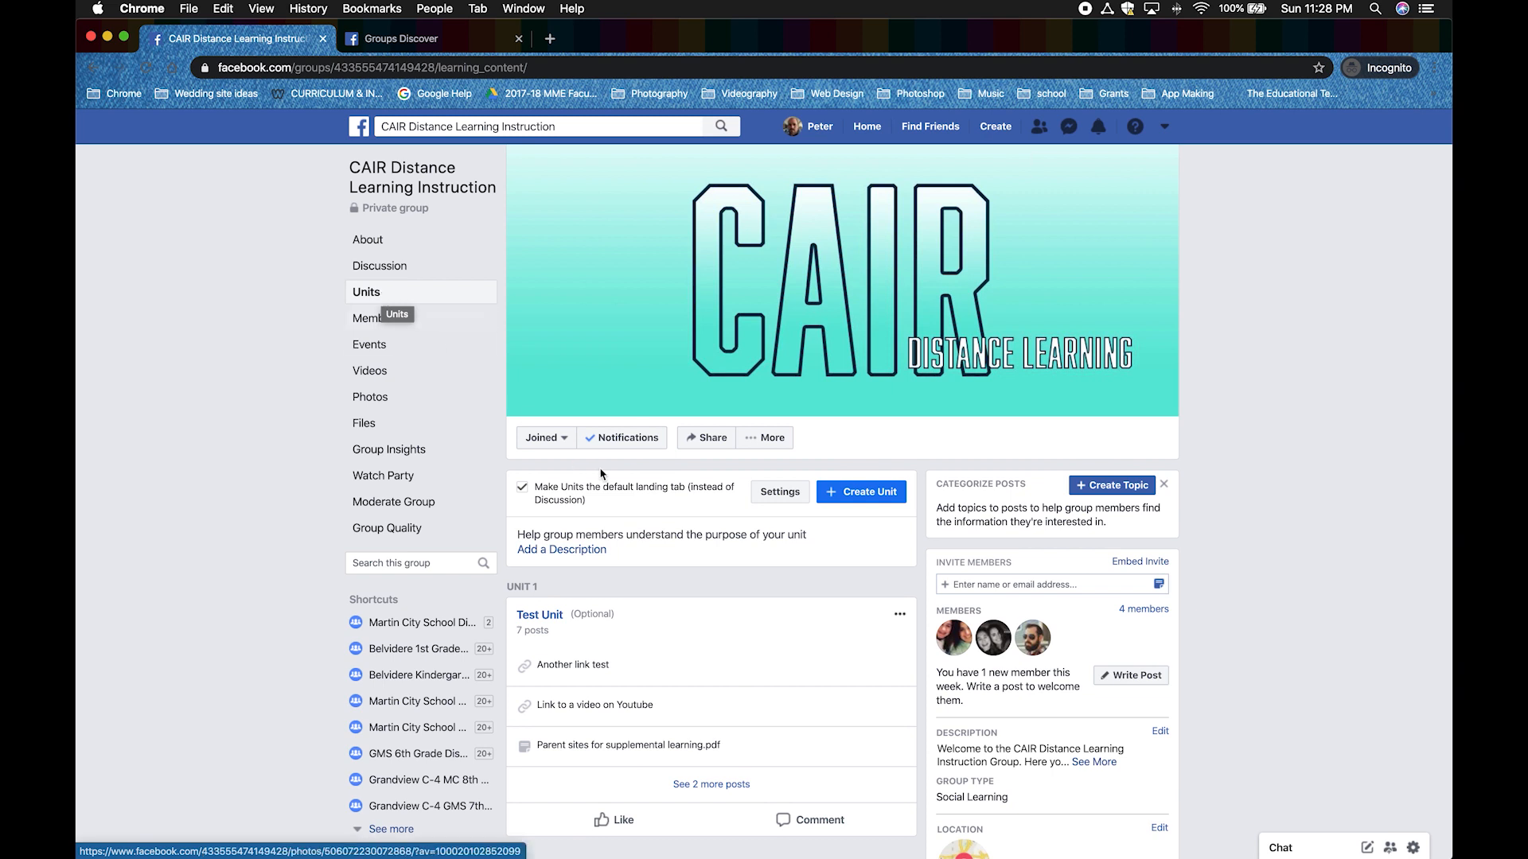
mouse_move(570, 527)
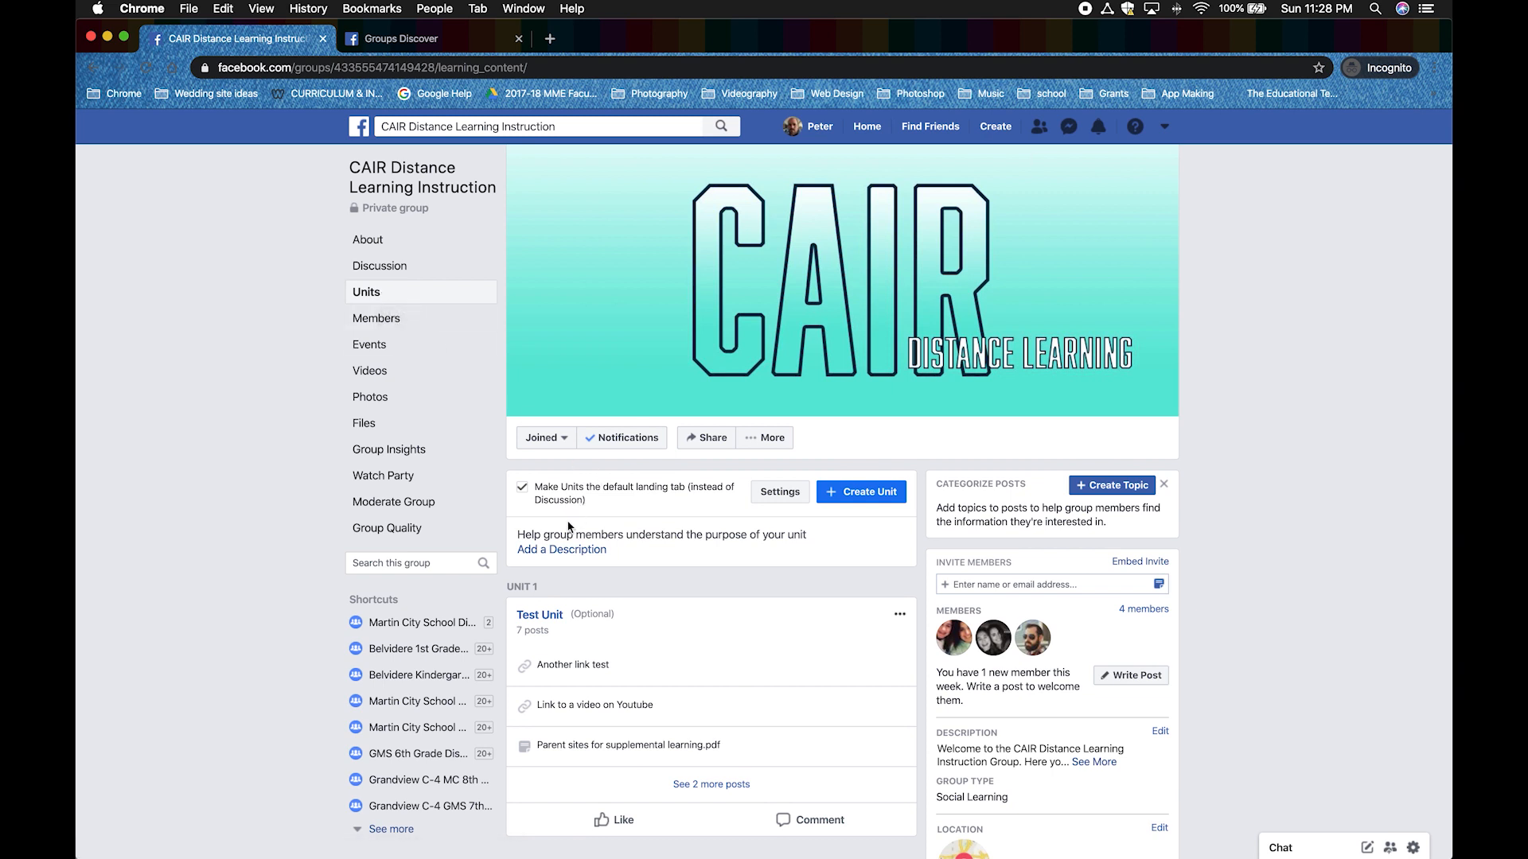
mouse_move(539, 615)
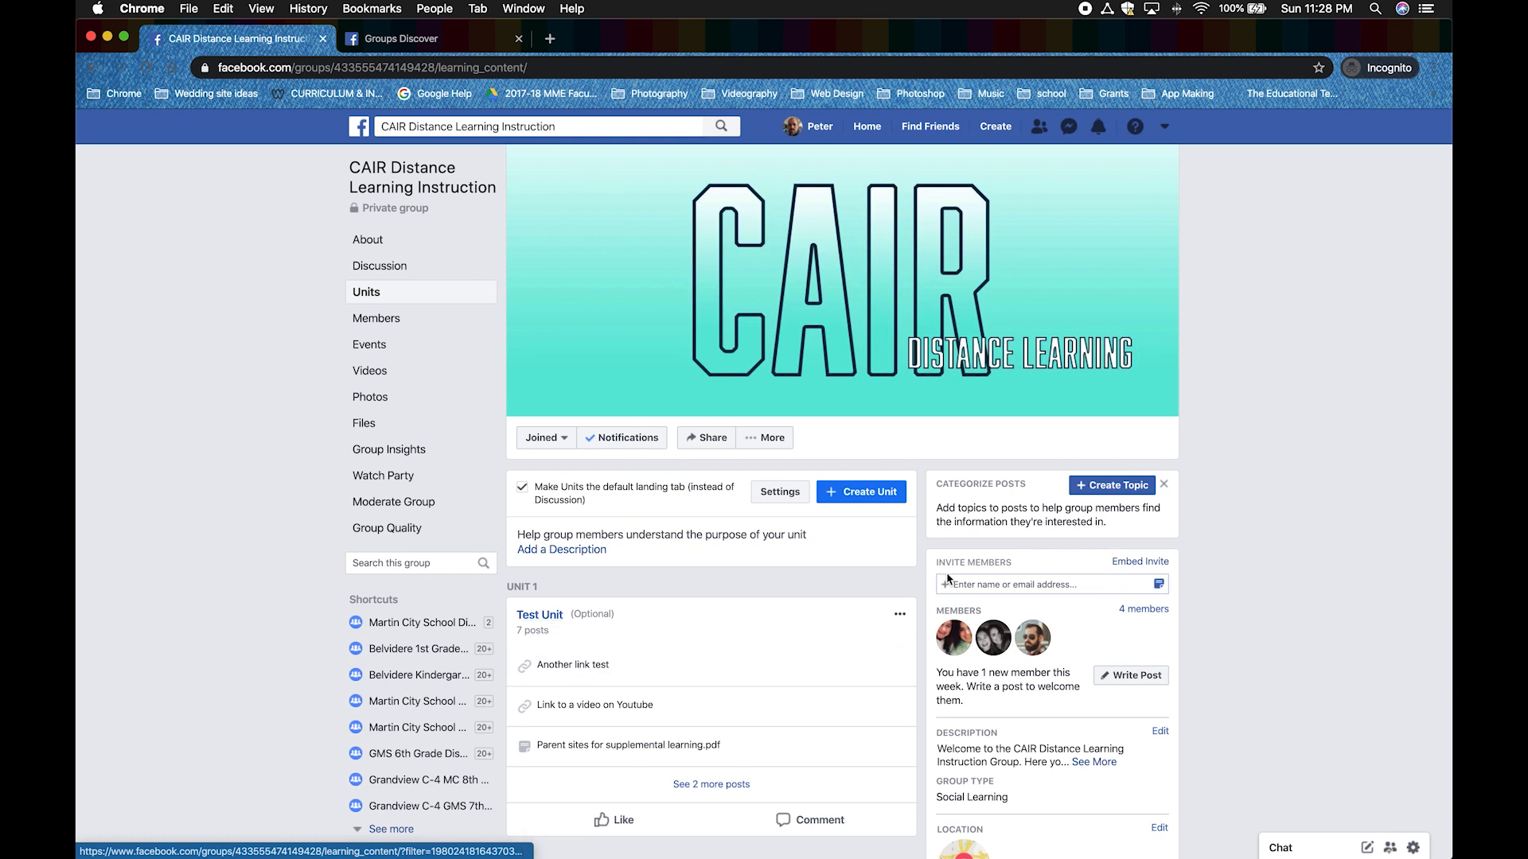
Fill a new learning unit named 'Week 1' described as all the work for the first week of distance learning.
left_click(859, 492)
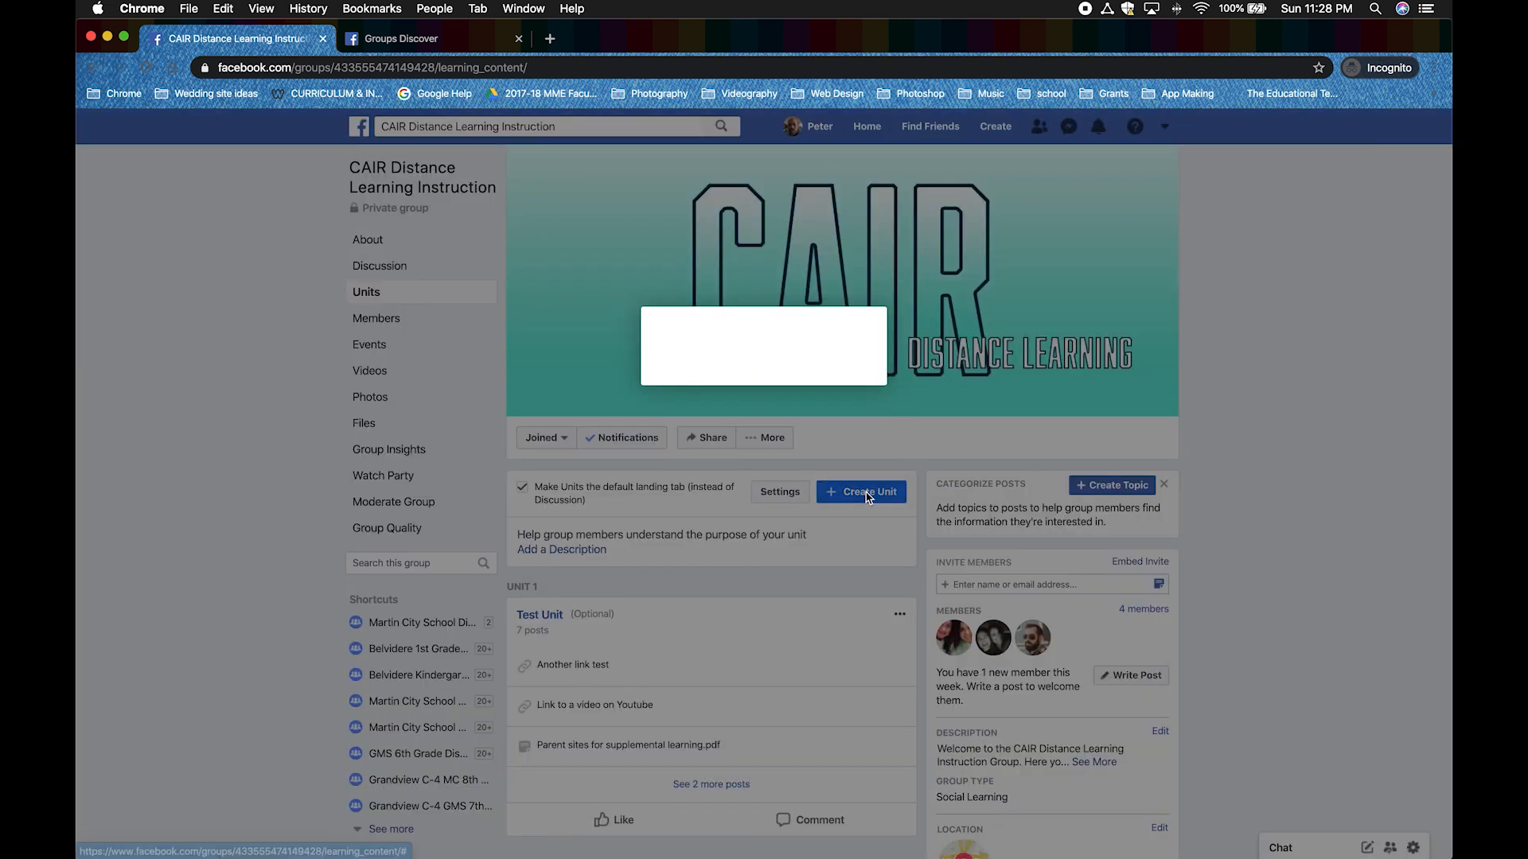
left_click(859, 492)
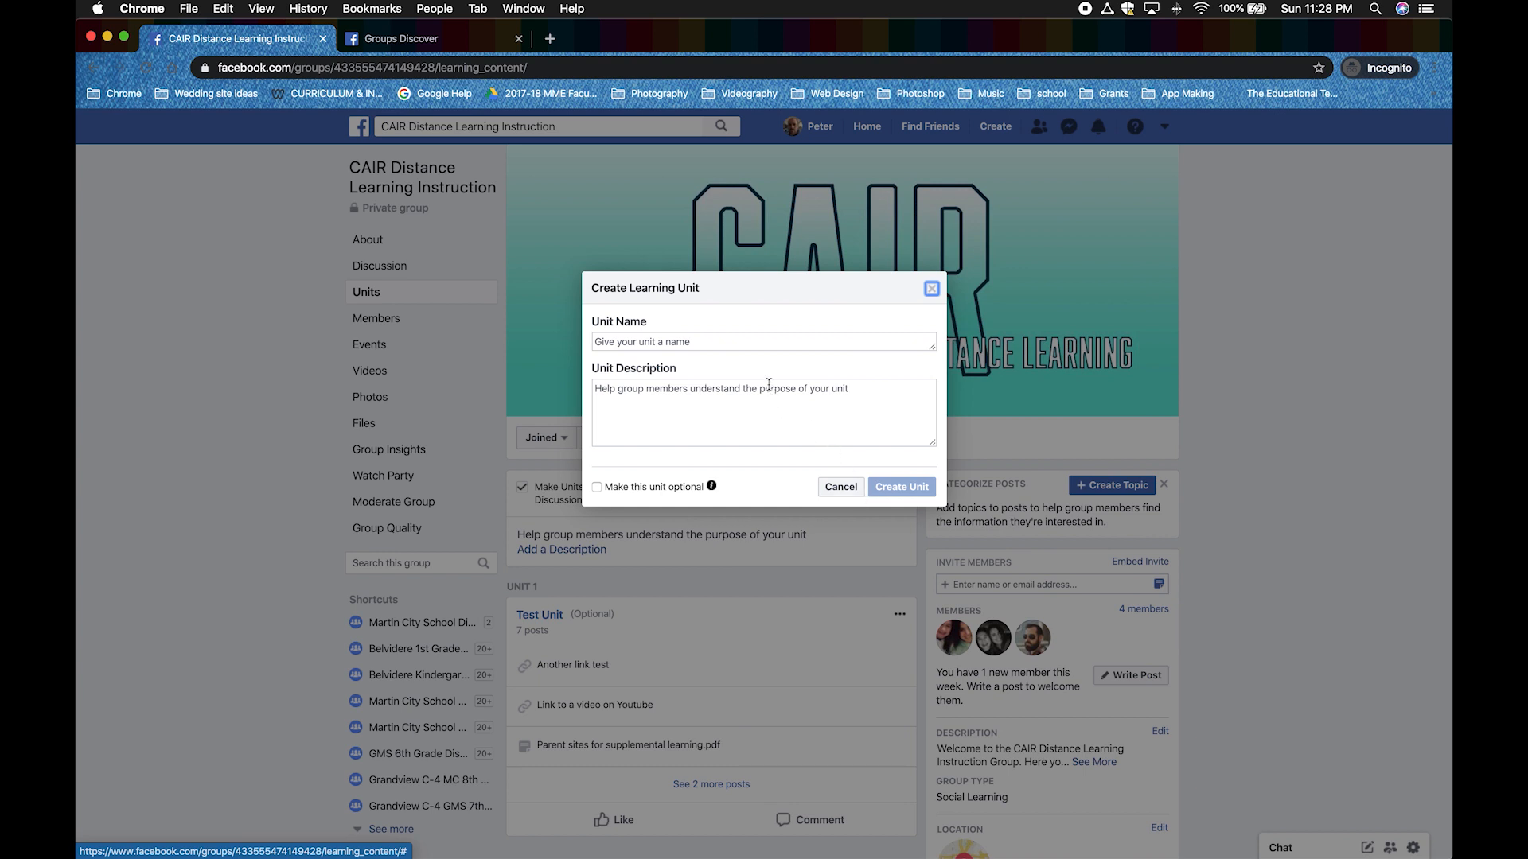
left_click(762, 343)
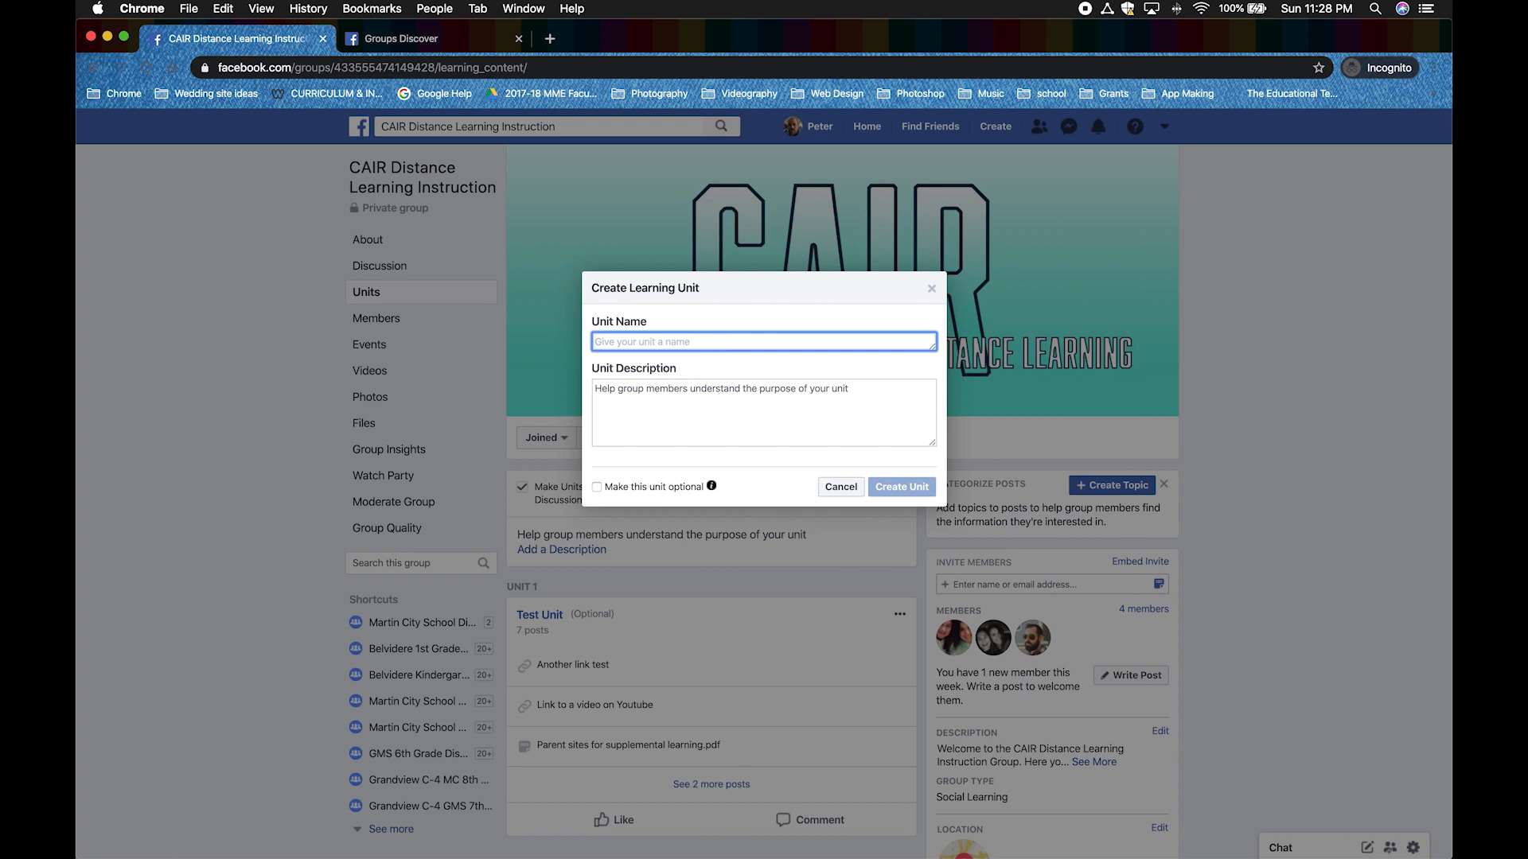
type("Week 1")
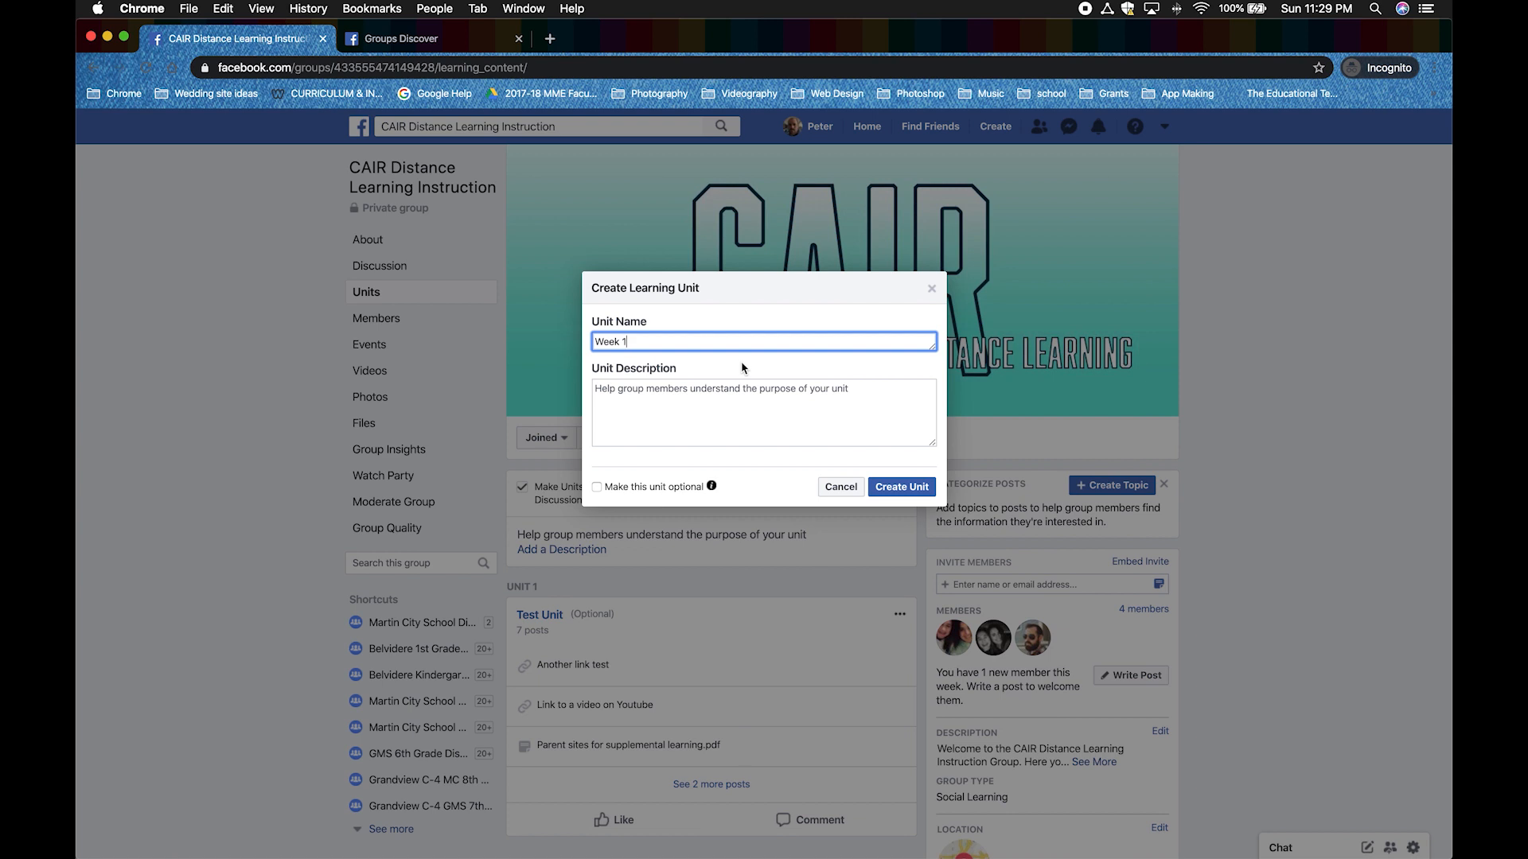
type("All the work you will be doing for the first week of distance learning.")
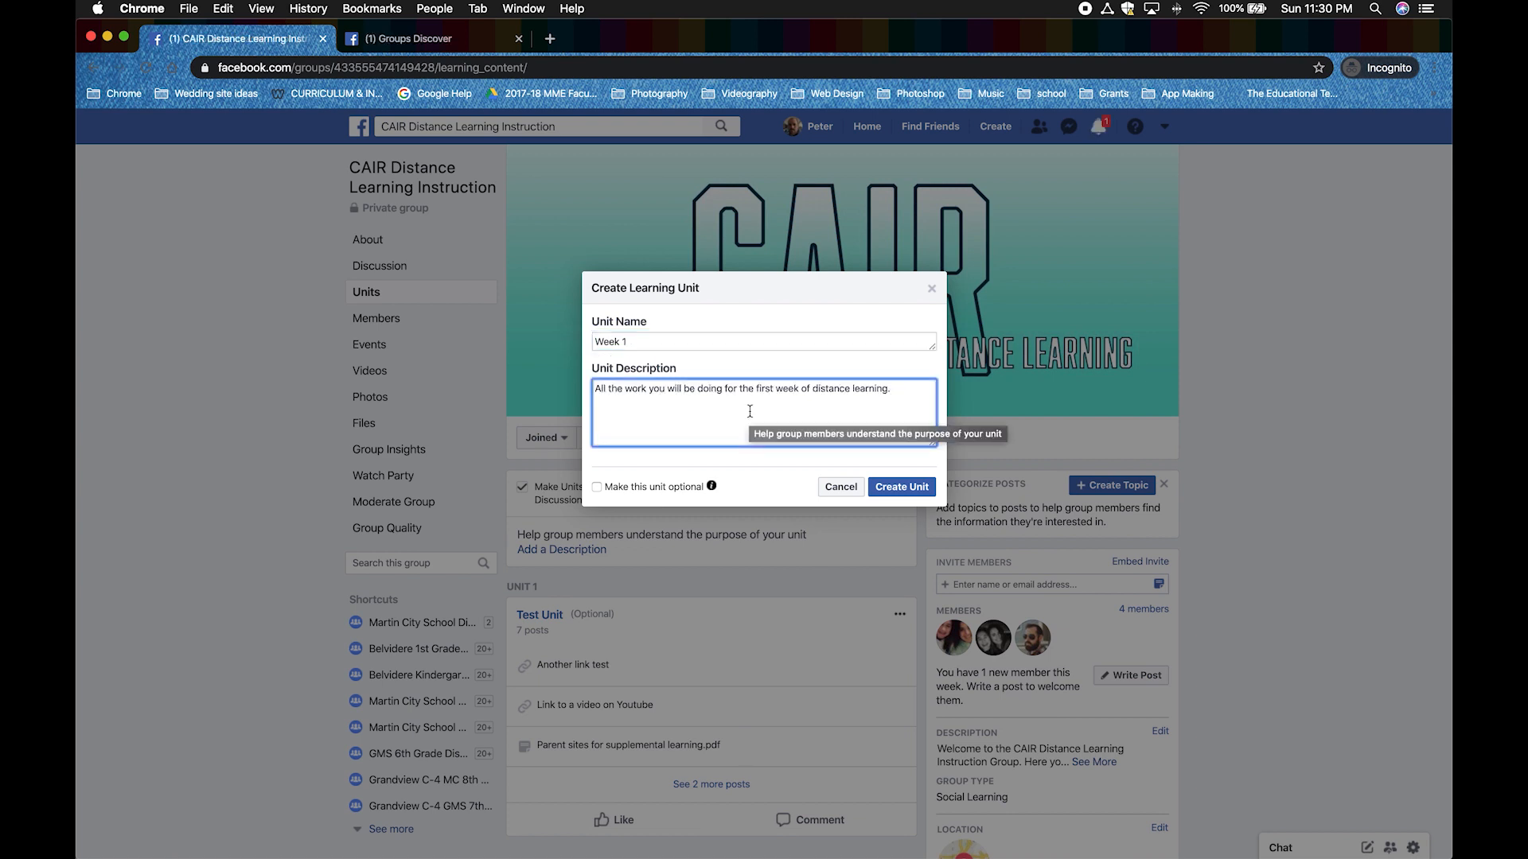
mouse_move(899, 487)
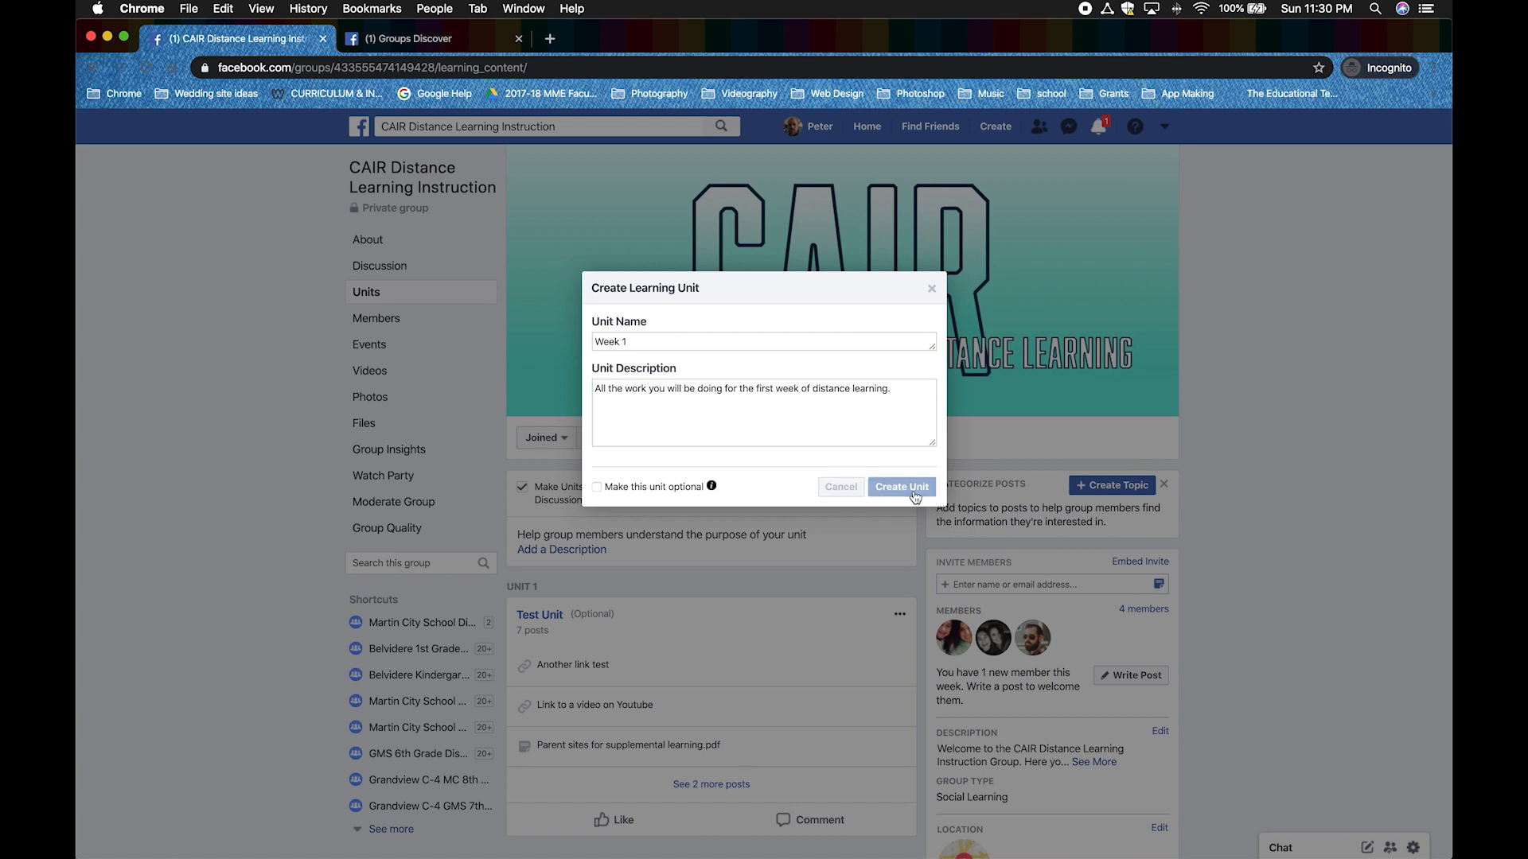
Create the Week 1 unit so it appears as Unit 2 with its description and post composer.
left_click(900, 487)
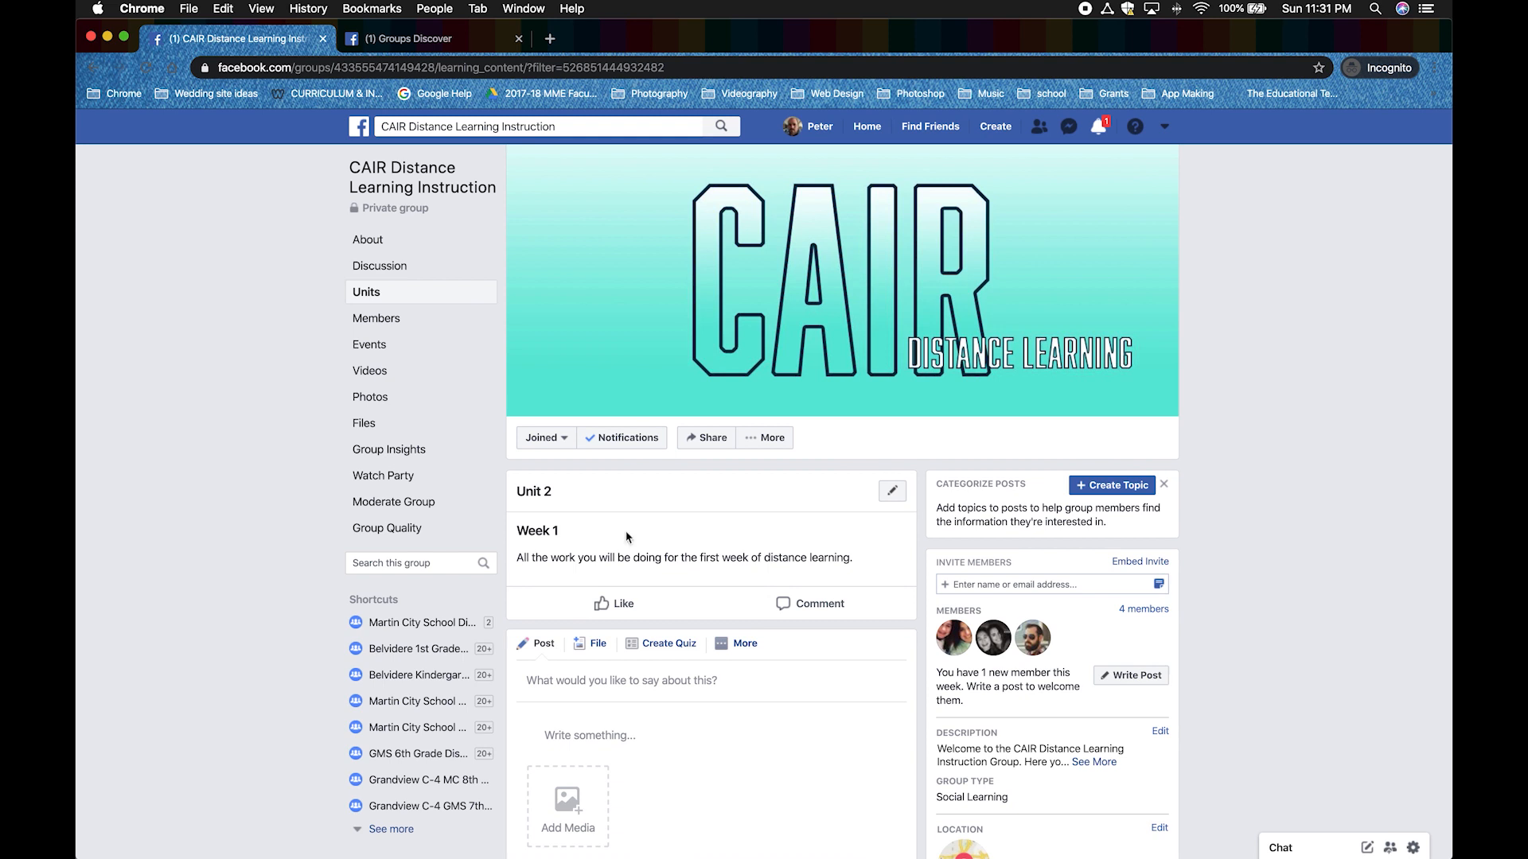
scroll("down", 3)
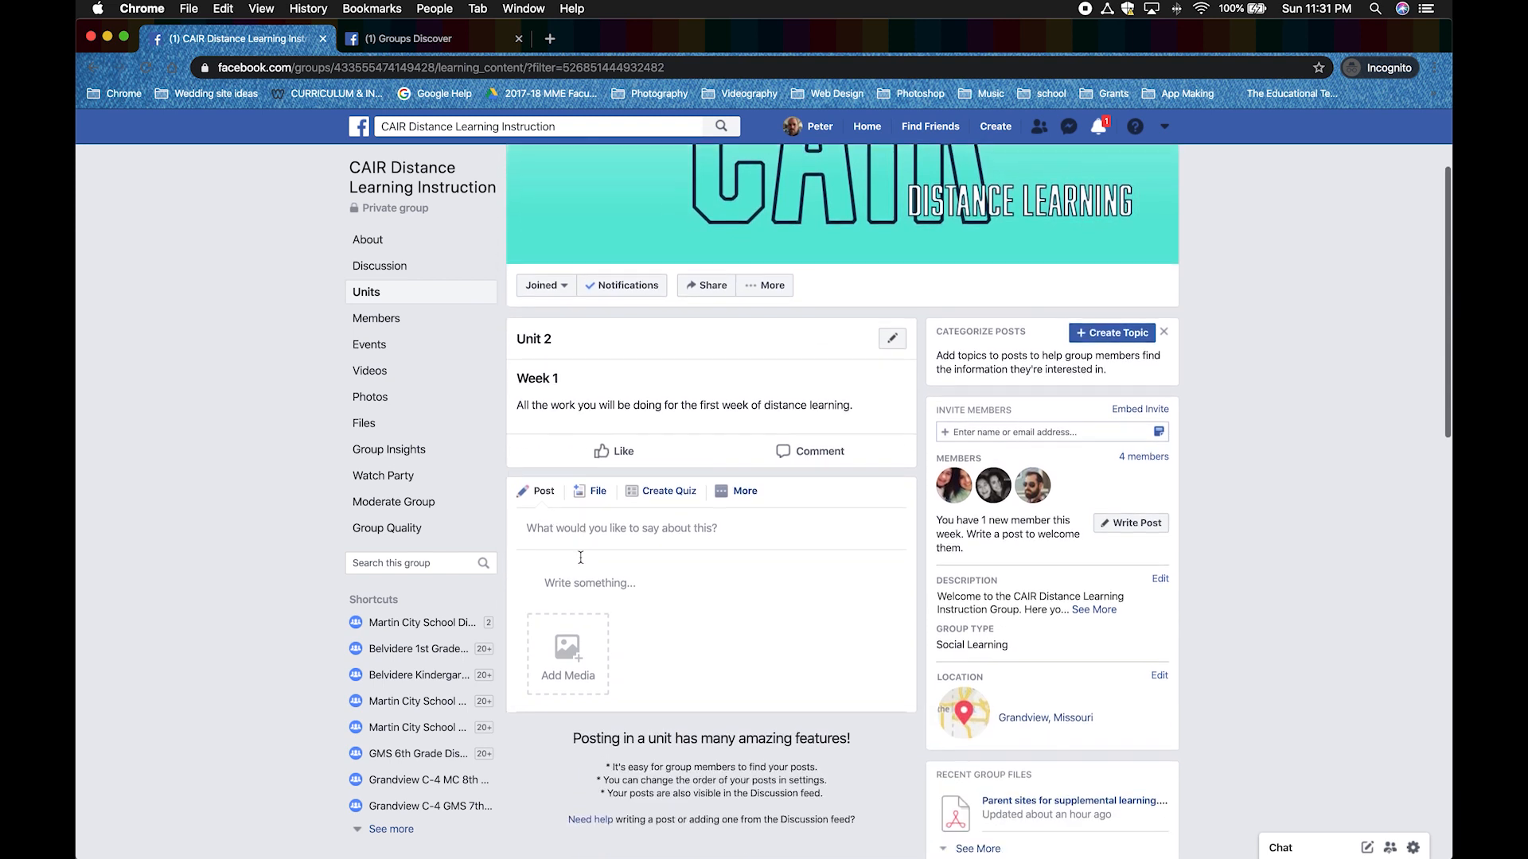
scroll("down", 3)
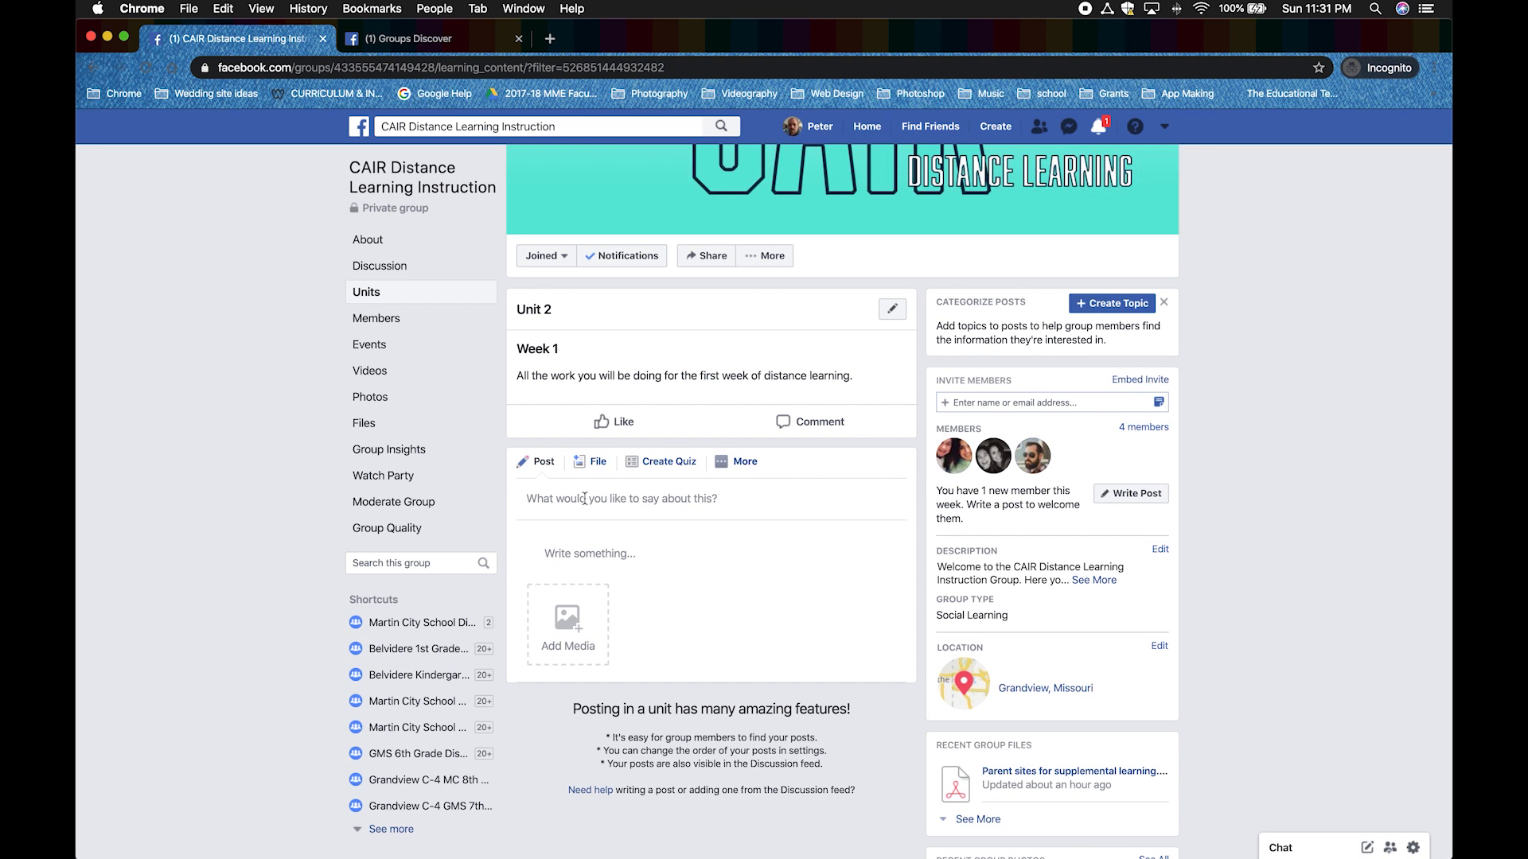
Draft a Week 1 post titled 'Photo' with body 'Example on how to post a video and photo'.
left_click(622, 498)
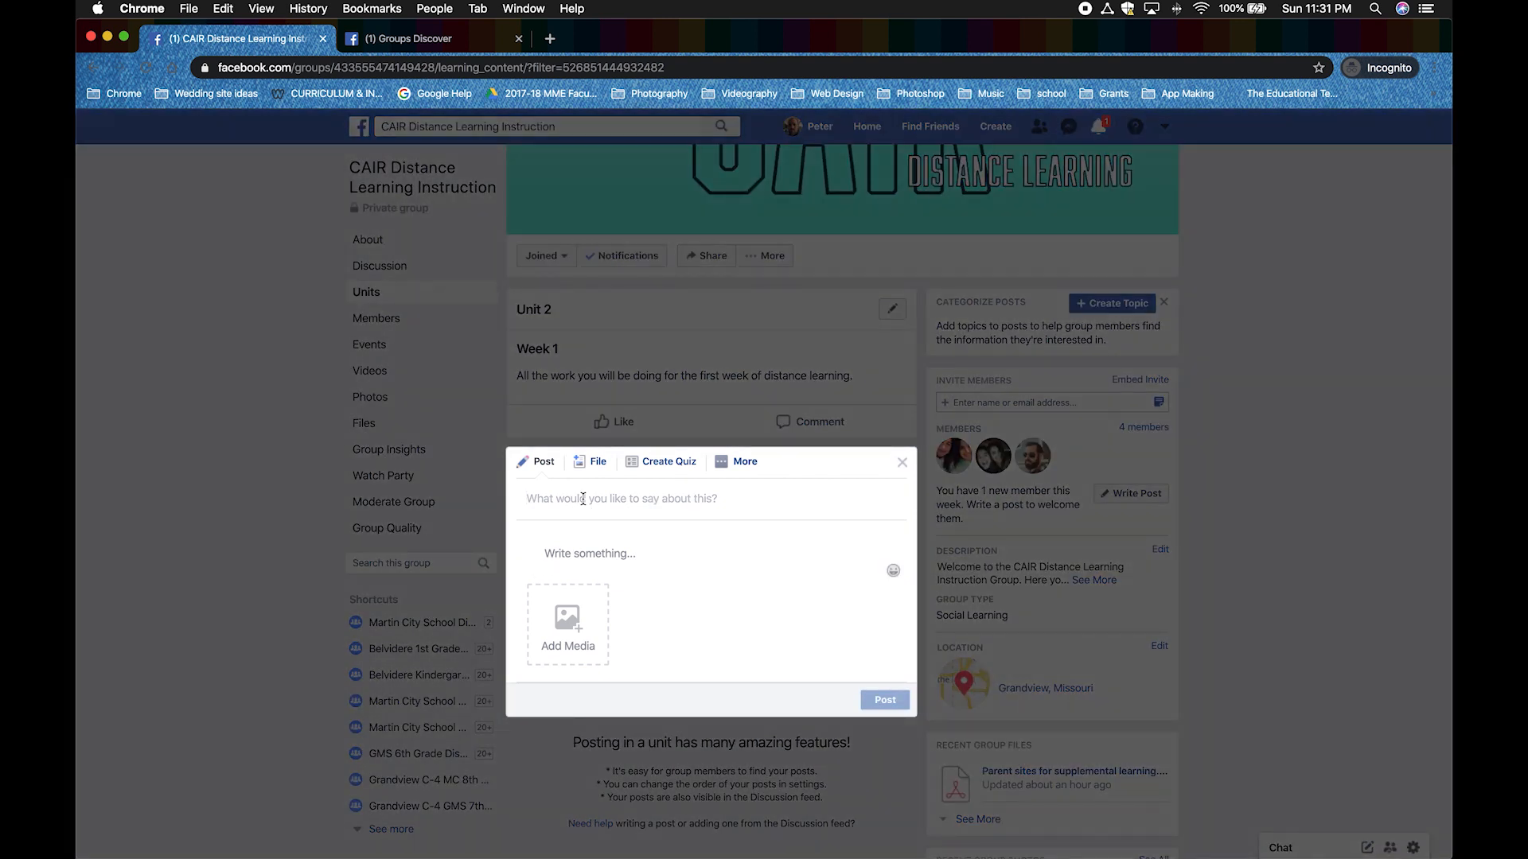
type("Photo and video")
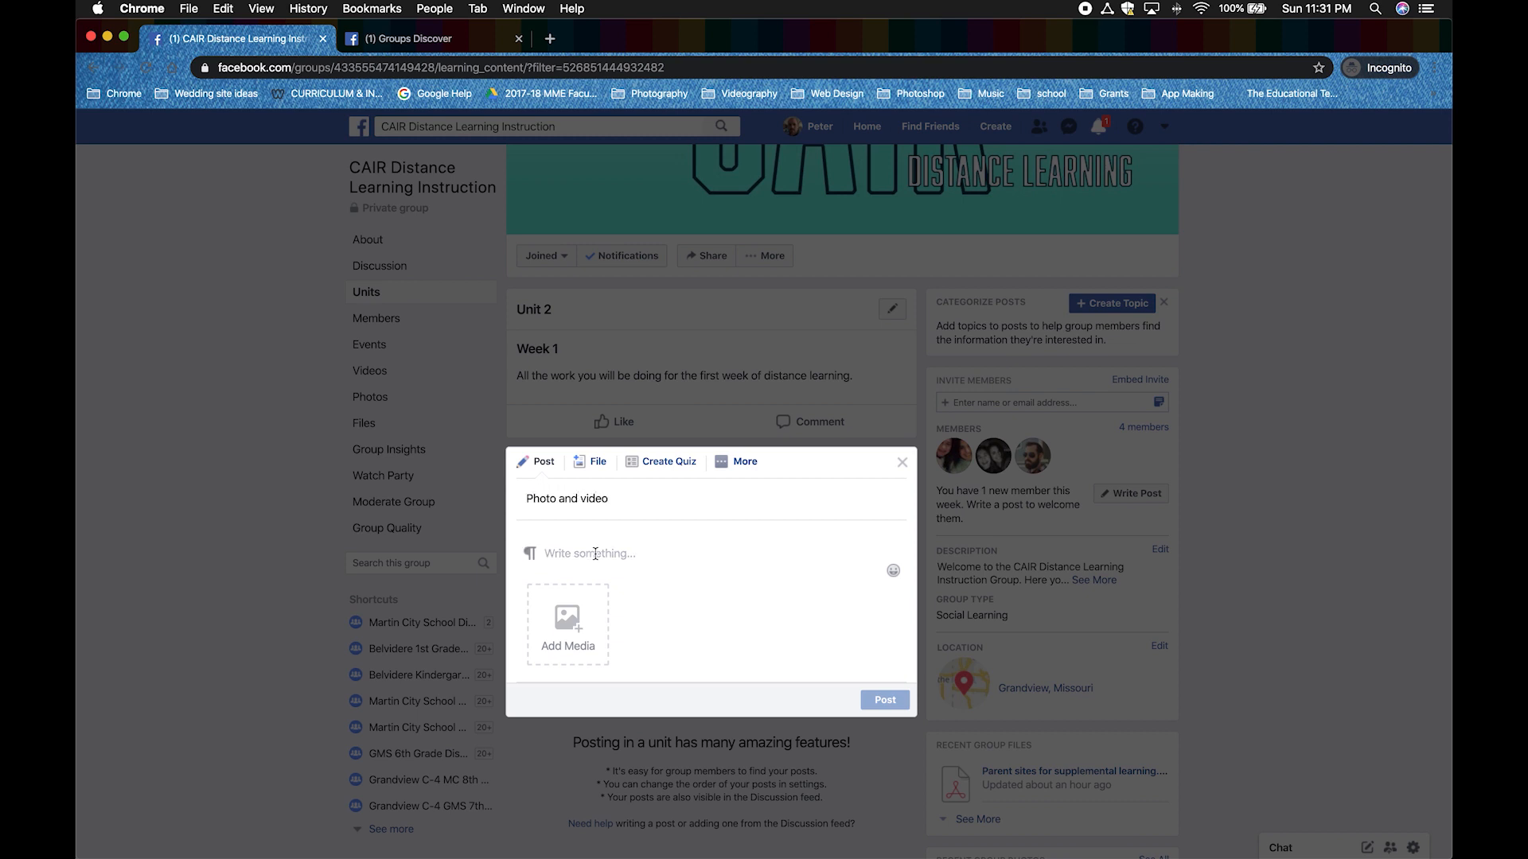
type("Example on")
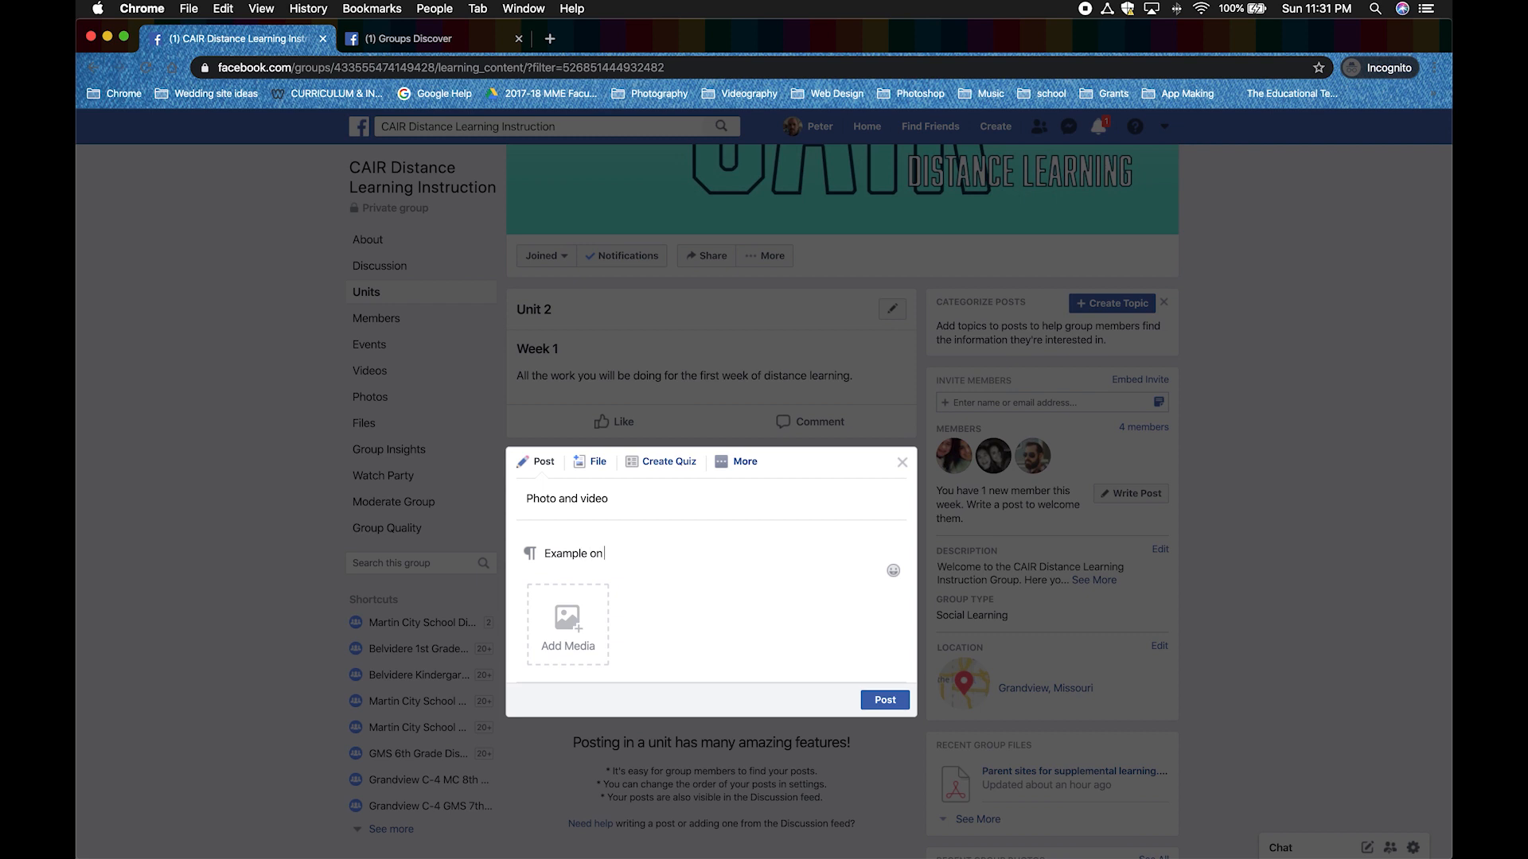
type("how to post a vid")
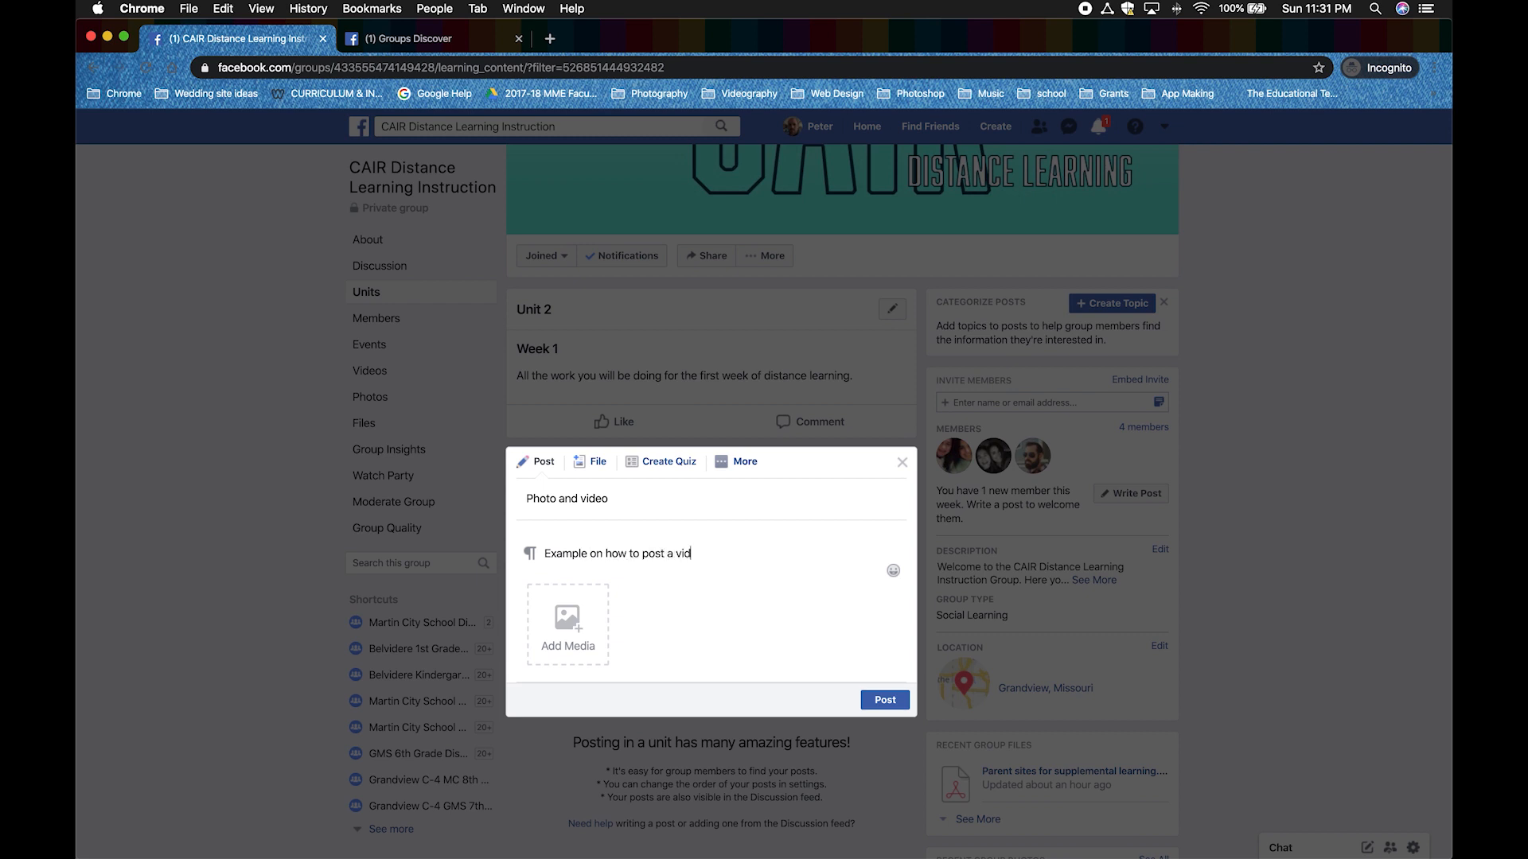
type("eo and photo")
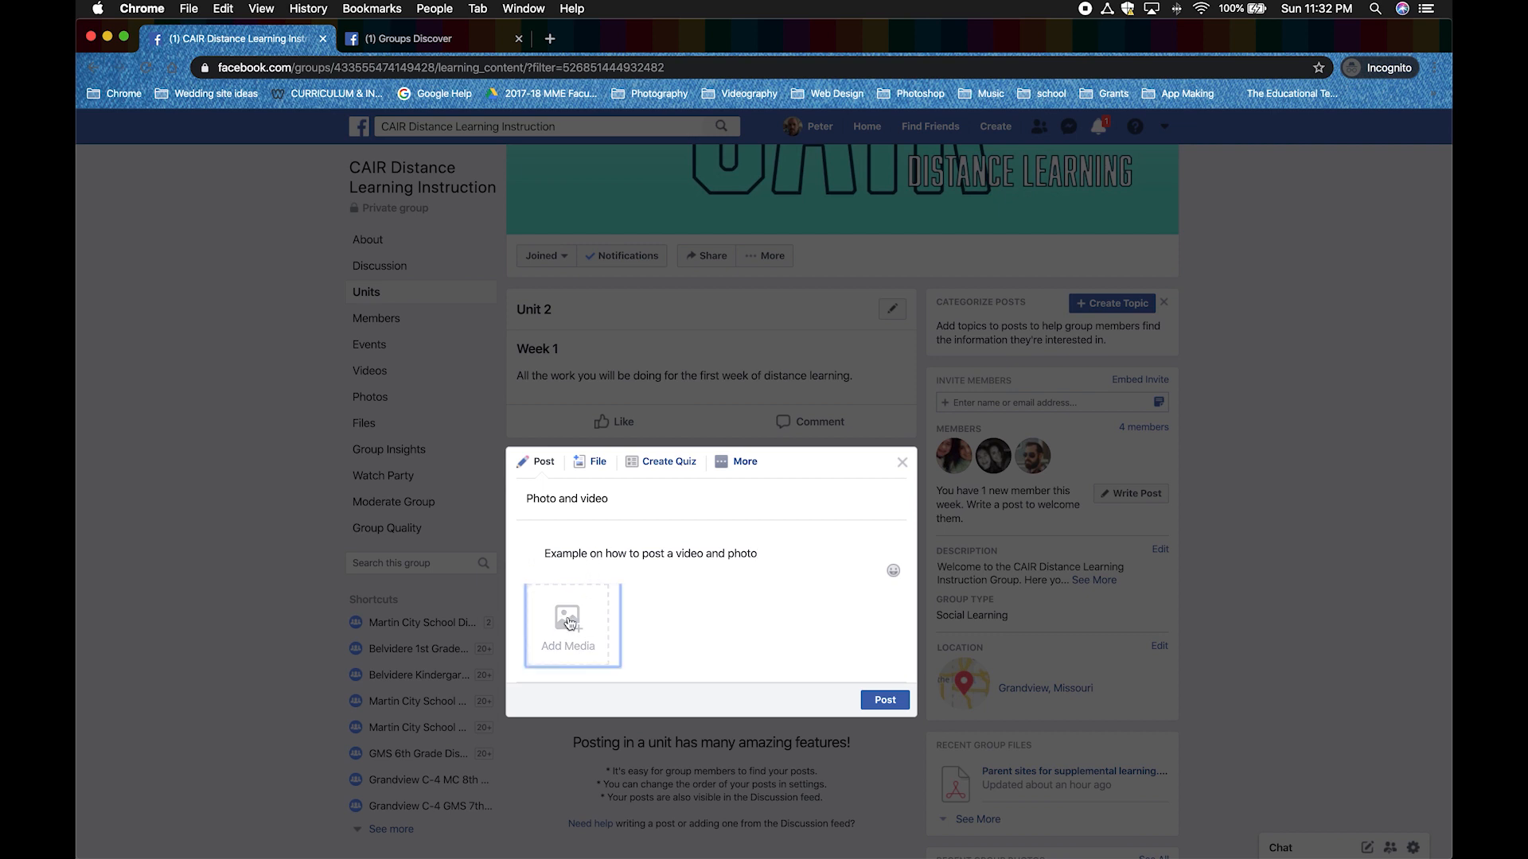
Attach lightbulb.jpg from the Desktop to the Photo and video draft.
left_click(566, 623)
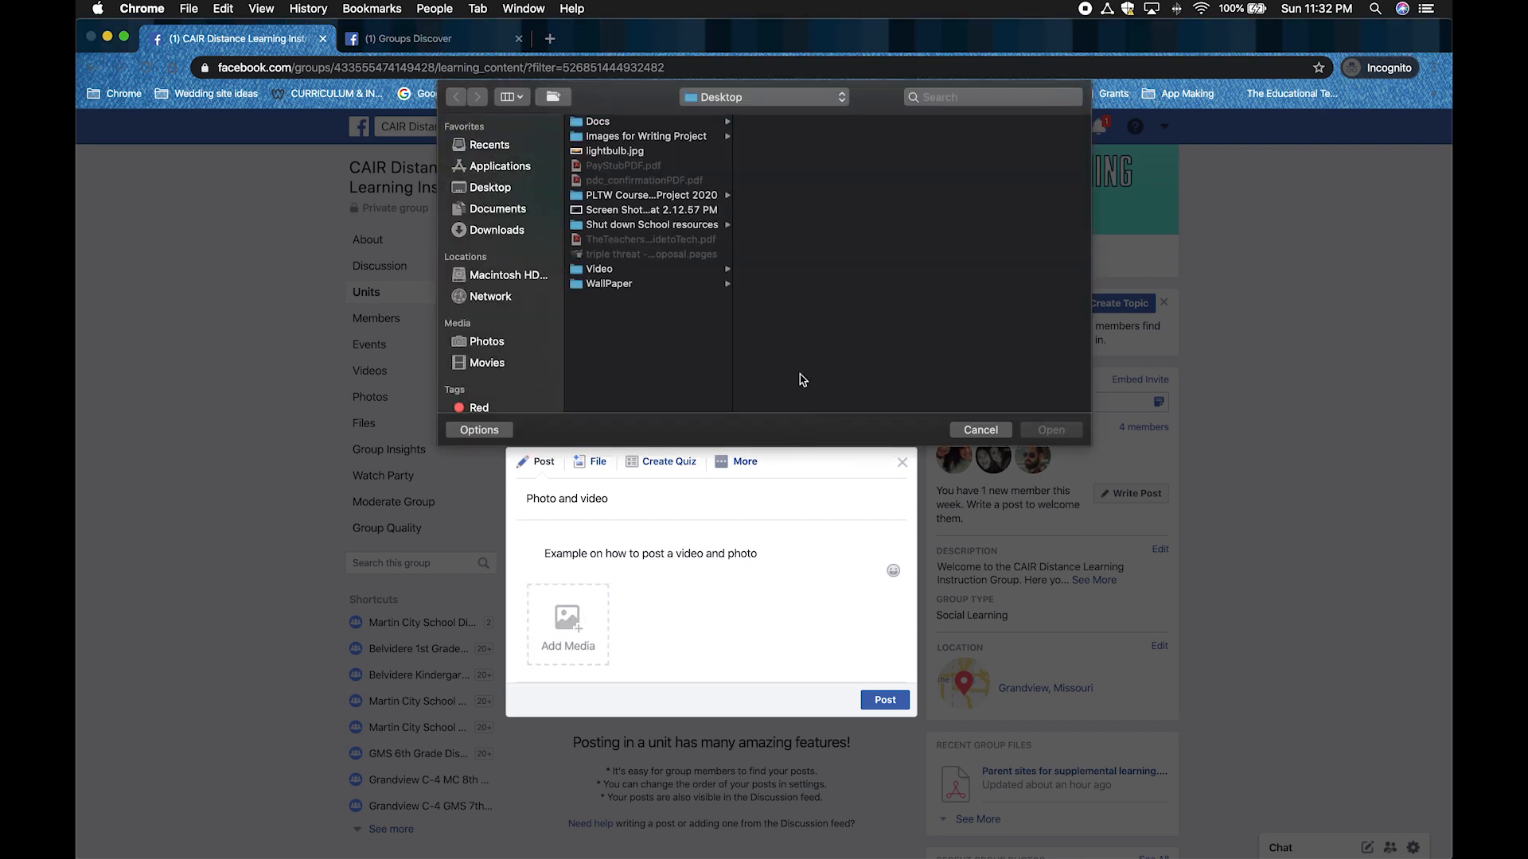
left_click(490, 188)
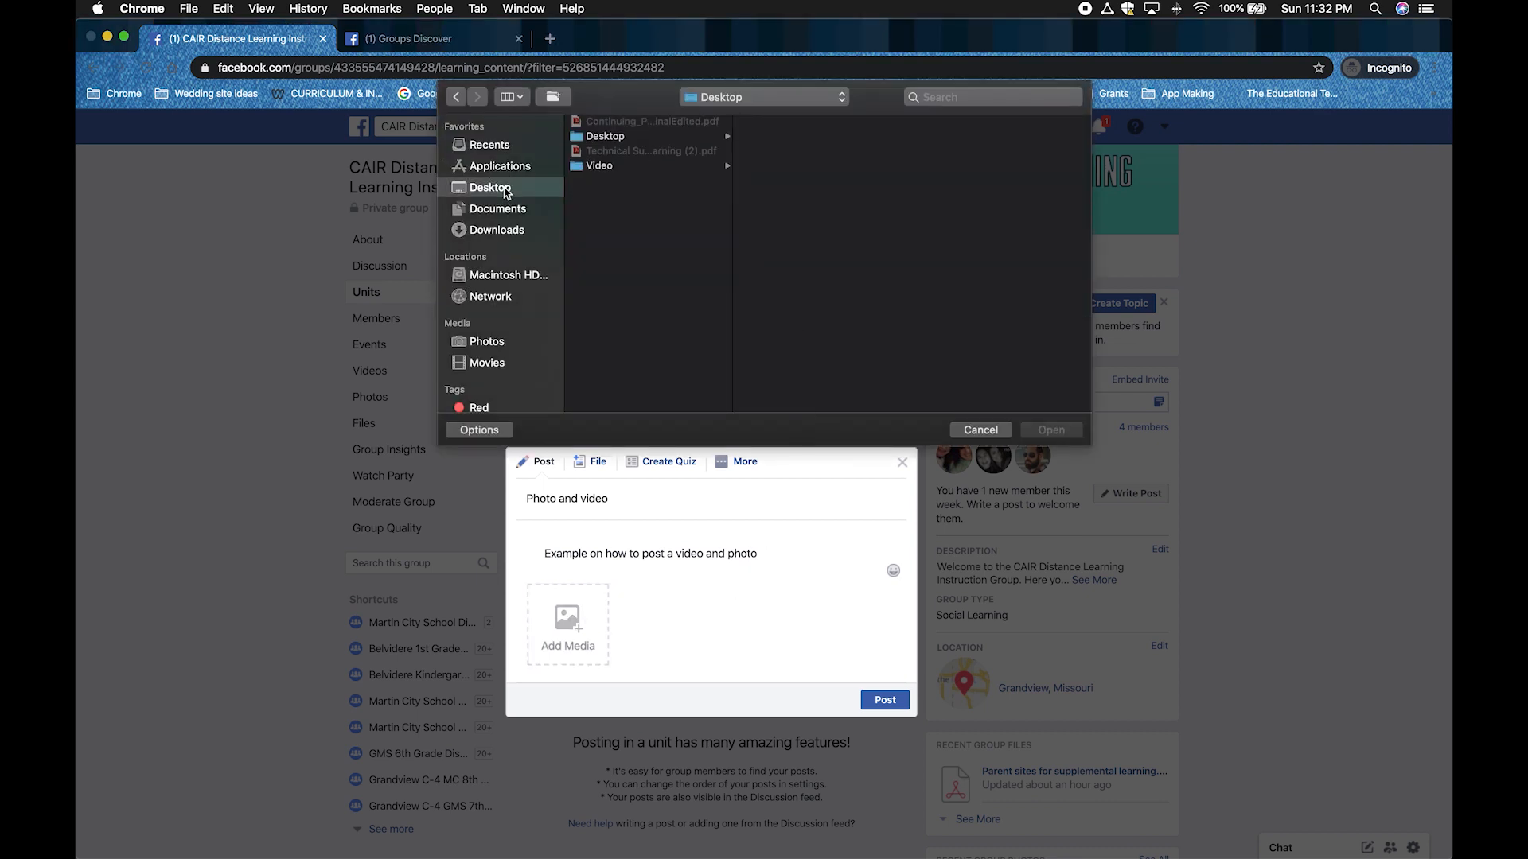
left_click(605, 136)
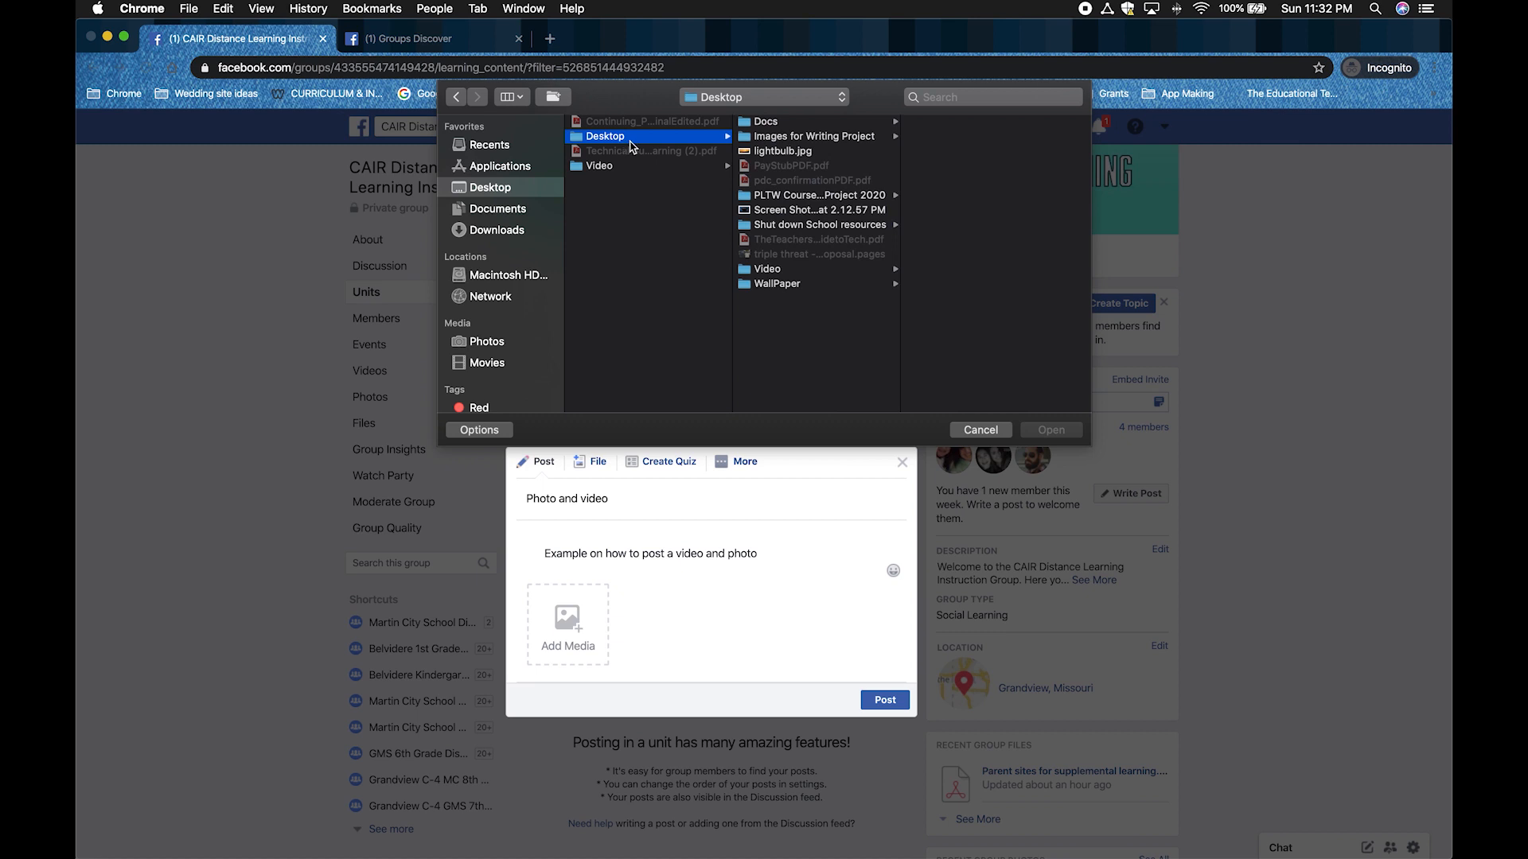
mouse_move(770, 156)
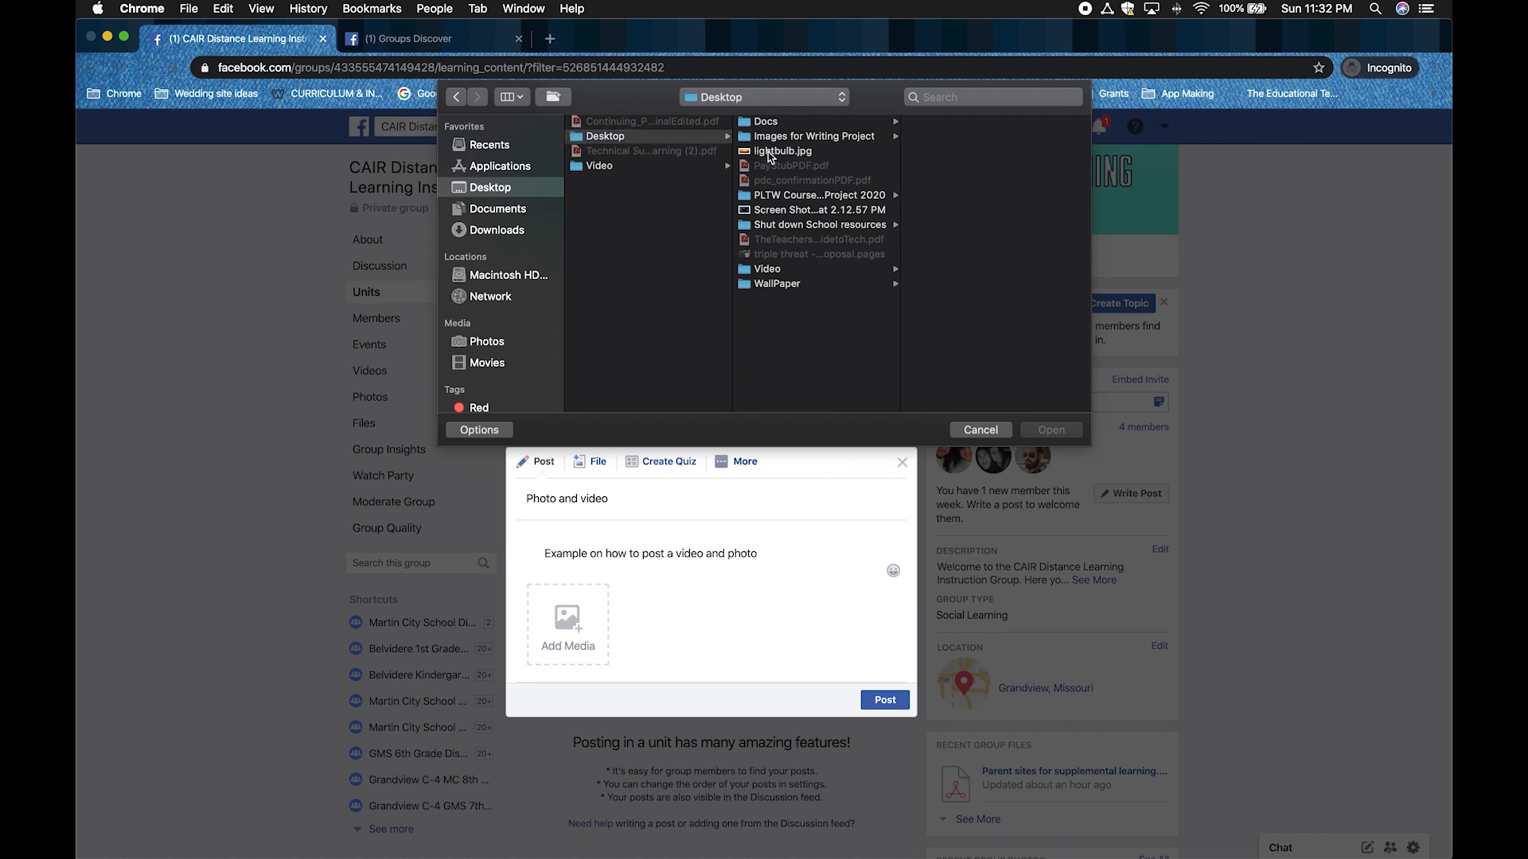
left_click(781, 151)
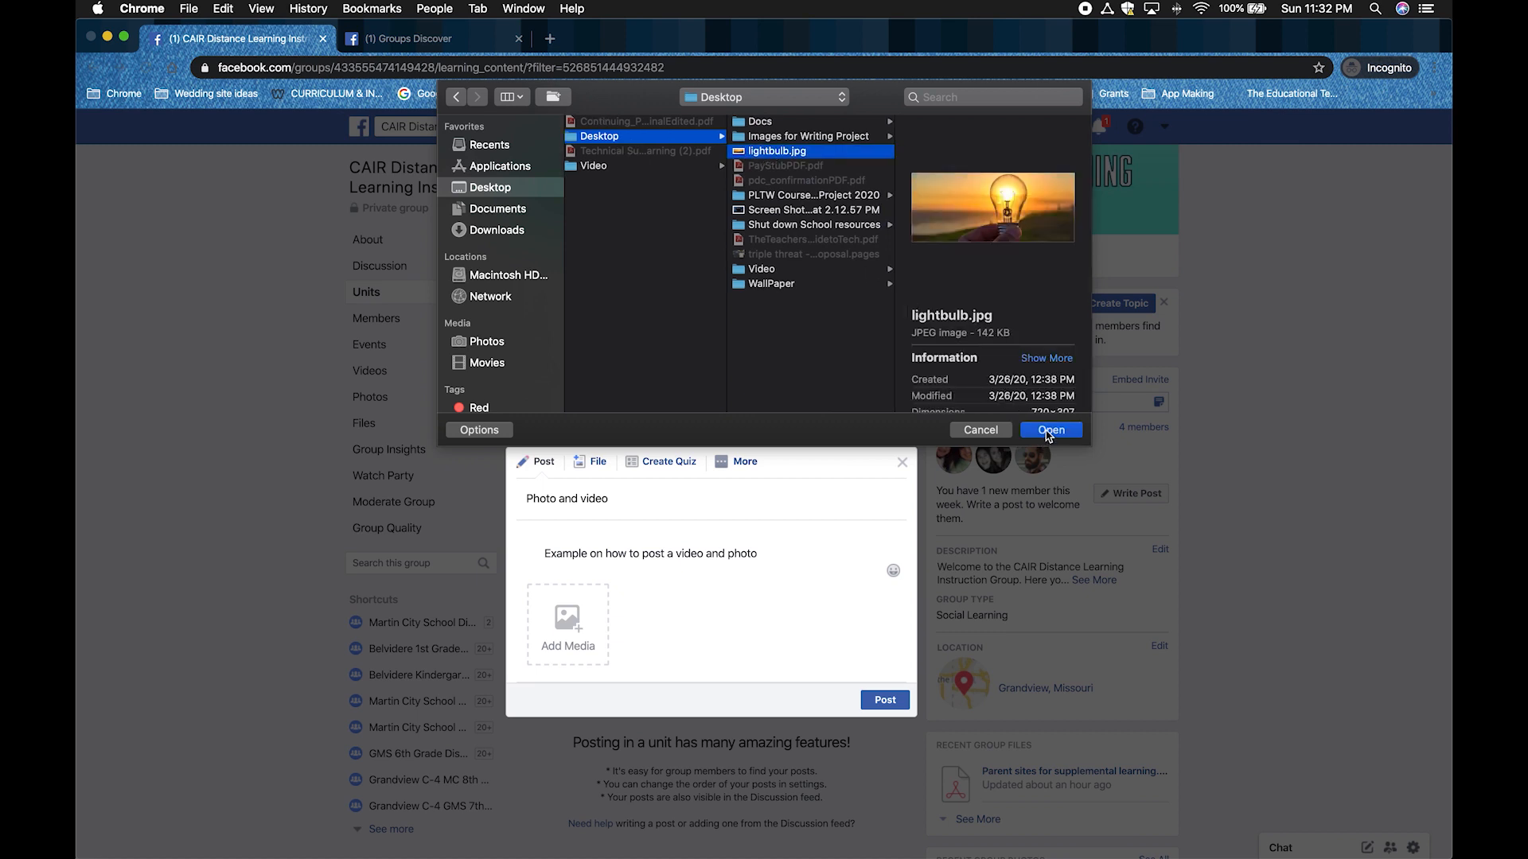
left_click(1049, 429)
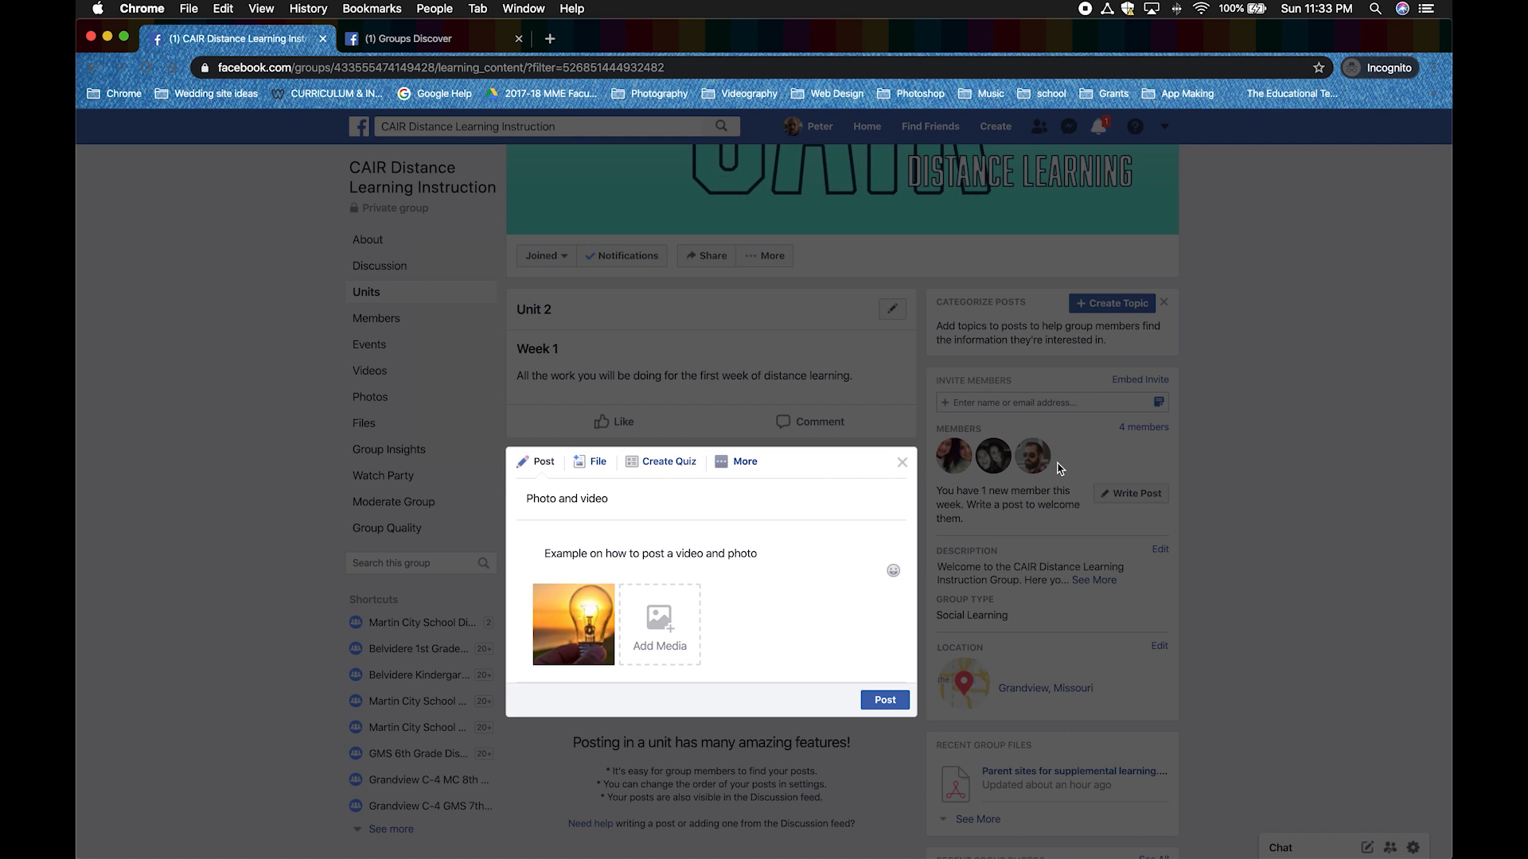
mouse_move(670, 622)
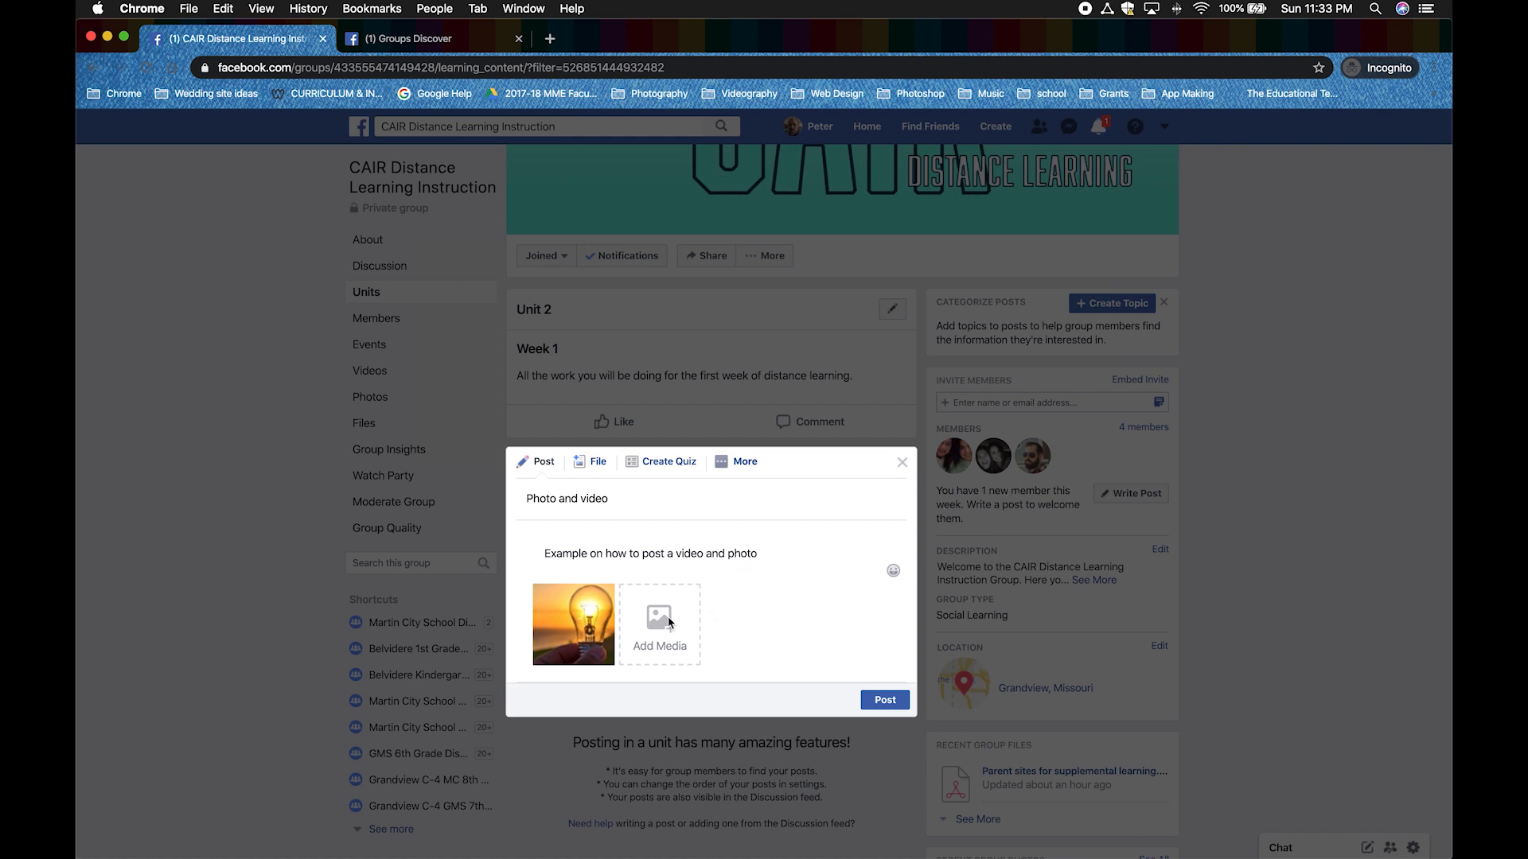
Attach the Screen Recording video from the Desktop Video folder beside the lightbulb photo.
left_click(659, 624)
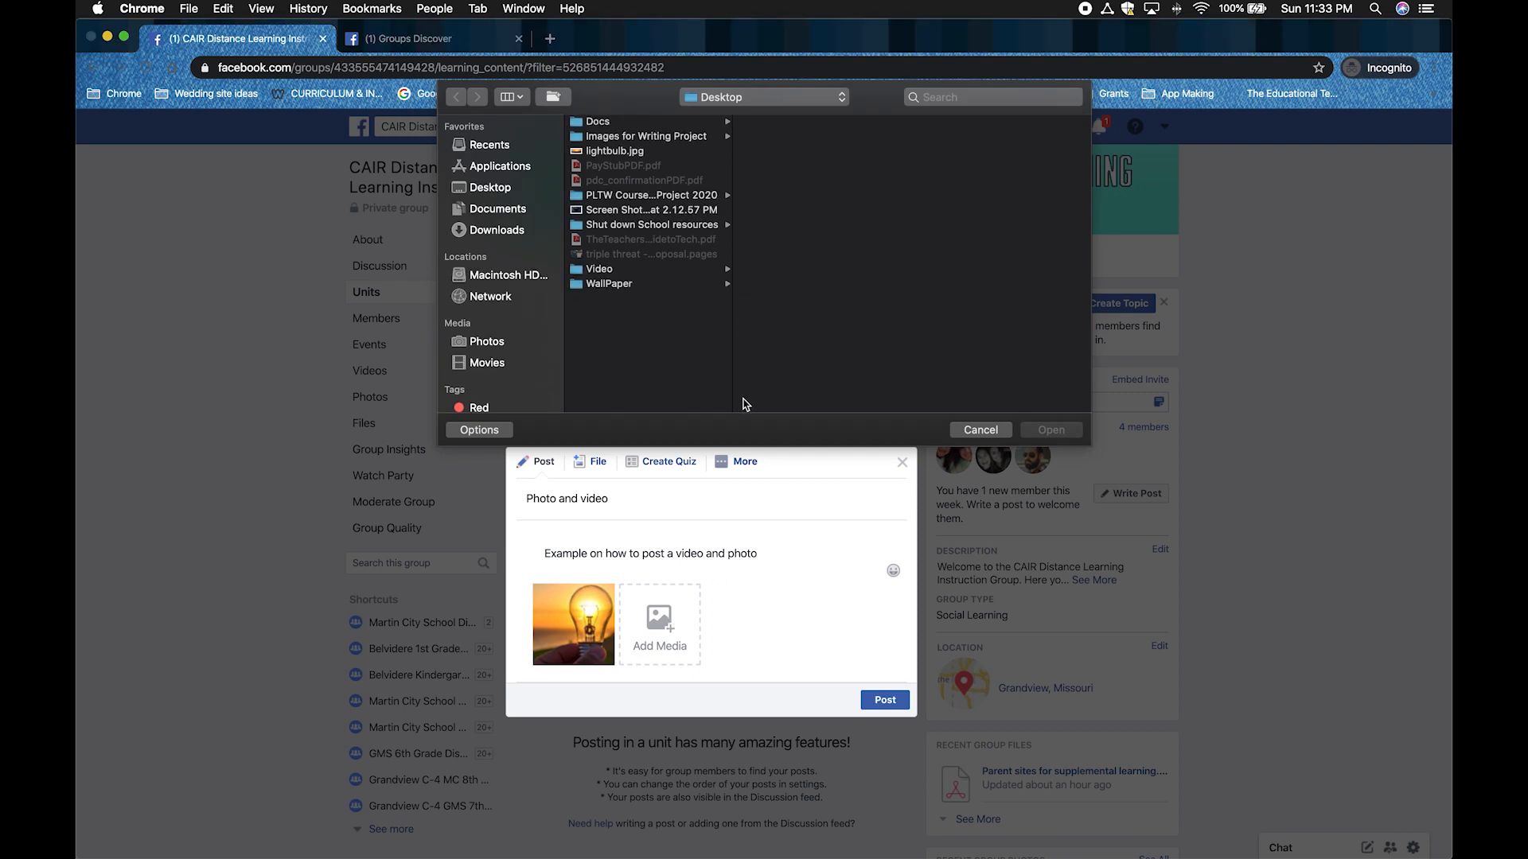
left_click(490, 188)
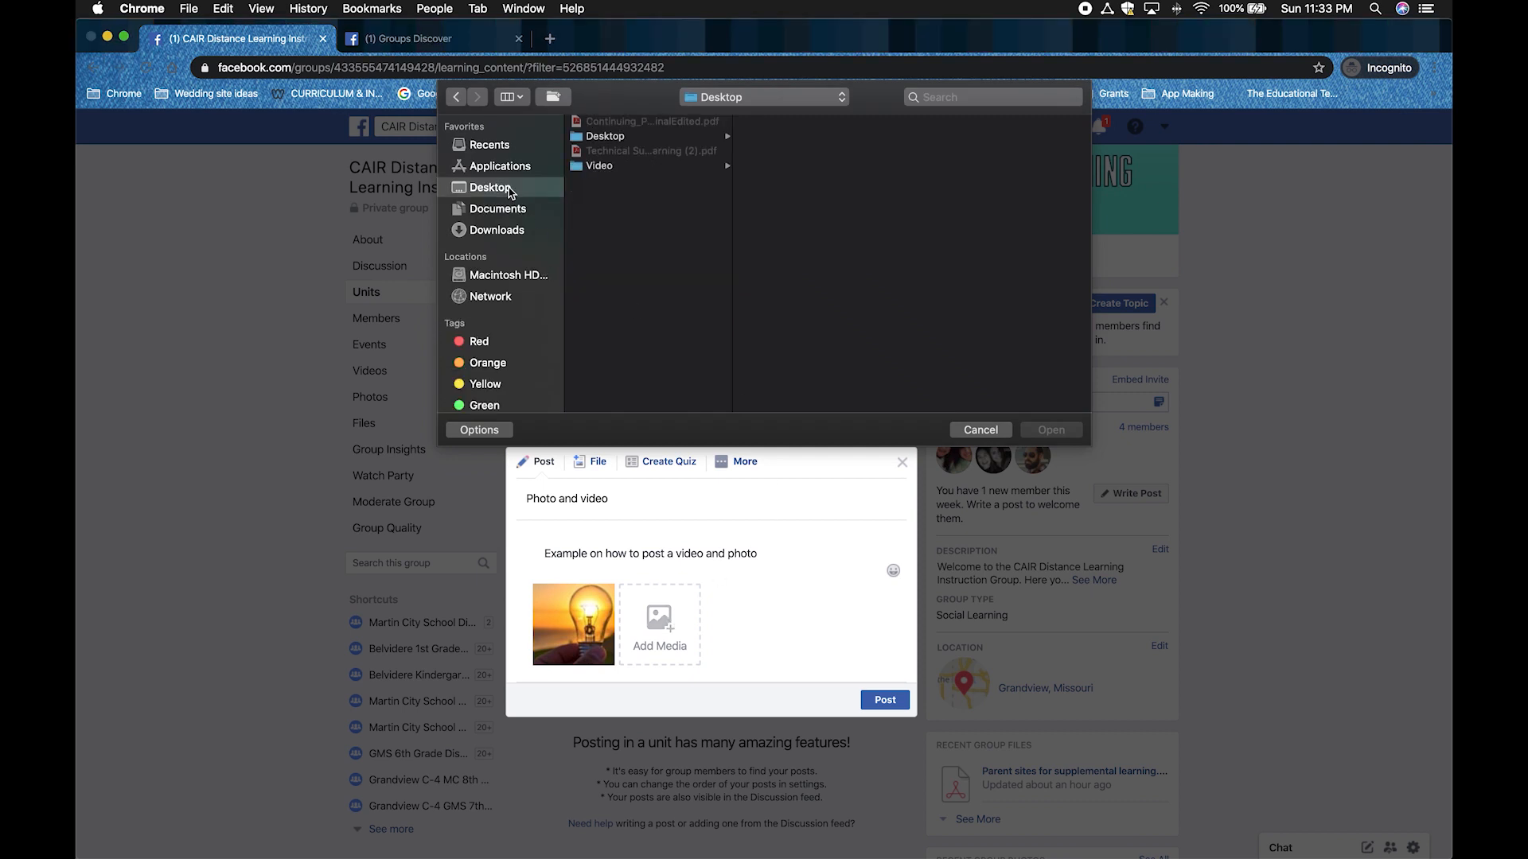
left_click(599, 166)
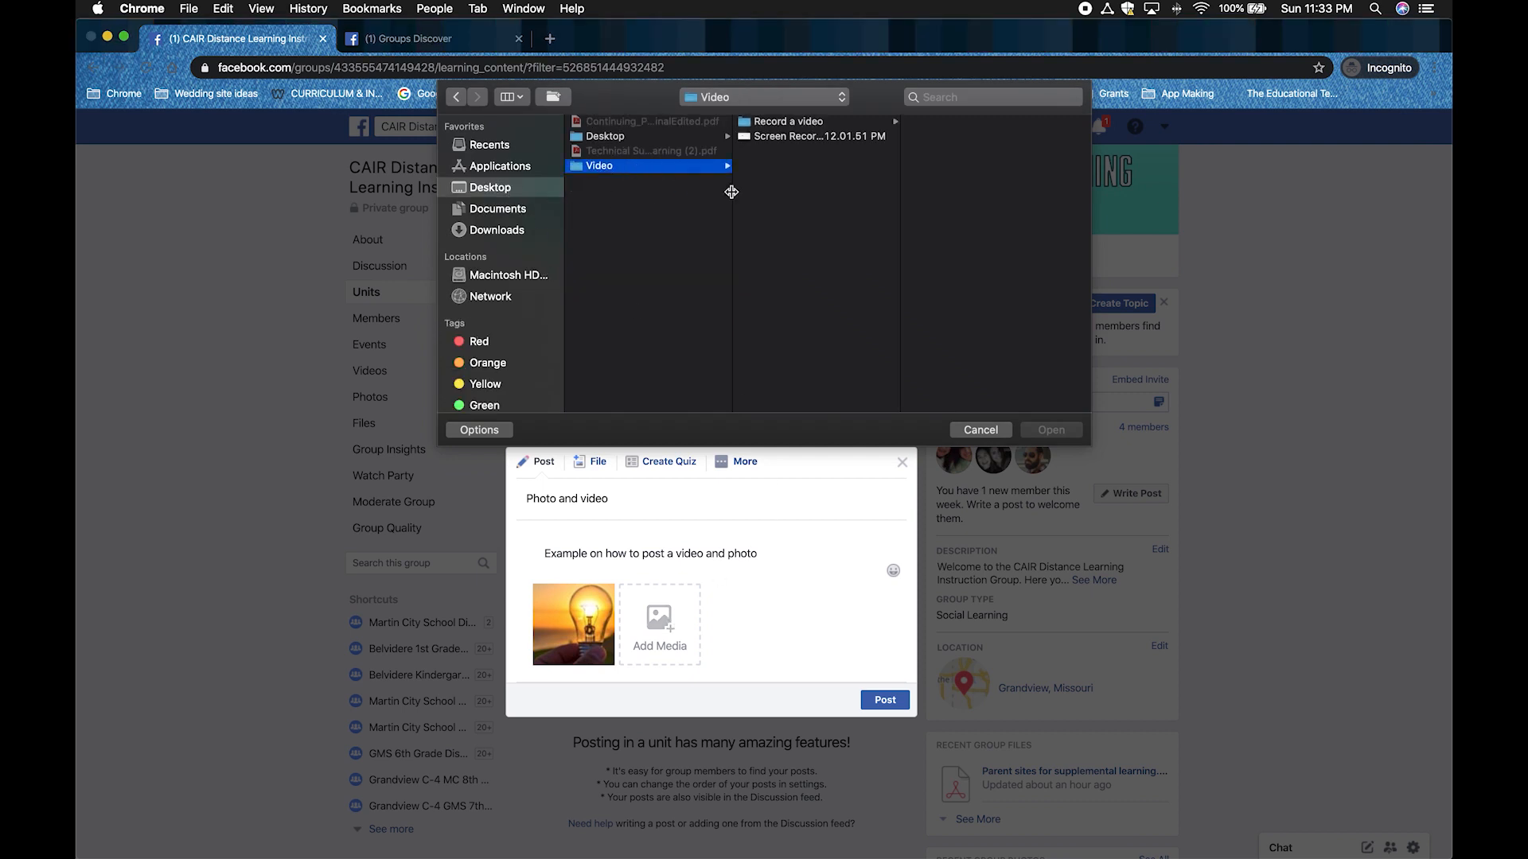
left_click(815, 135)
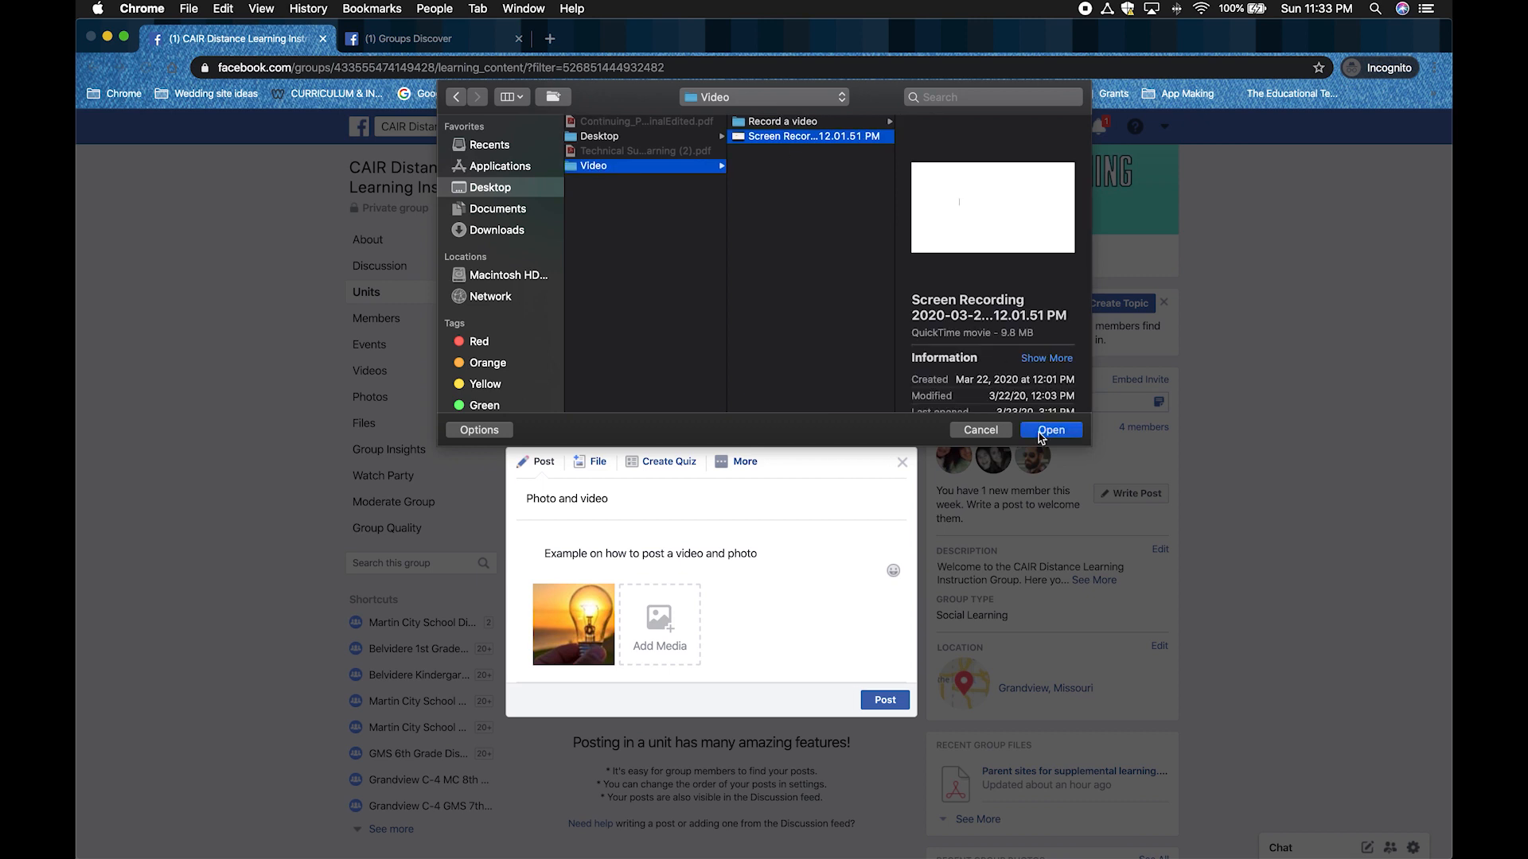
left_click(1052, 429)
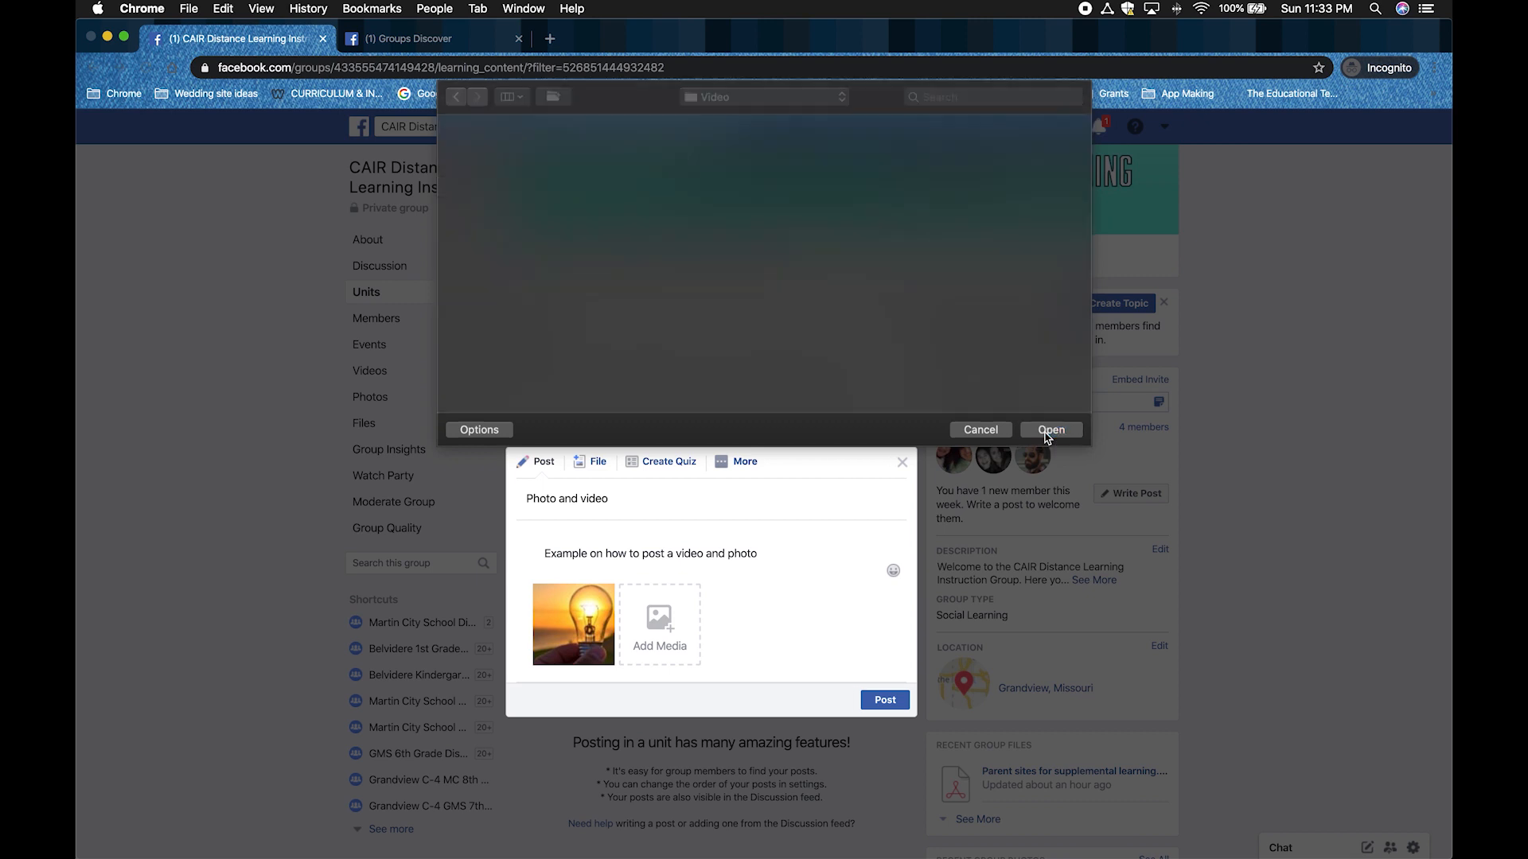
left_click(1052, 429)
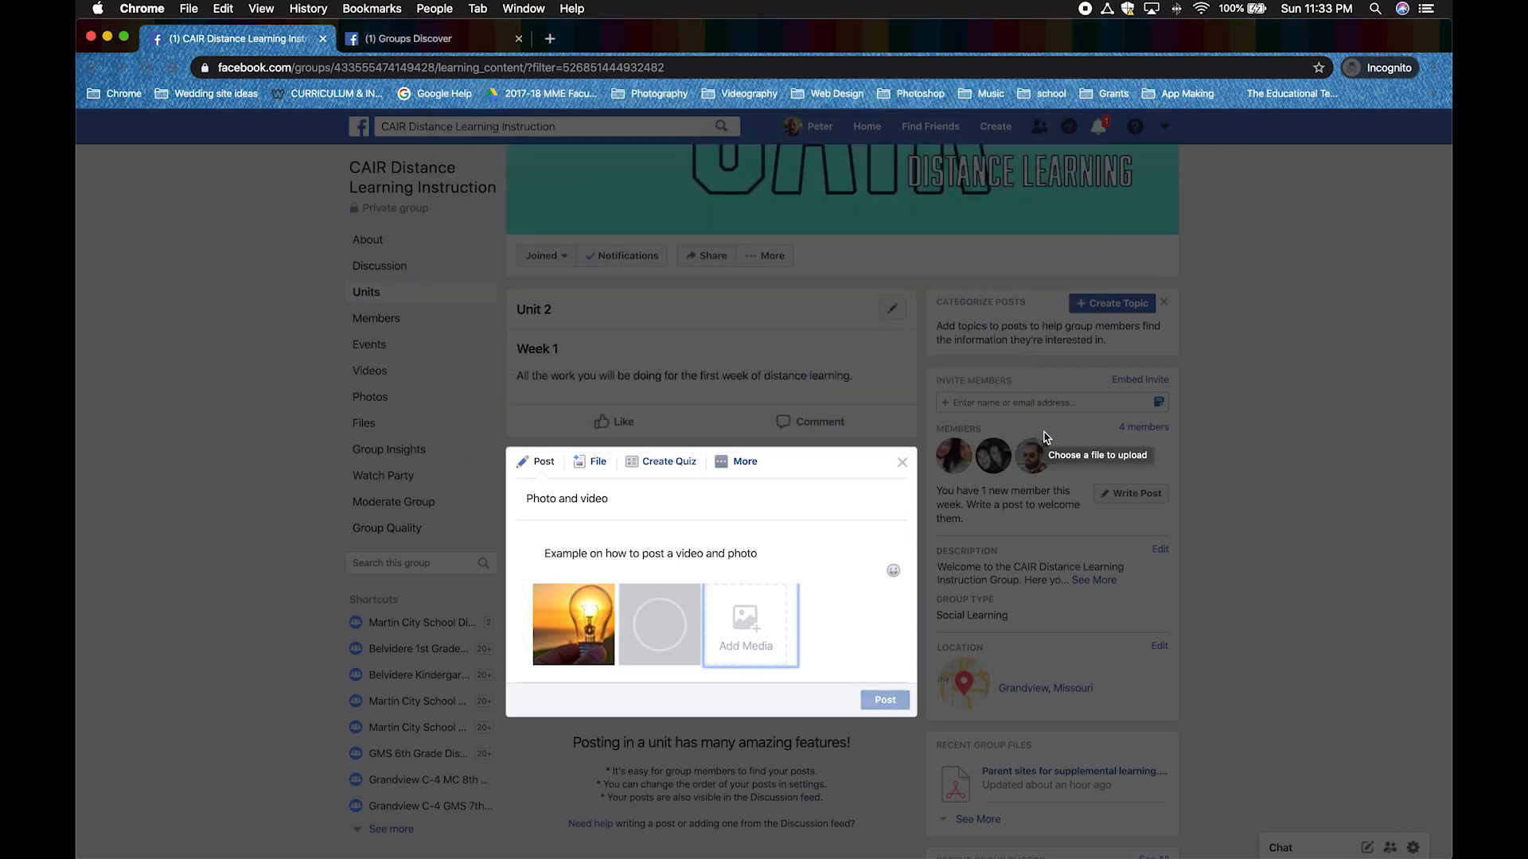
mouse_move(864, 635)
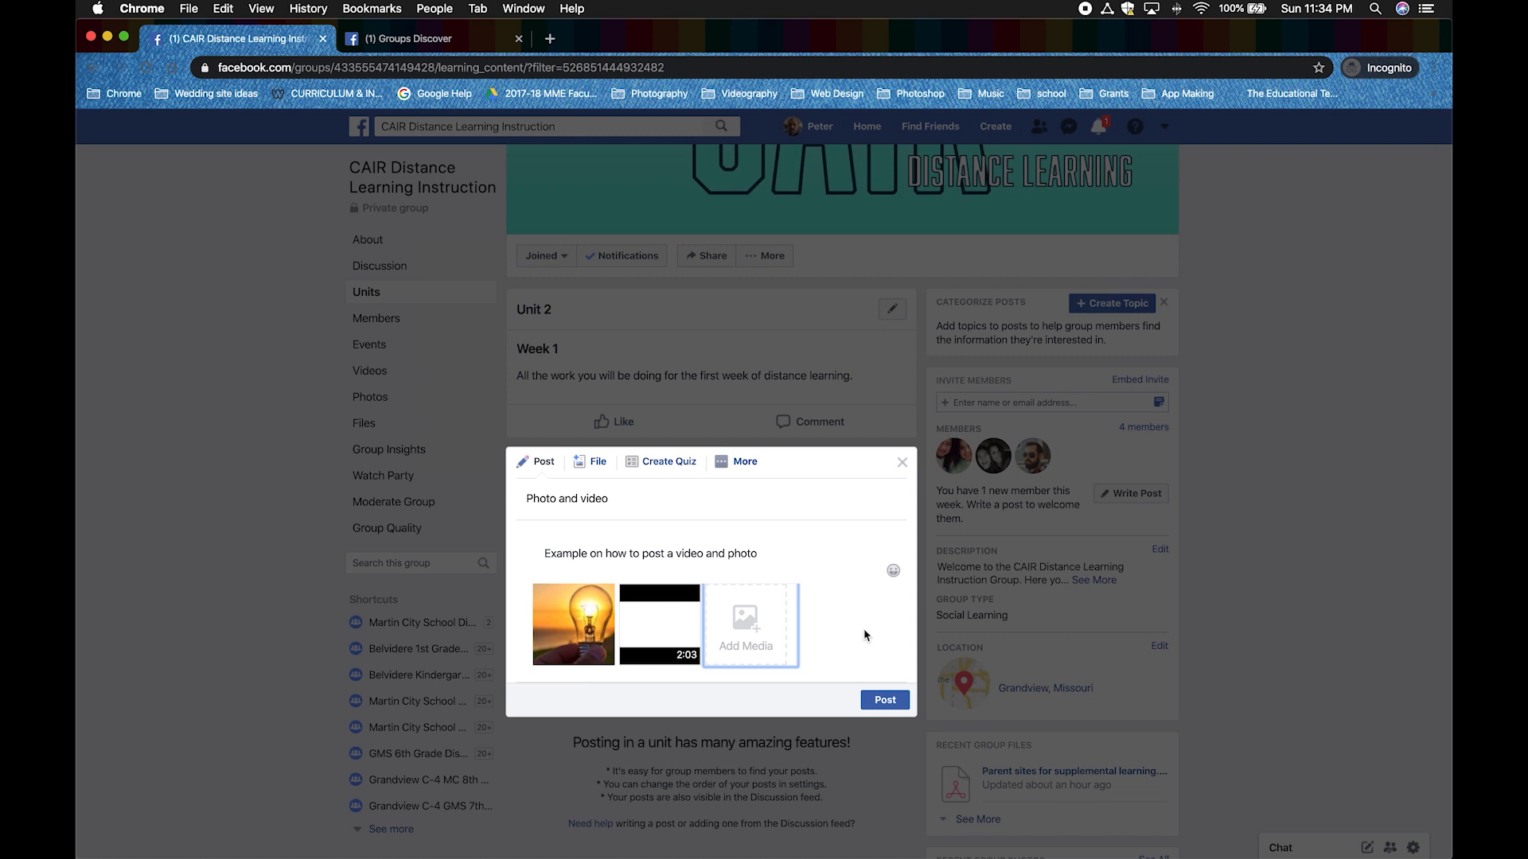
Publish the Photo and video post and dismiss the Processing Videos notice.
left_click(883, 700)
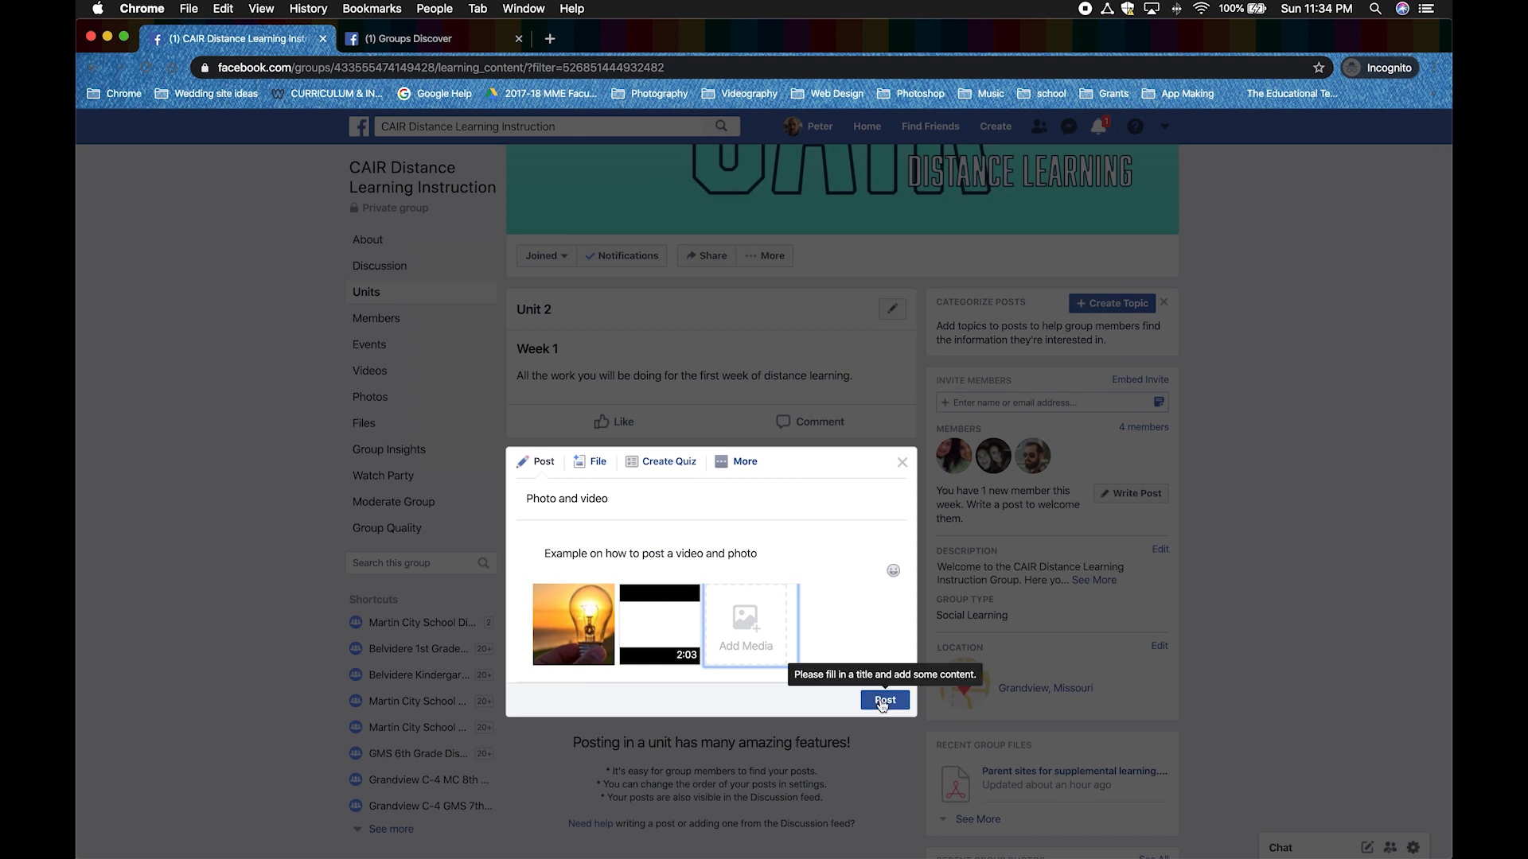
left_click(883, 700)
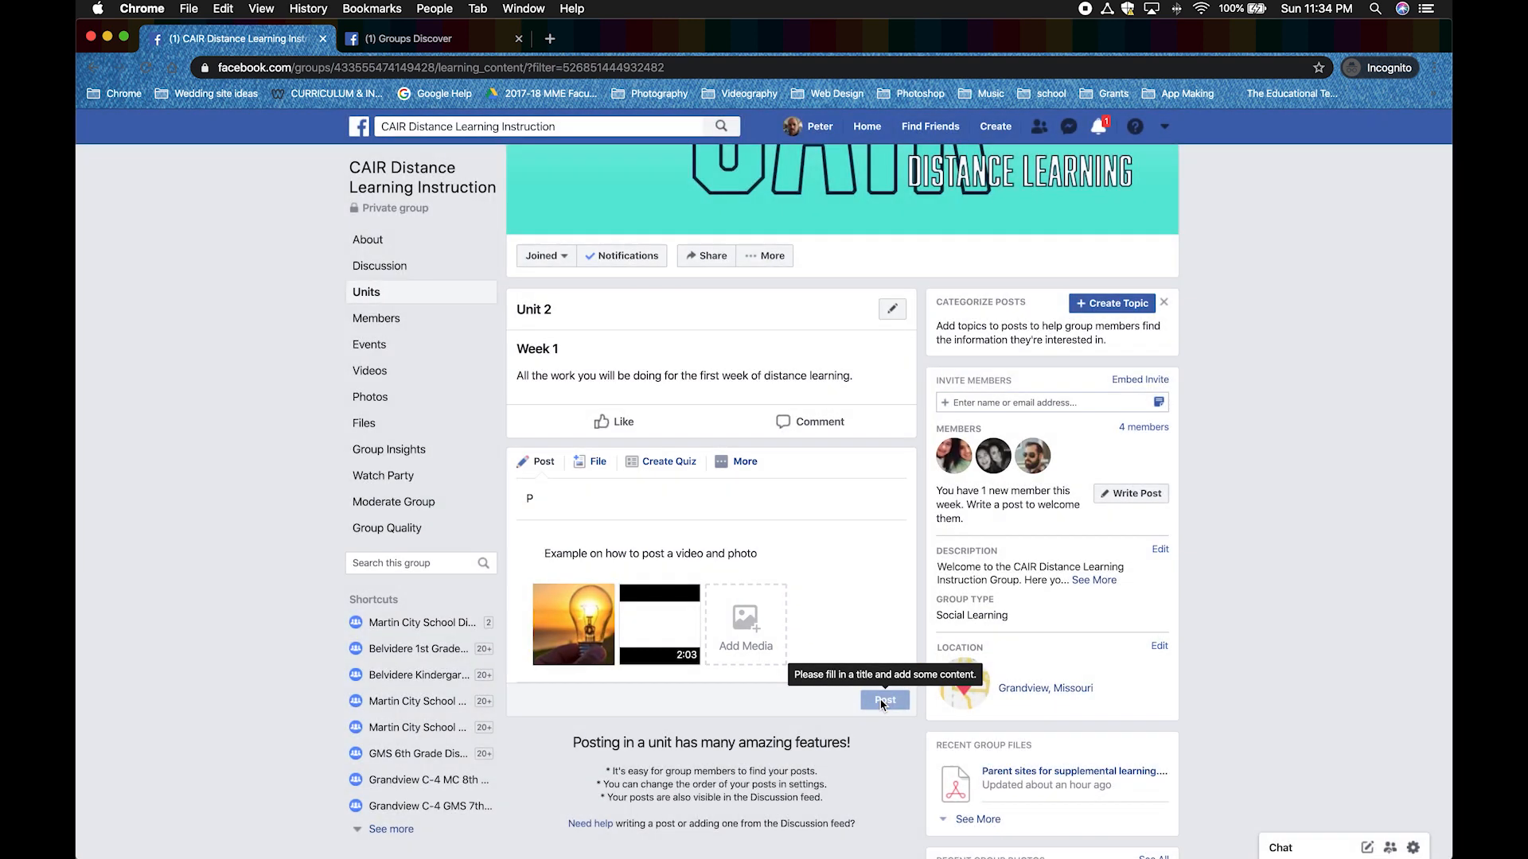
left_click(883, 700)
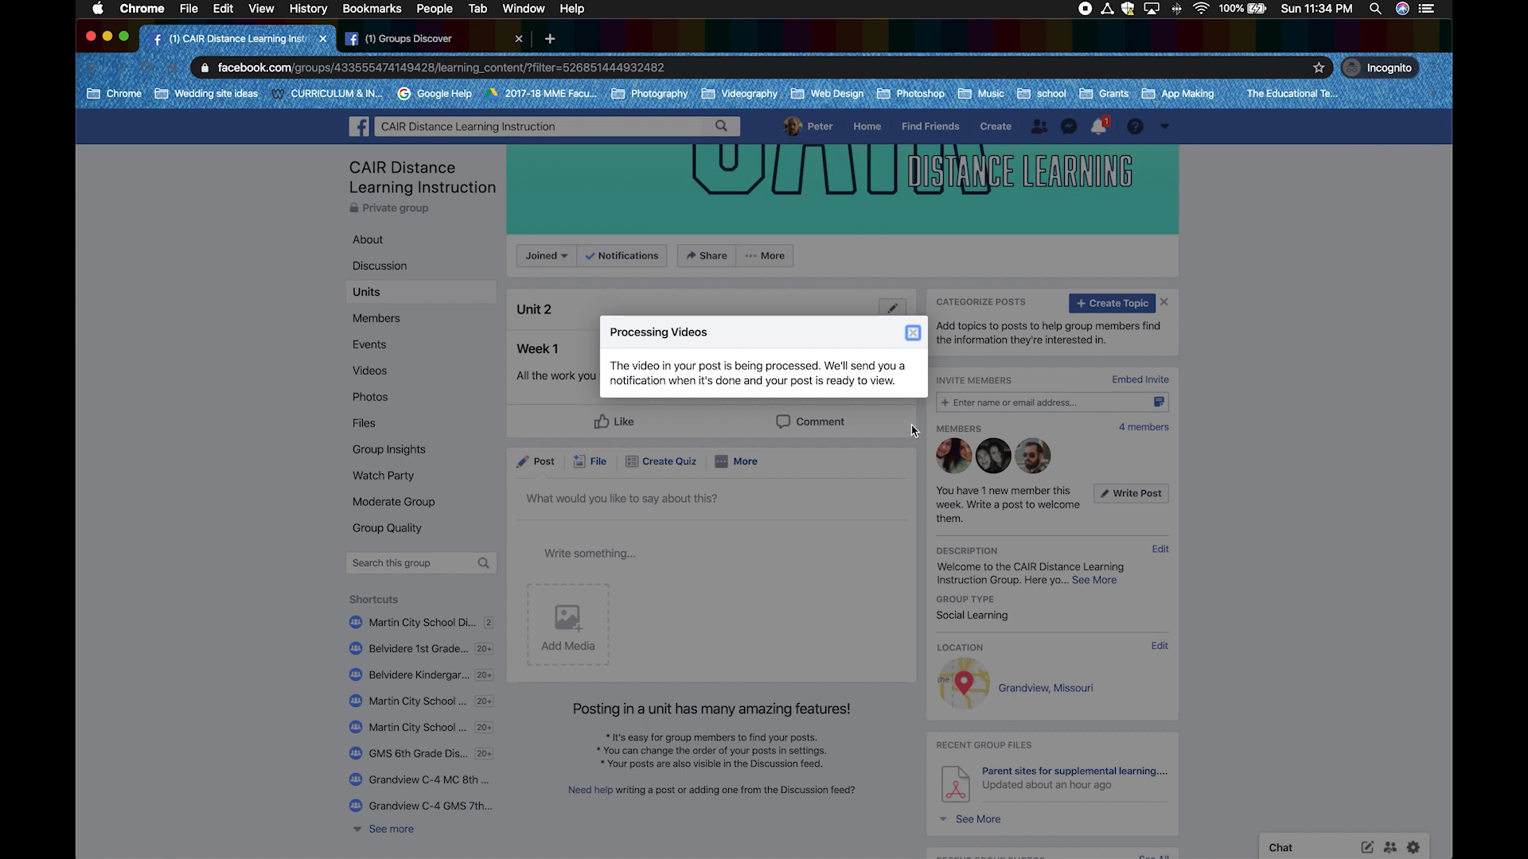
left_click(912, 332)
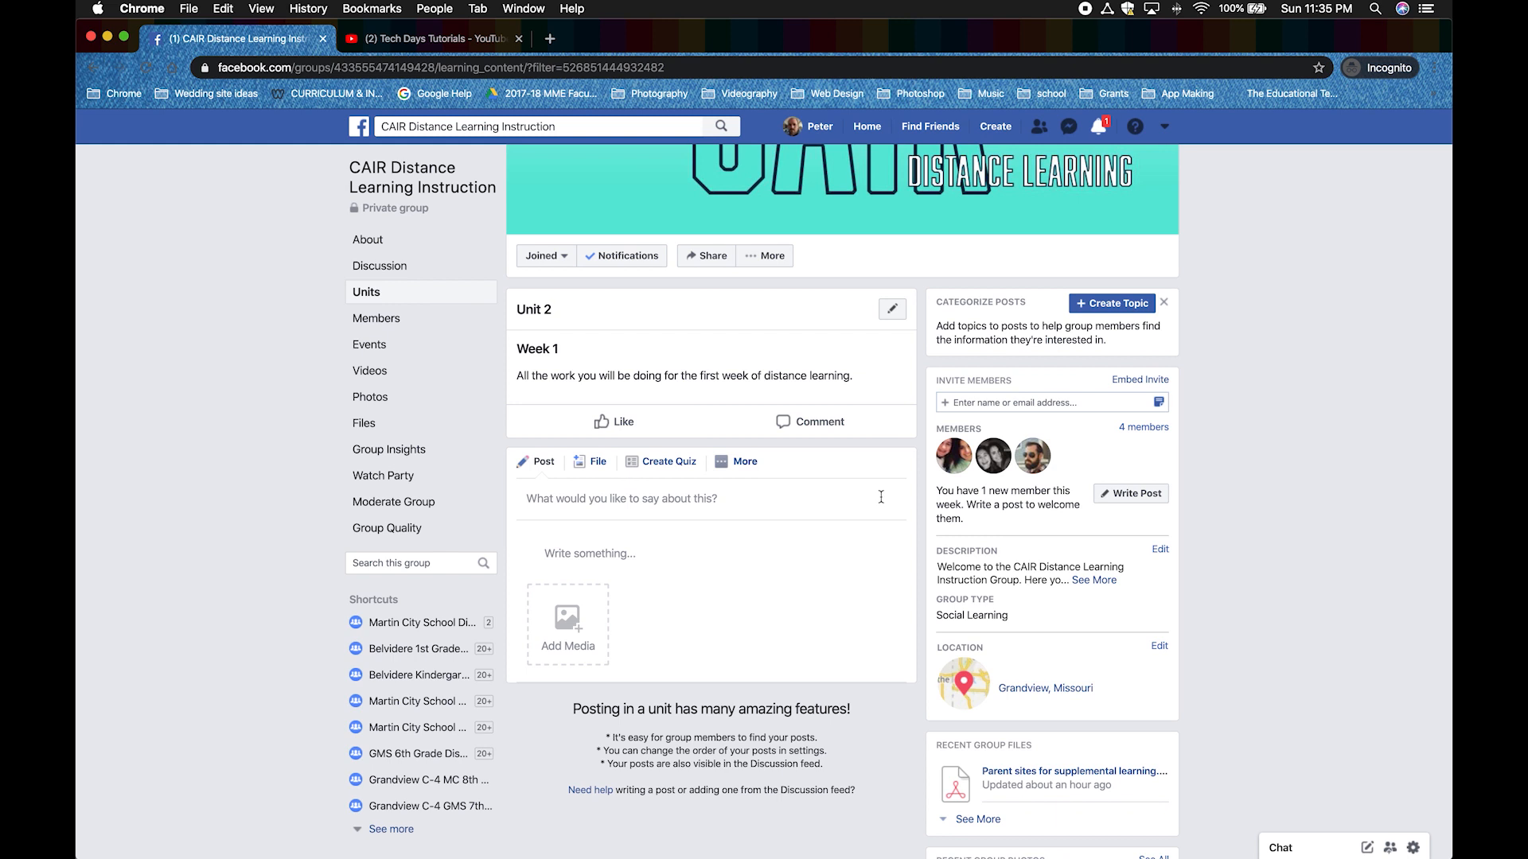
mouse_move(433, 27)
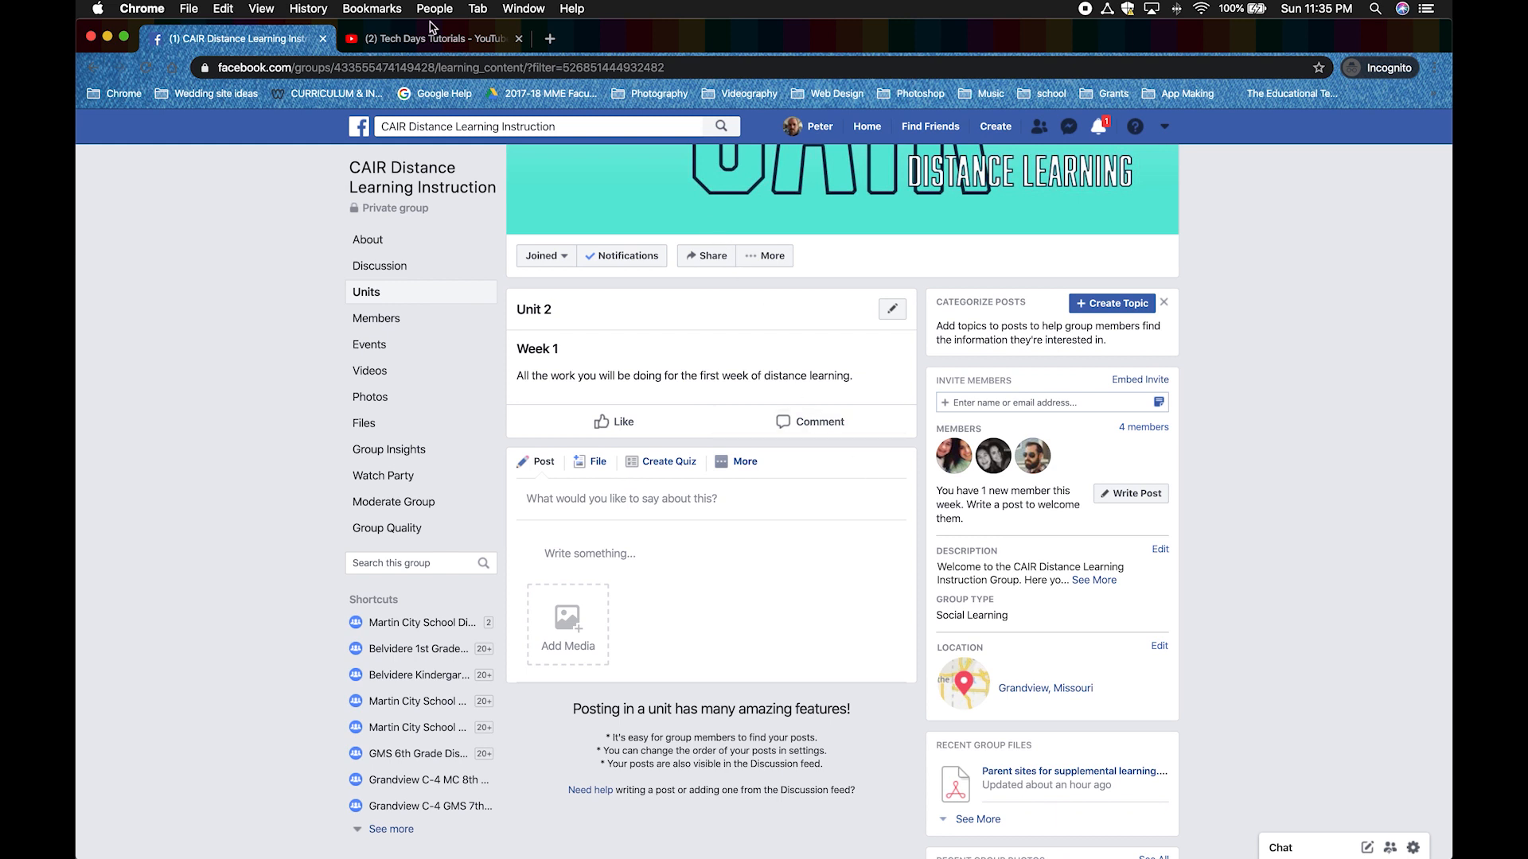
Copy the Tech Days Tutorials playlist link from the YouTube address bar.
left_click(428, 38)
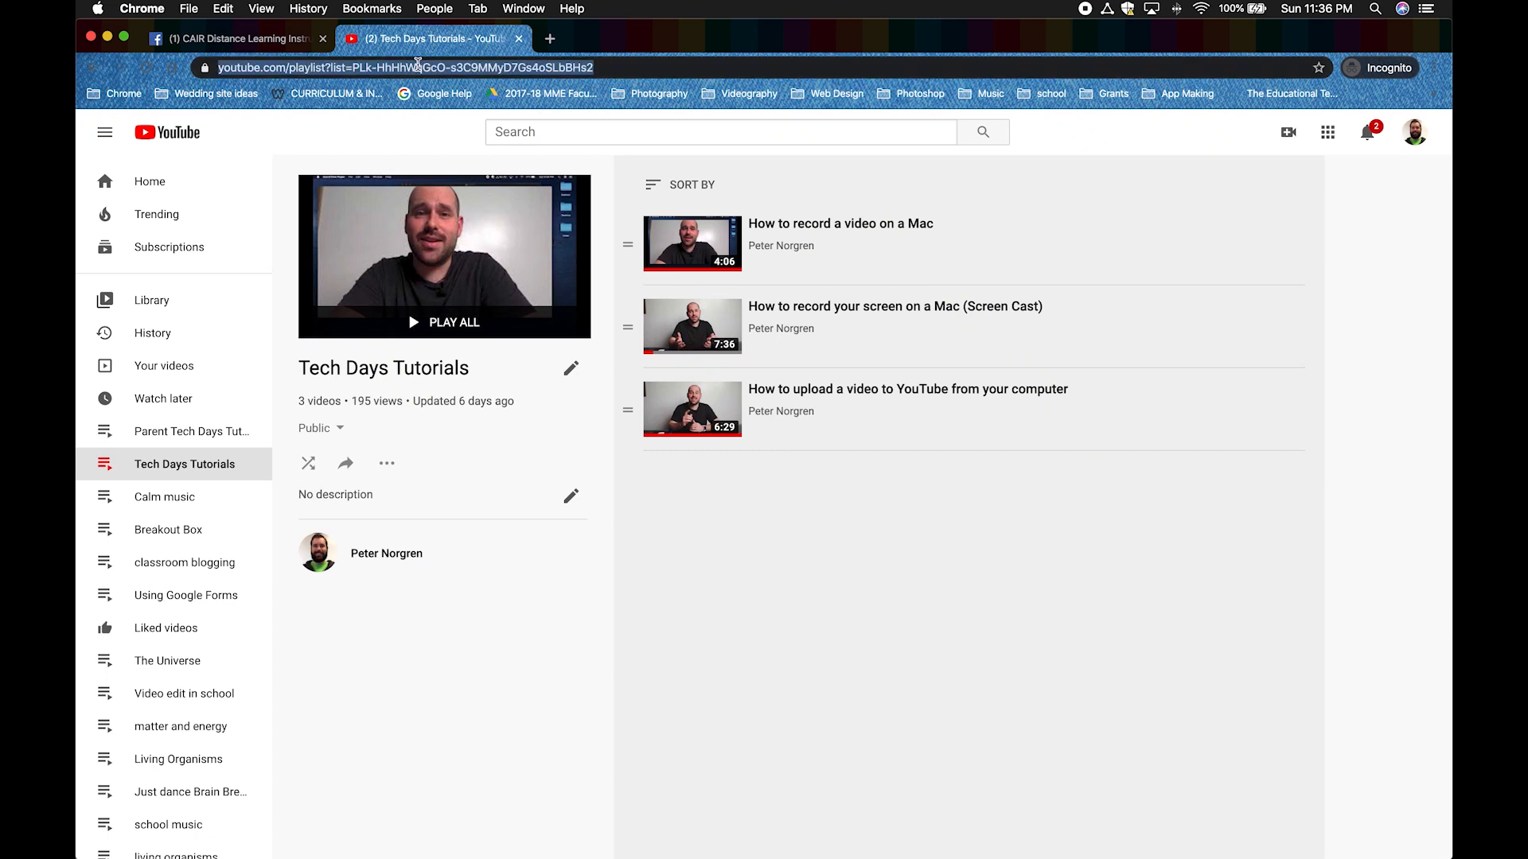
right_click(419, 67)
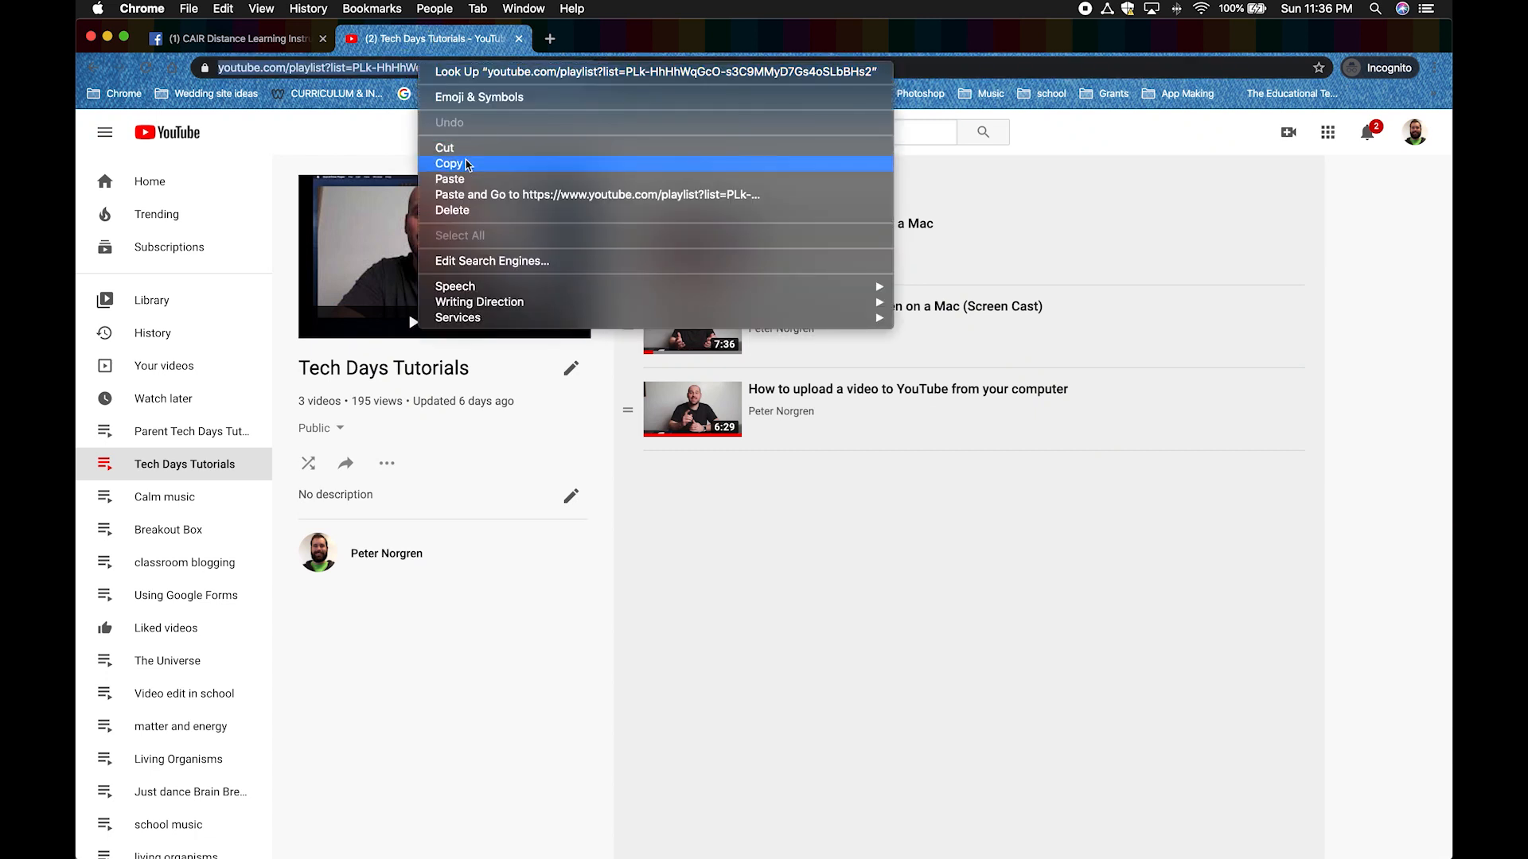
left_click(234, 39)
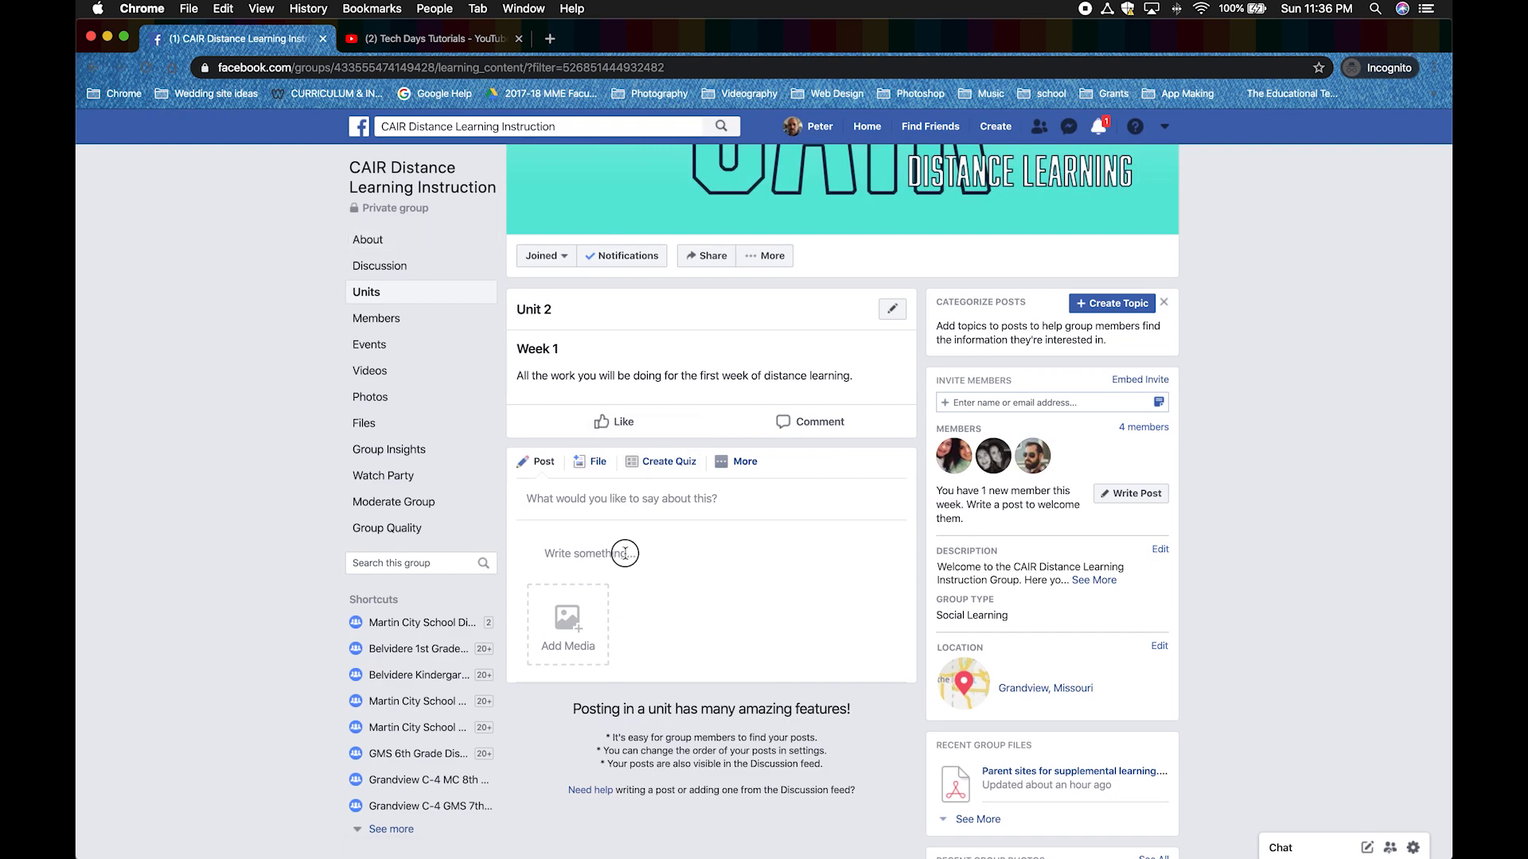
Publish a 'Tutorial video playlist' post sharing the Tech Days Tutorials YouTube playlist link.
left_click(589, 554)
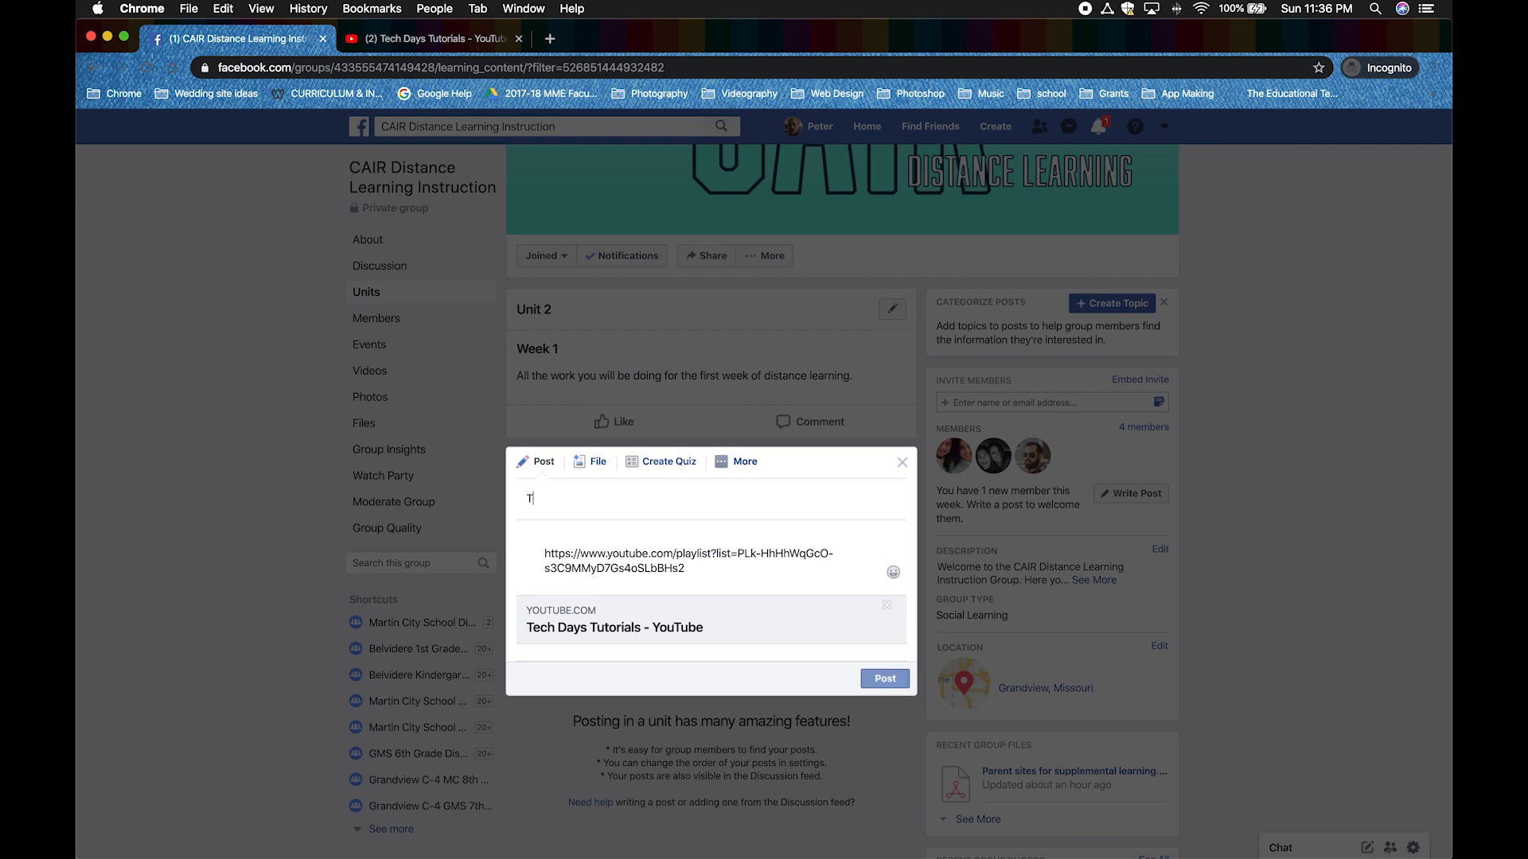
type("Tutorial video")
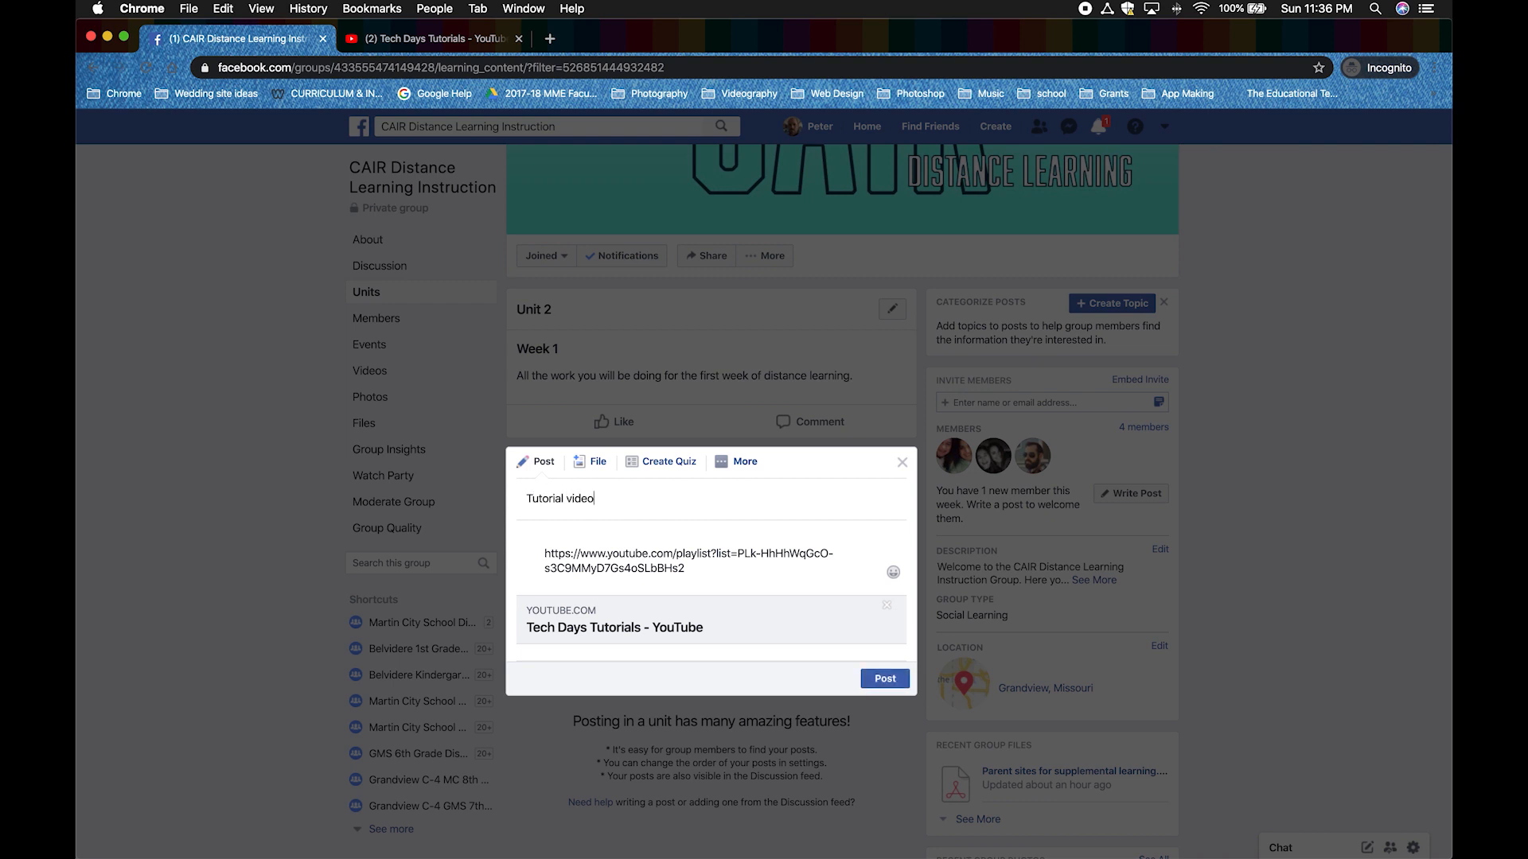
type("playlist")
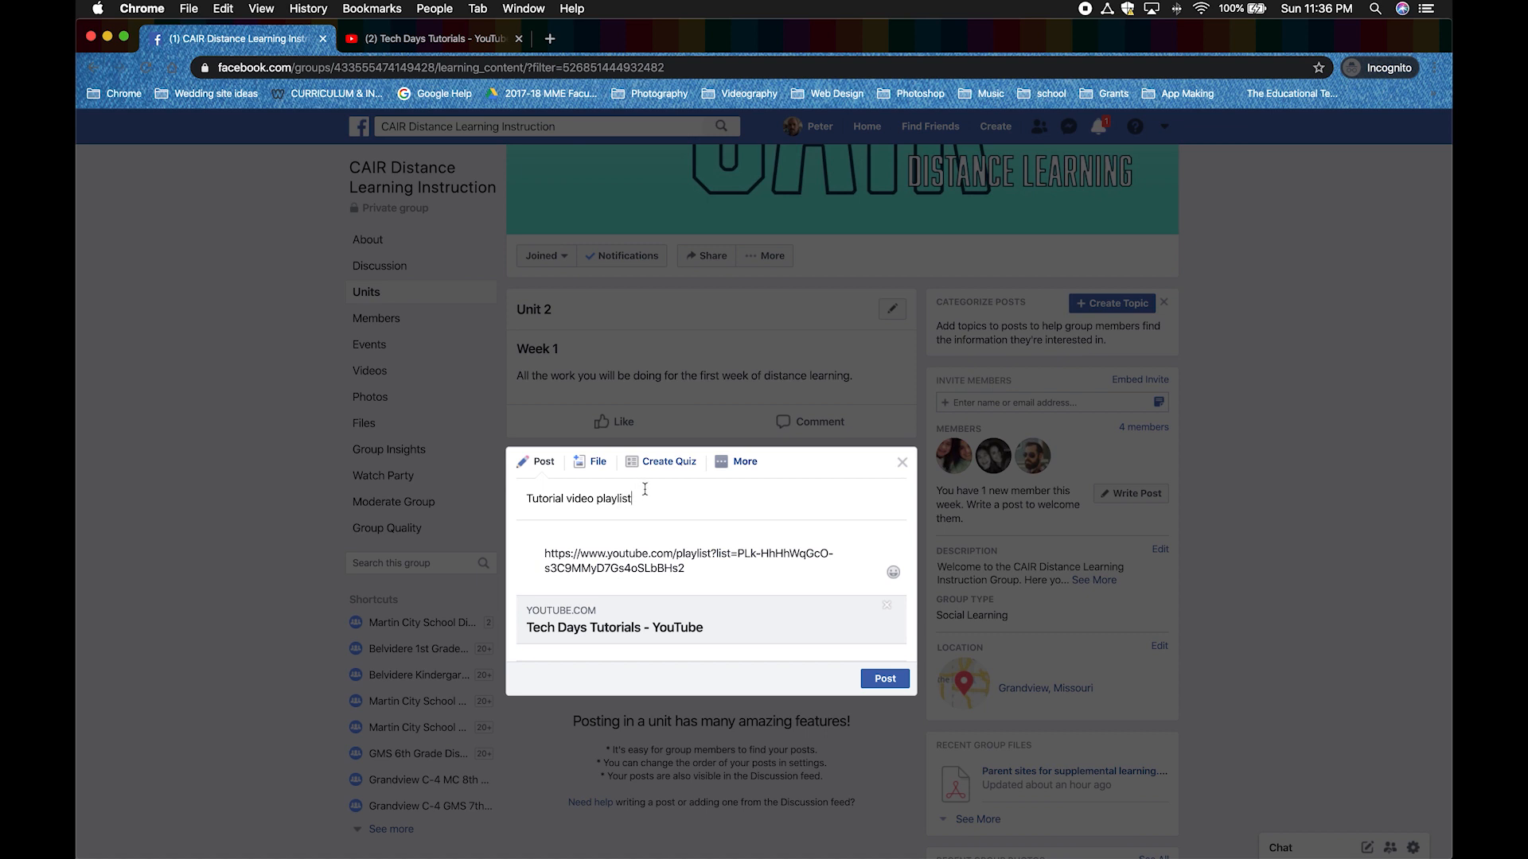
left_click(884, 678)
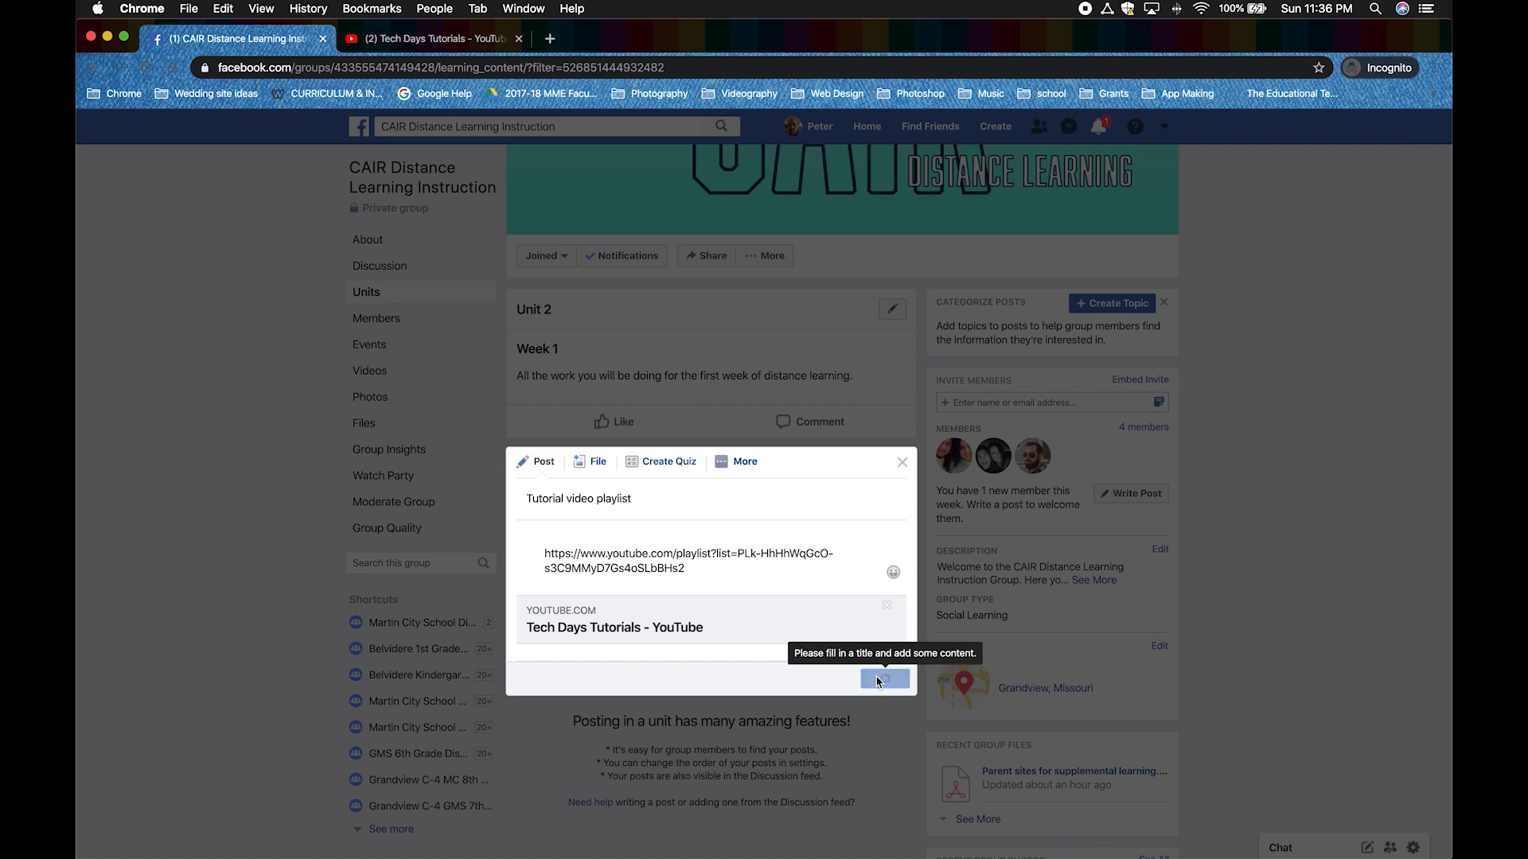
left_click(884, 679)
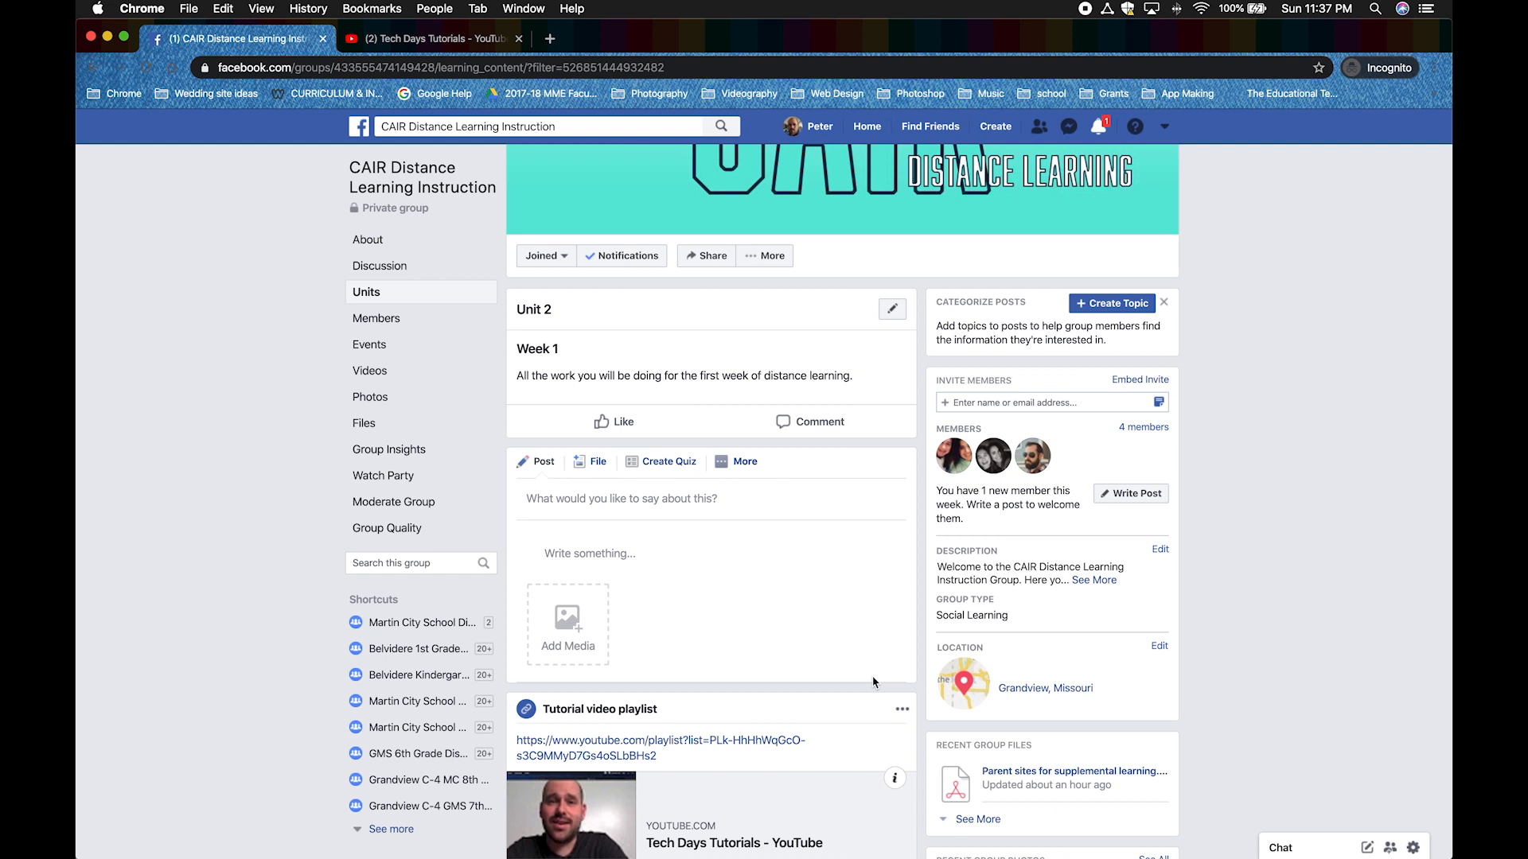
mouse_move(849, 650)
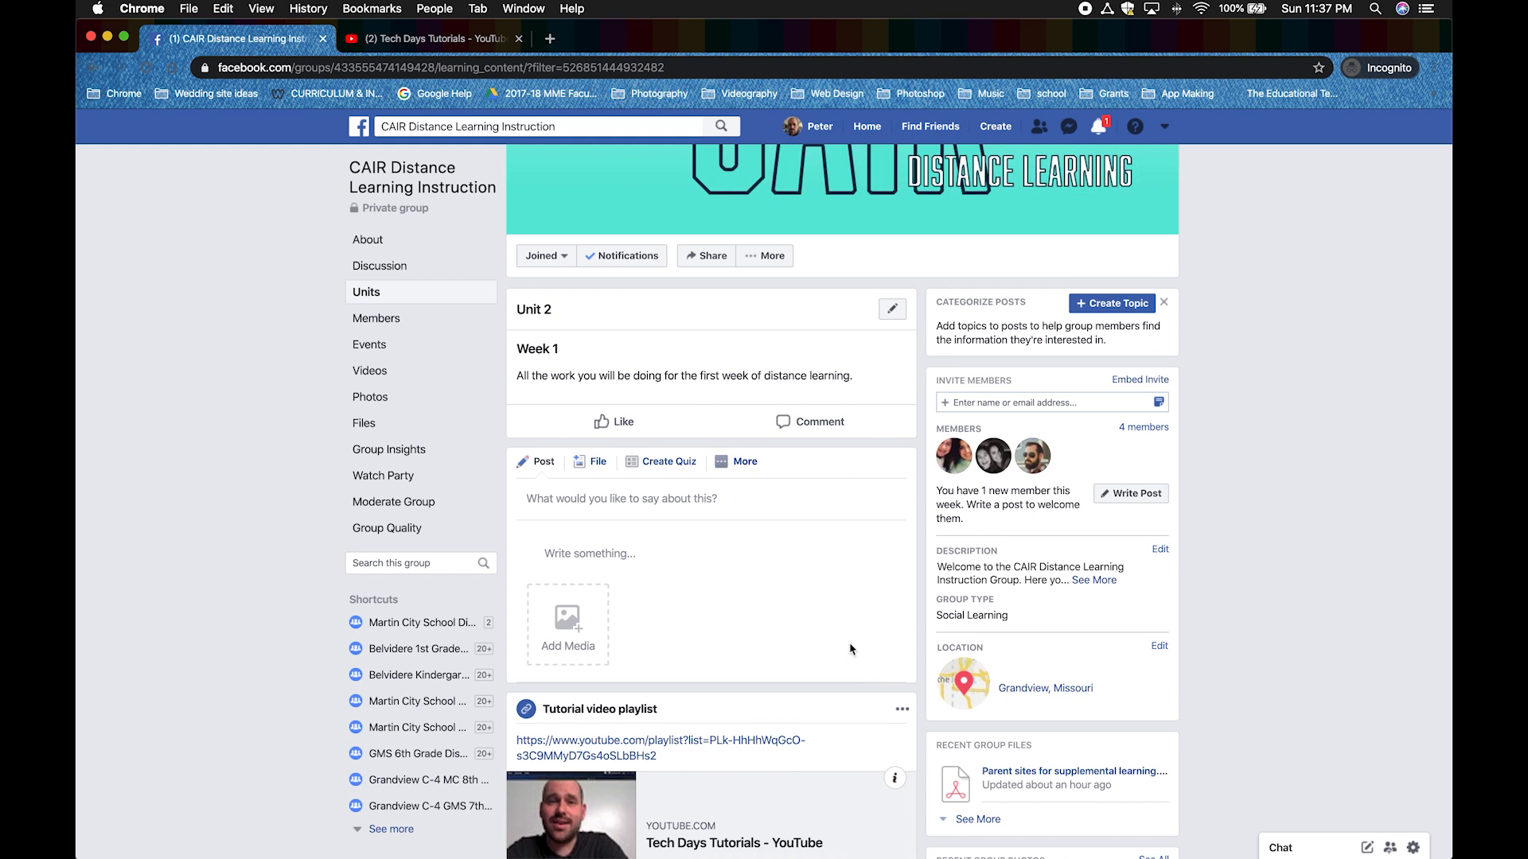
Start a Week 1 file post captioned 'Parent sites to use with your children.' and bring up the file chooser.
left_click(589, 461)
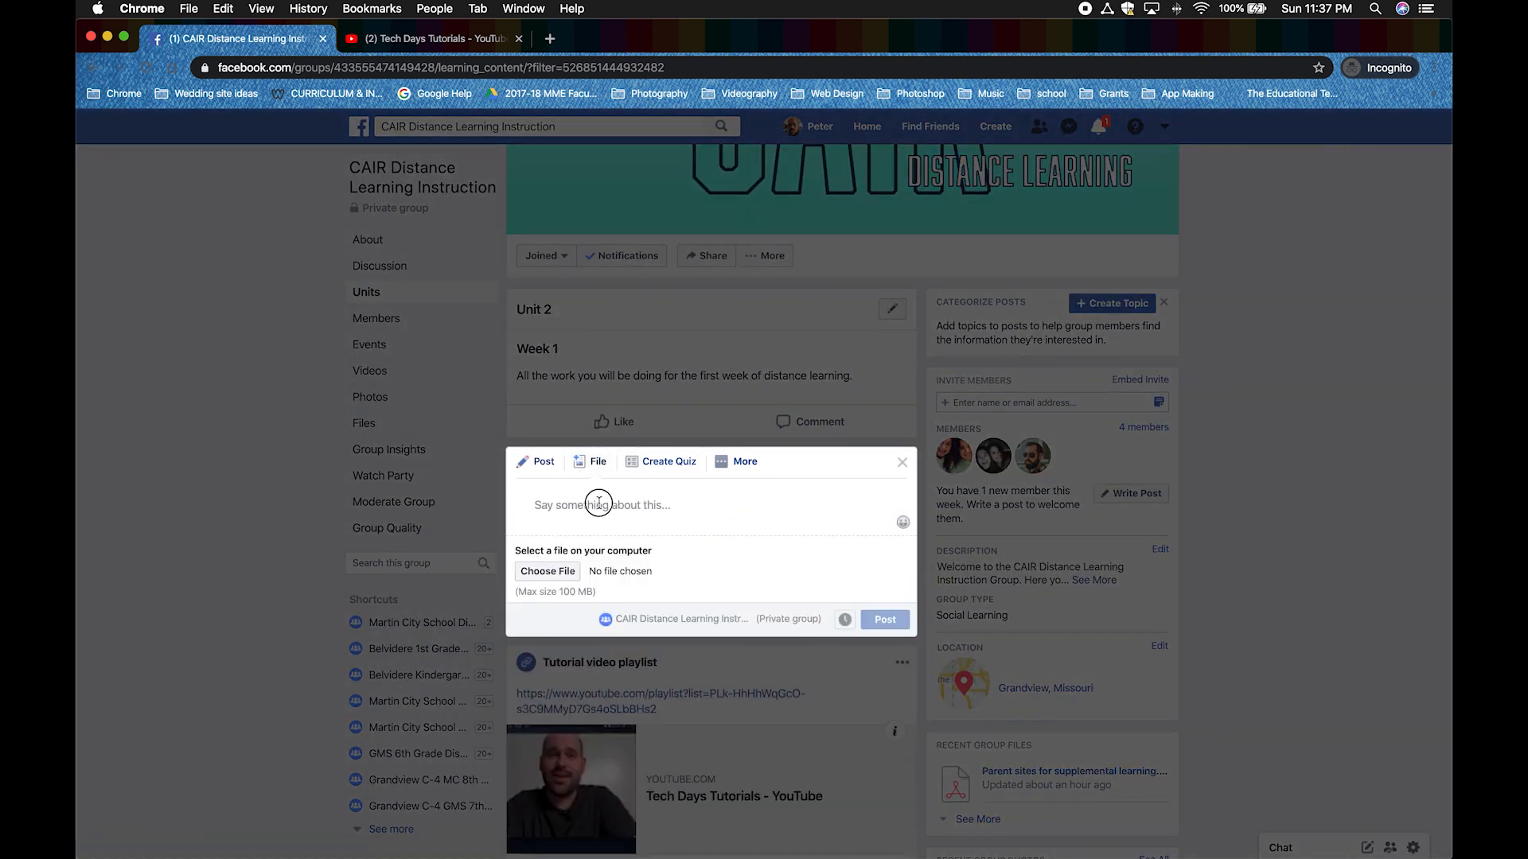
left_click(598, 504)
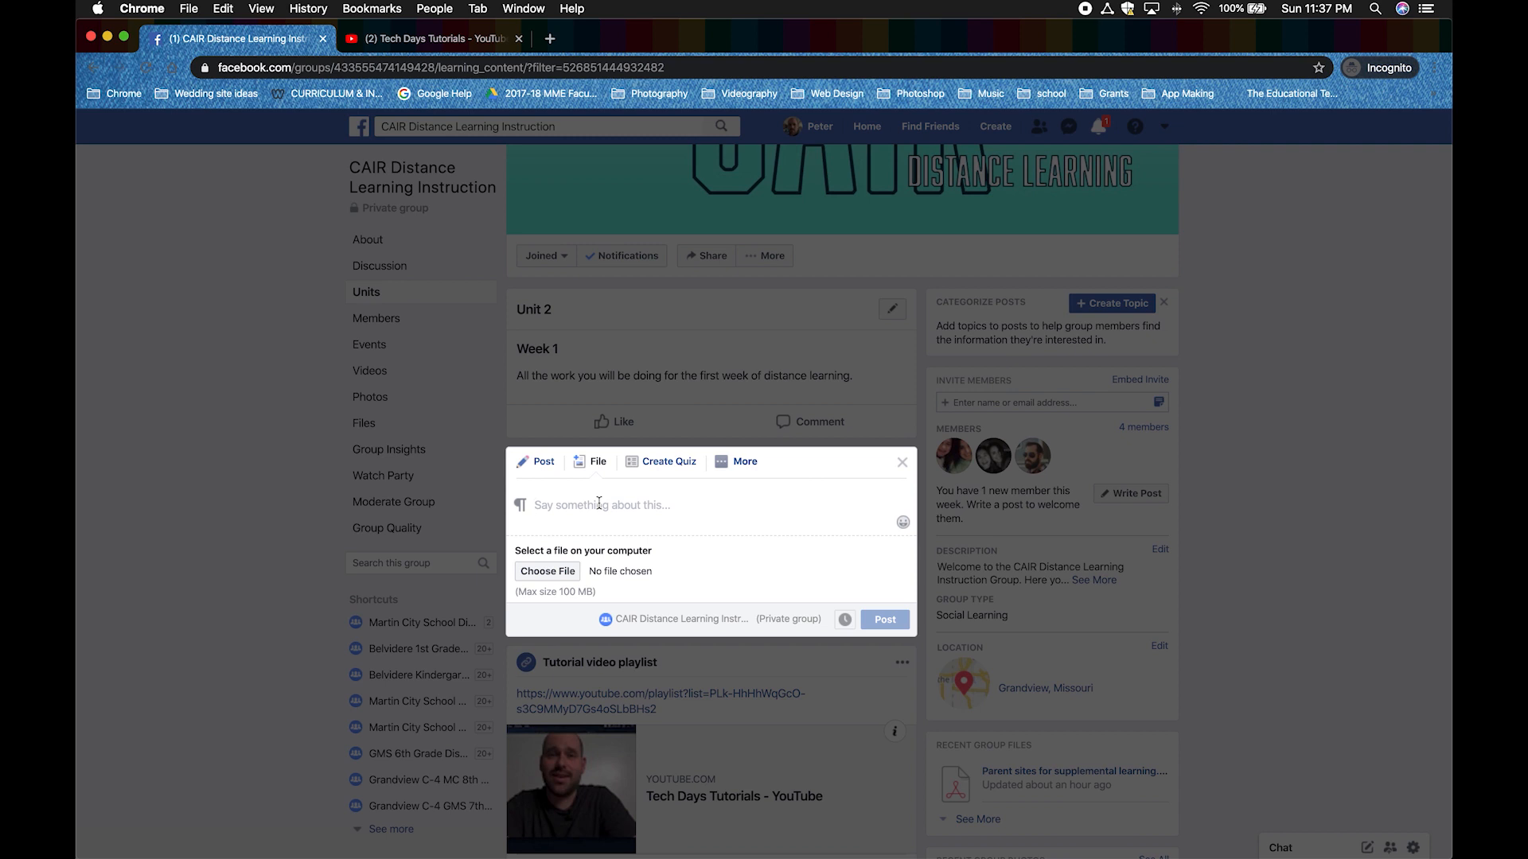
type("Parent")
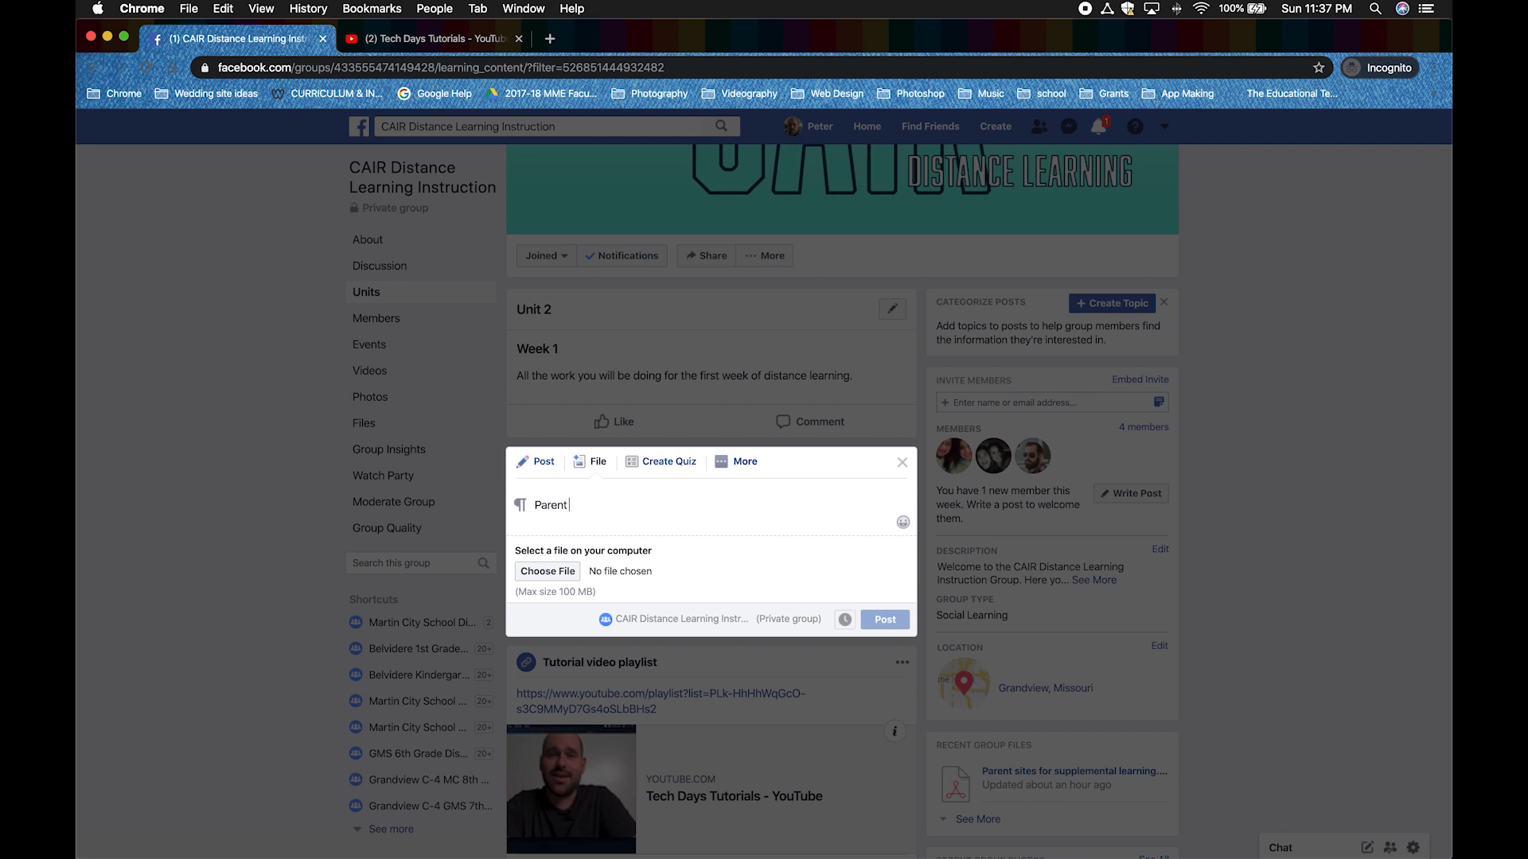
type("sites to use")
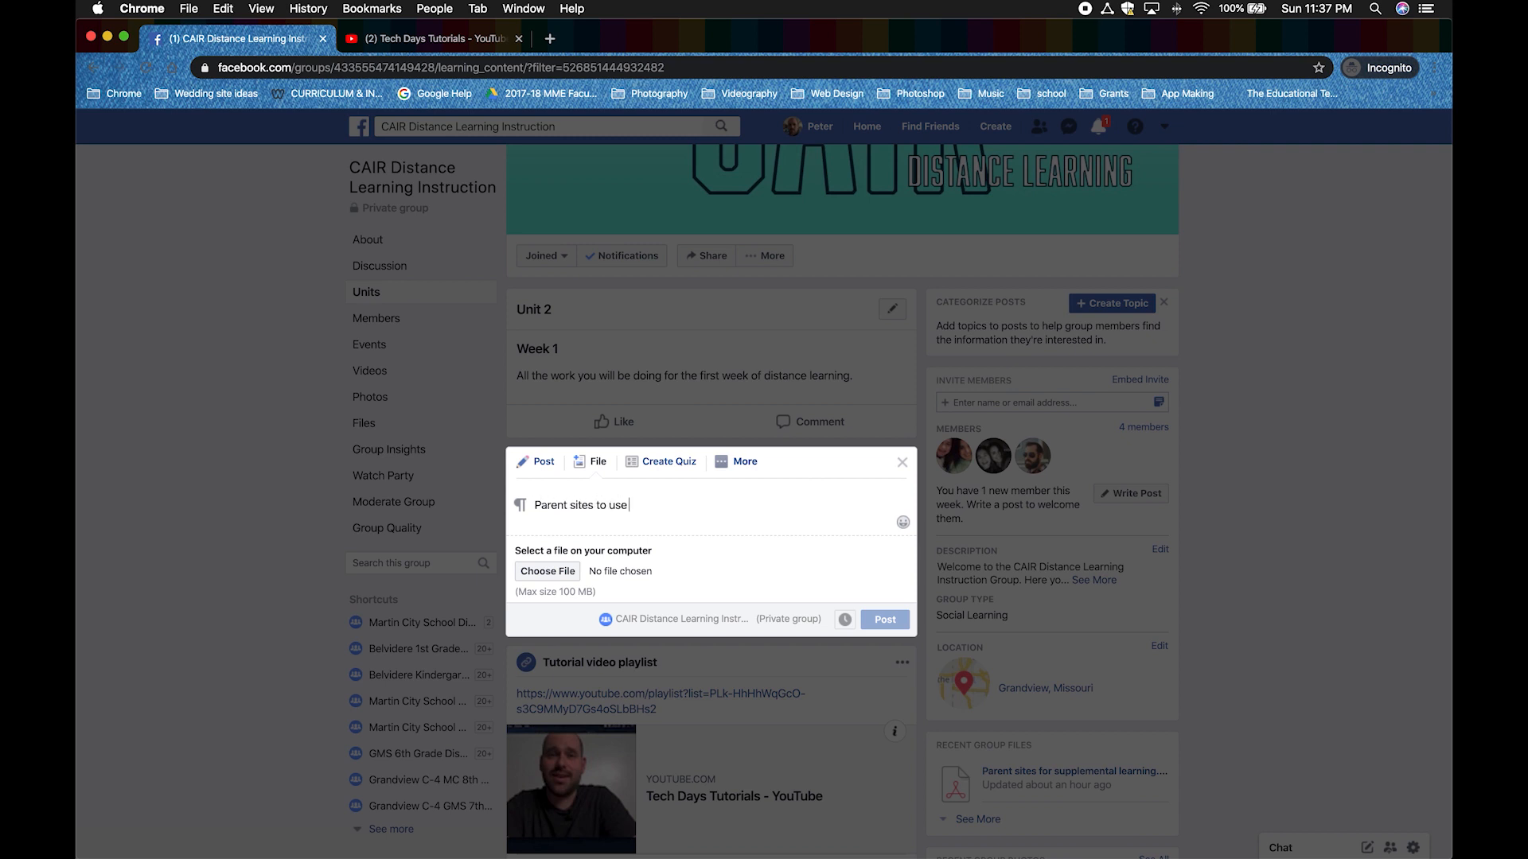
type("with your child")
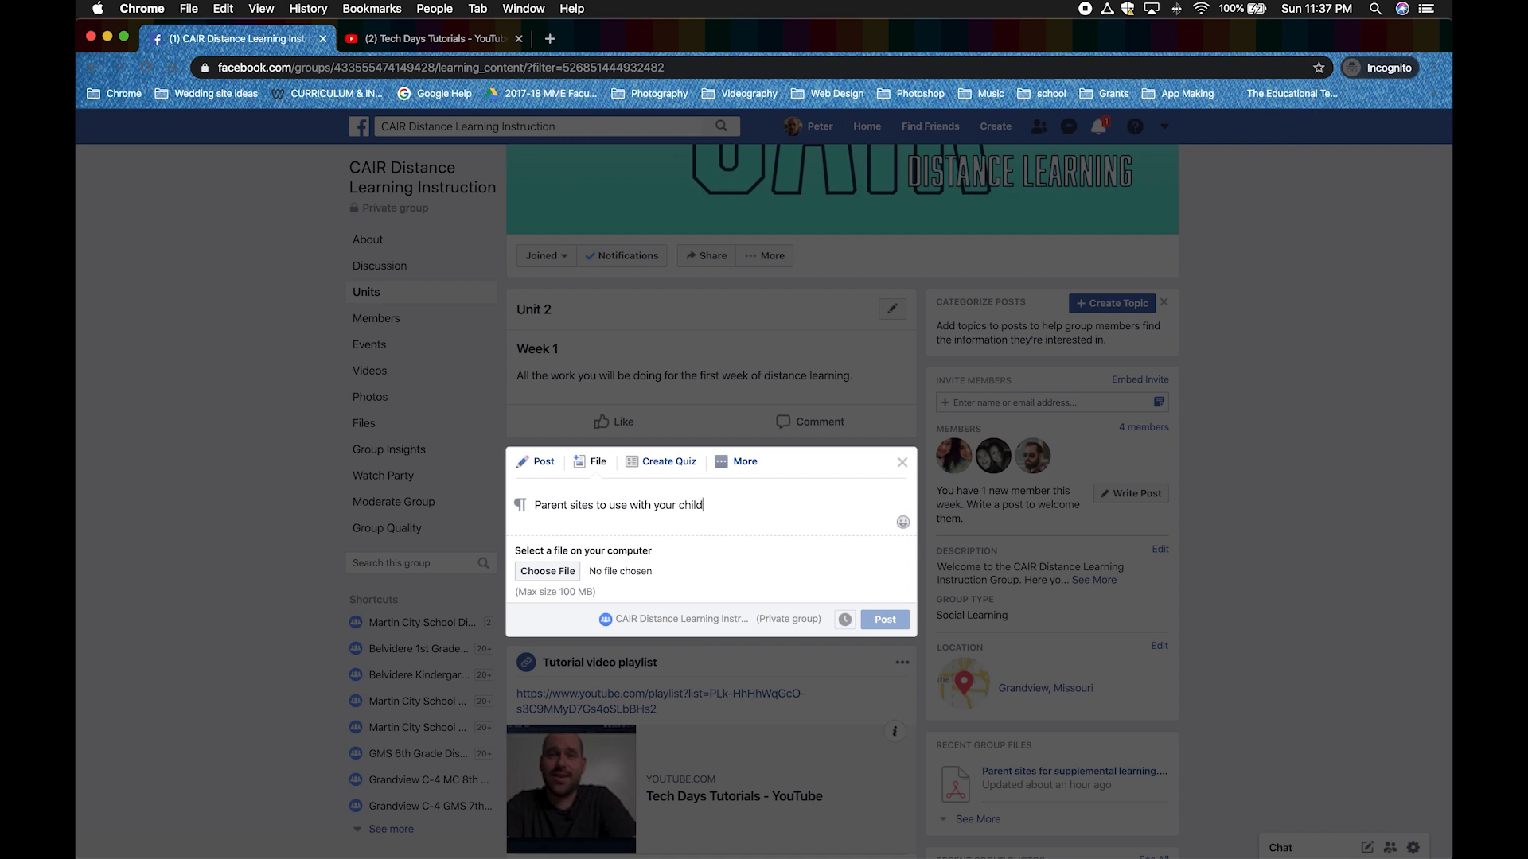
type("ren.")
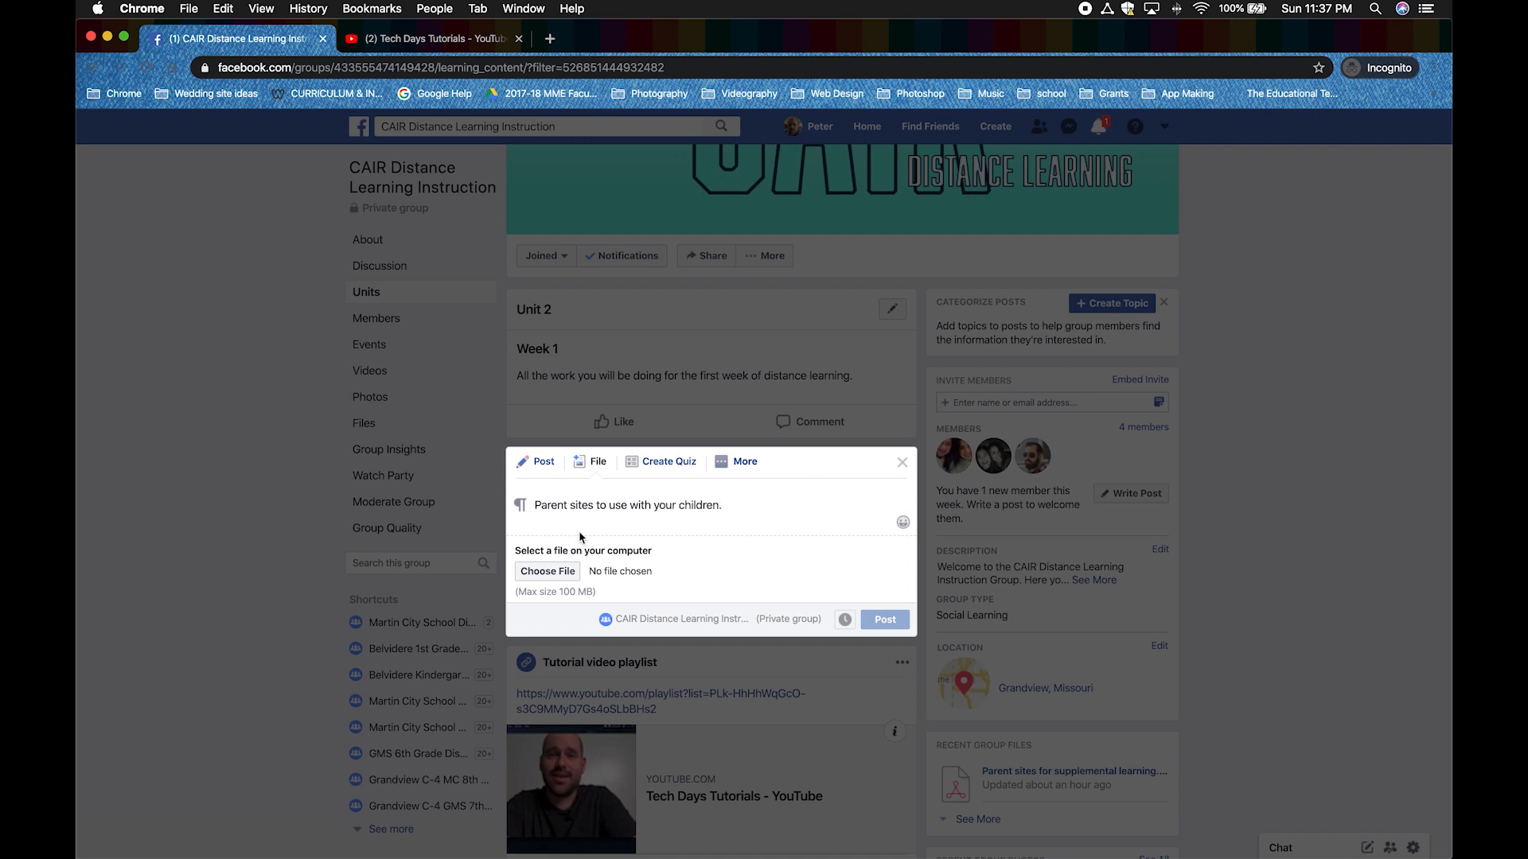
left_click(546, 571)
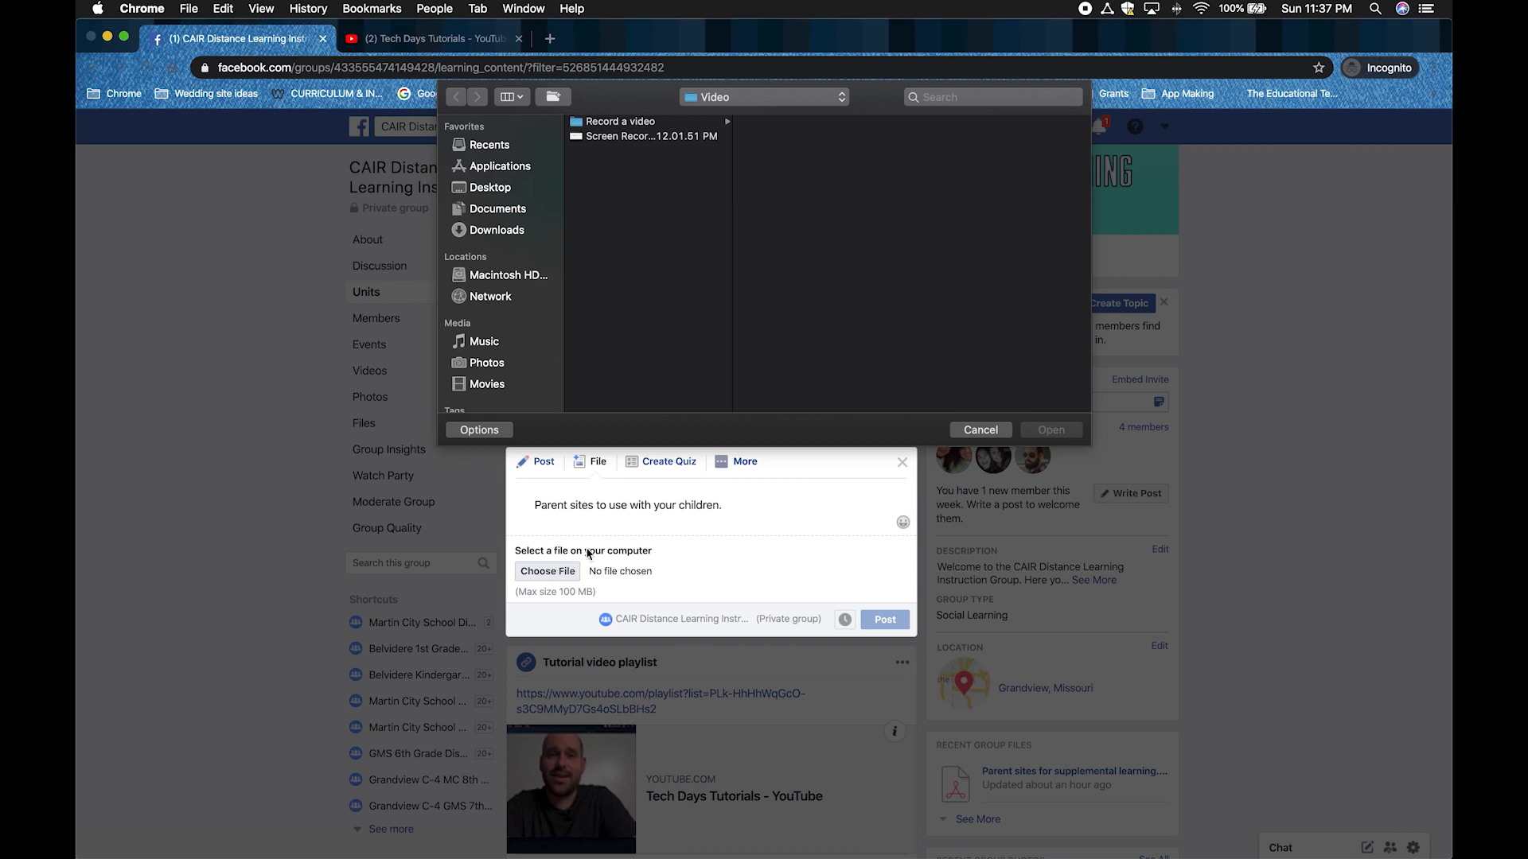
Attach 'Parent sites for supplemental learning.pdf' from Desktop > Shut down School resources.
left_click(490, 187)
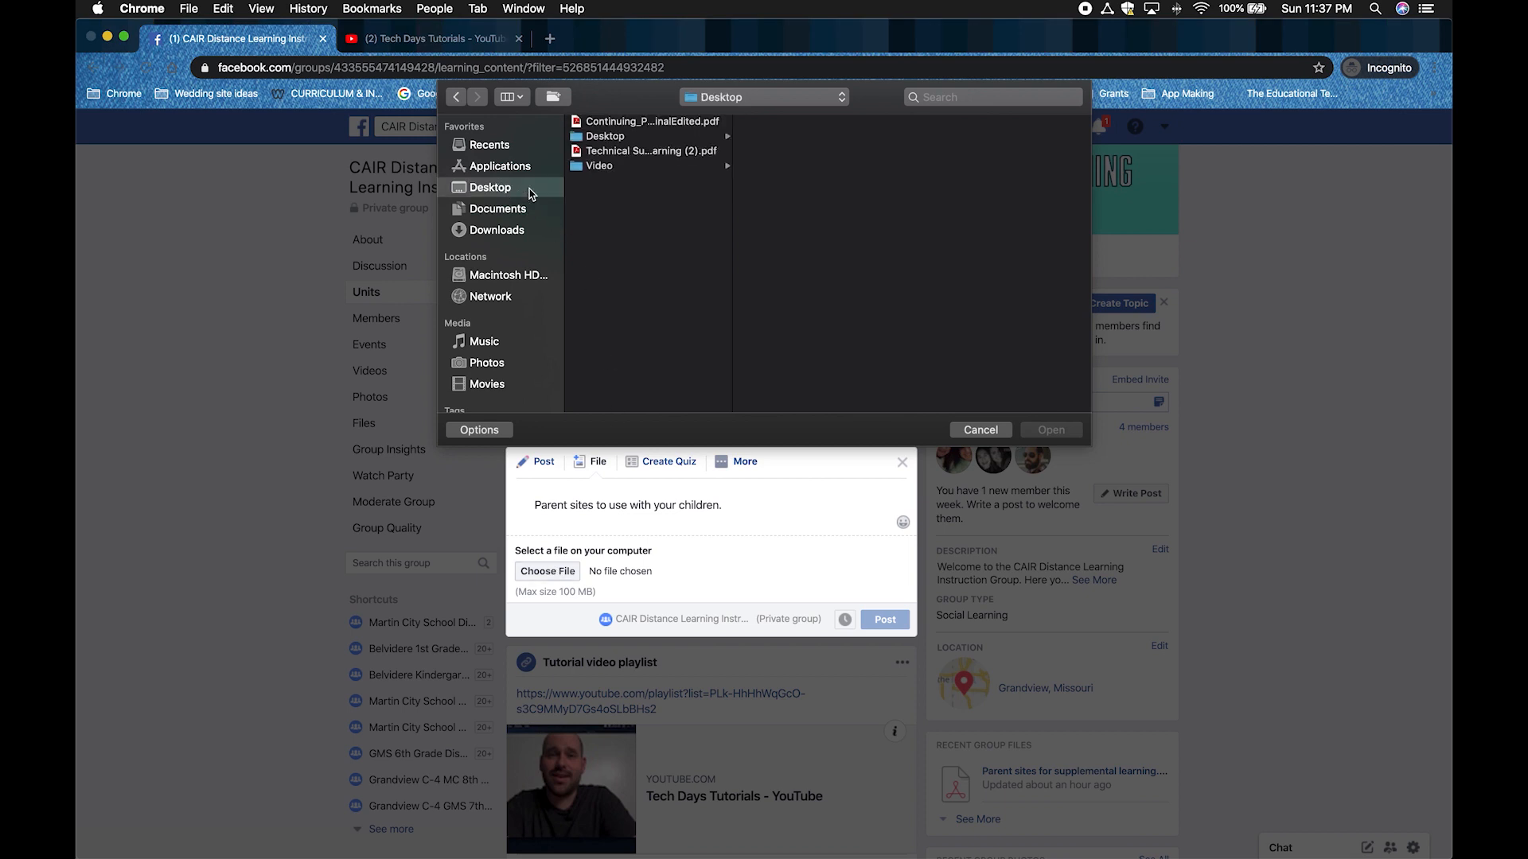
left_click(604, 135)
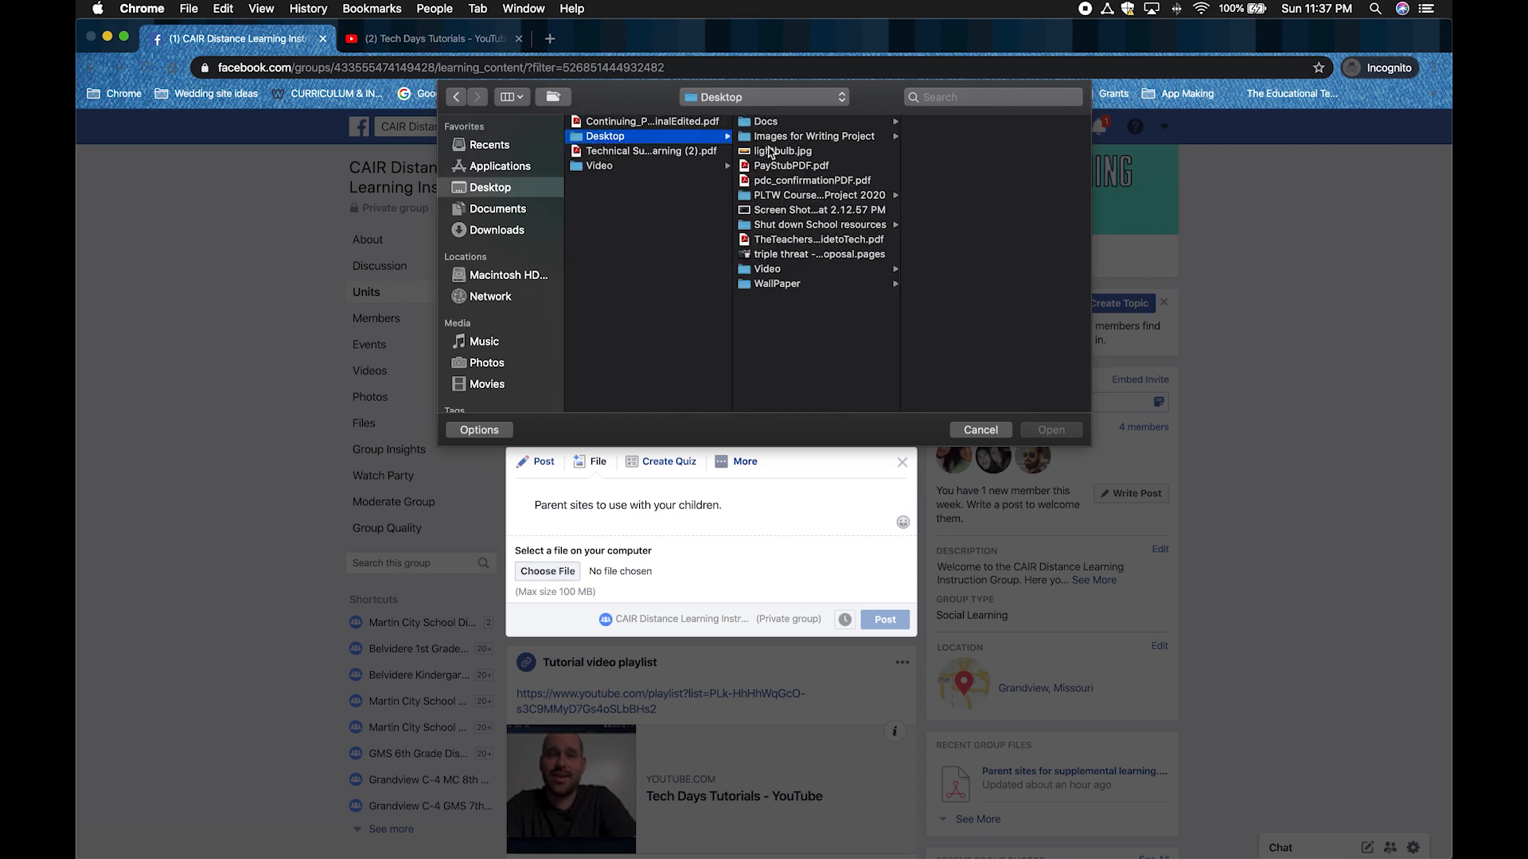
left_click(821, 225)
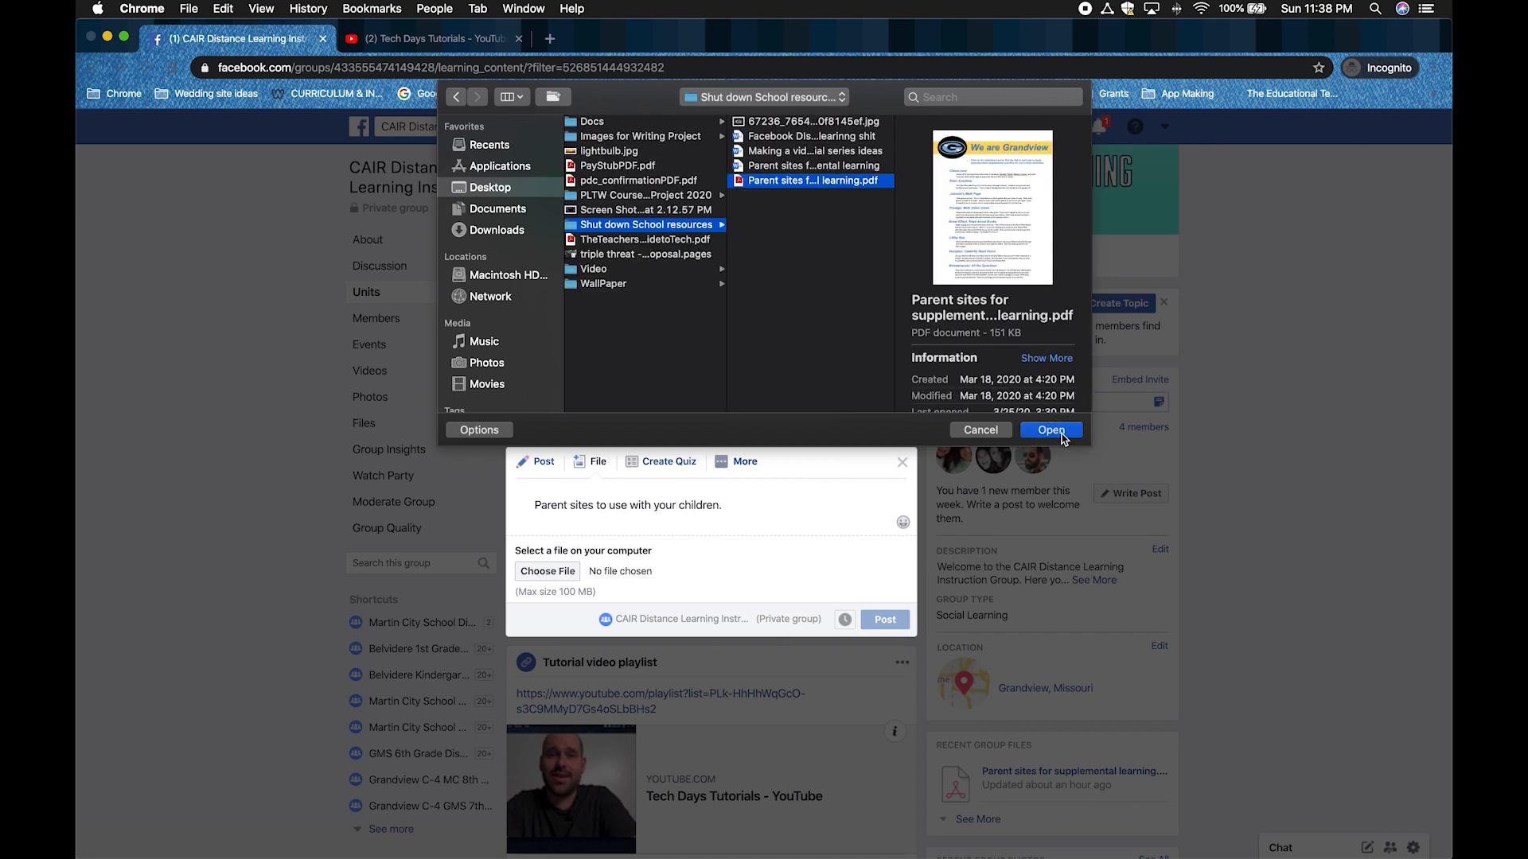
left_click(1050, 429)
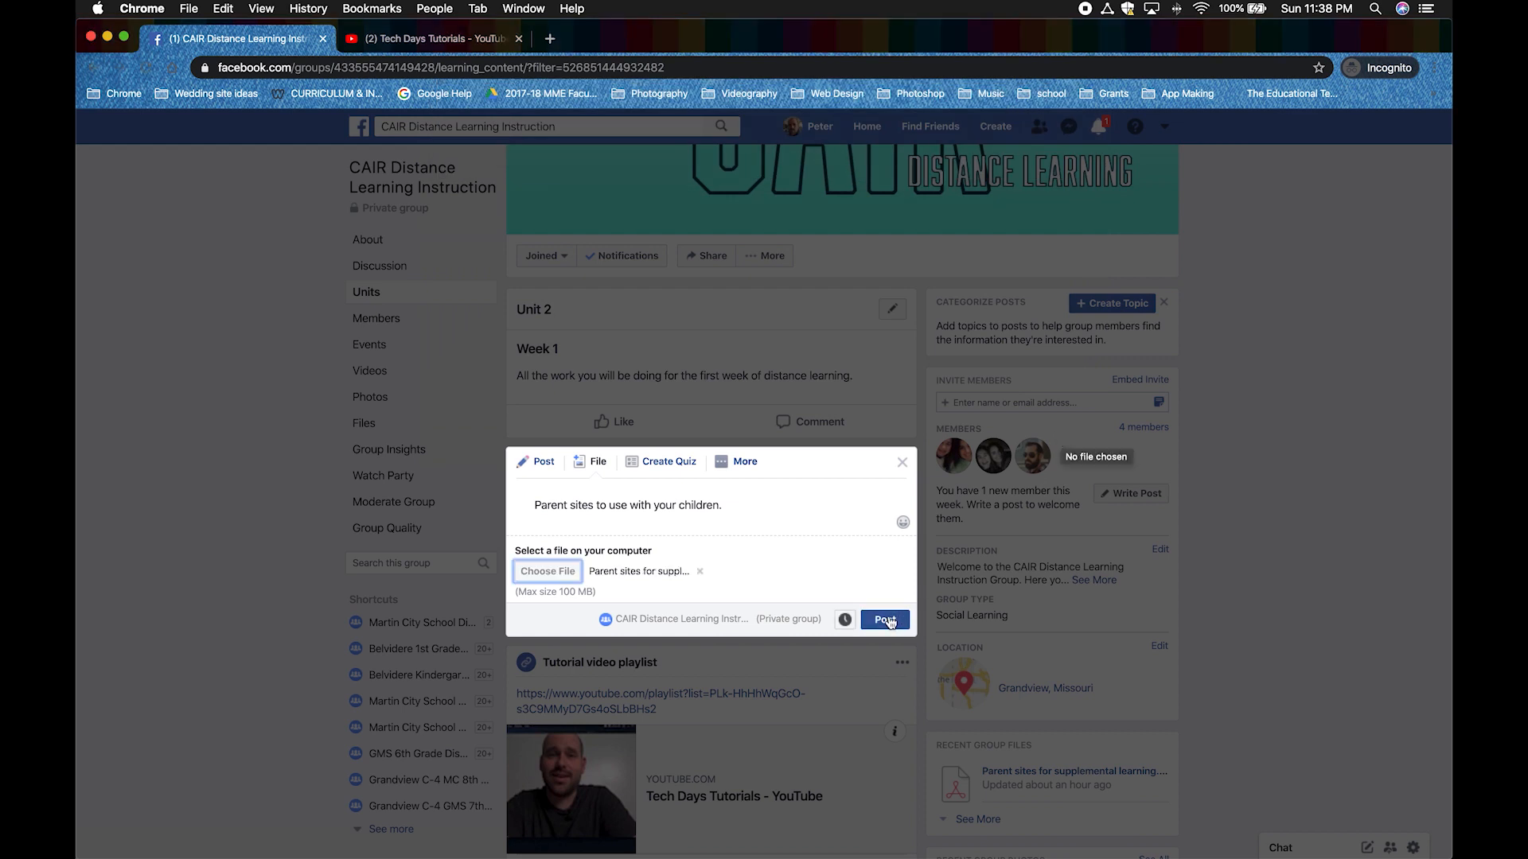
Publish the PDF file post to Unit 2 Week 1 and start a new group event.
left_click(883, 619)
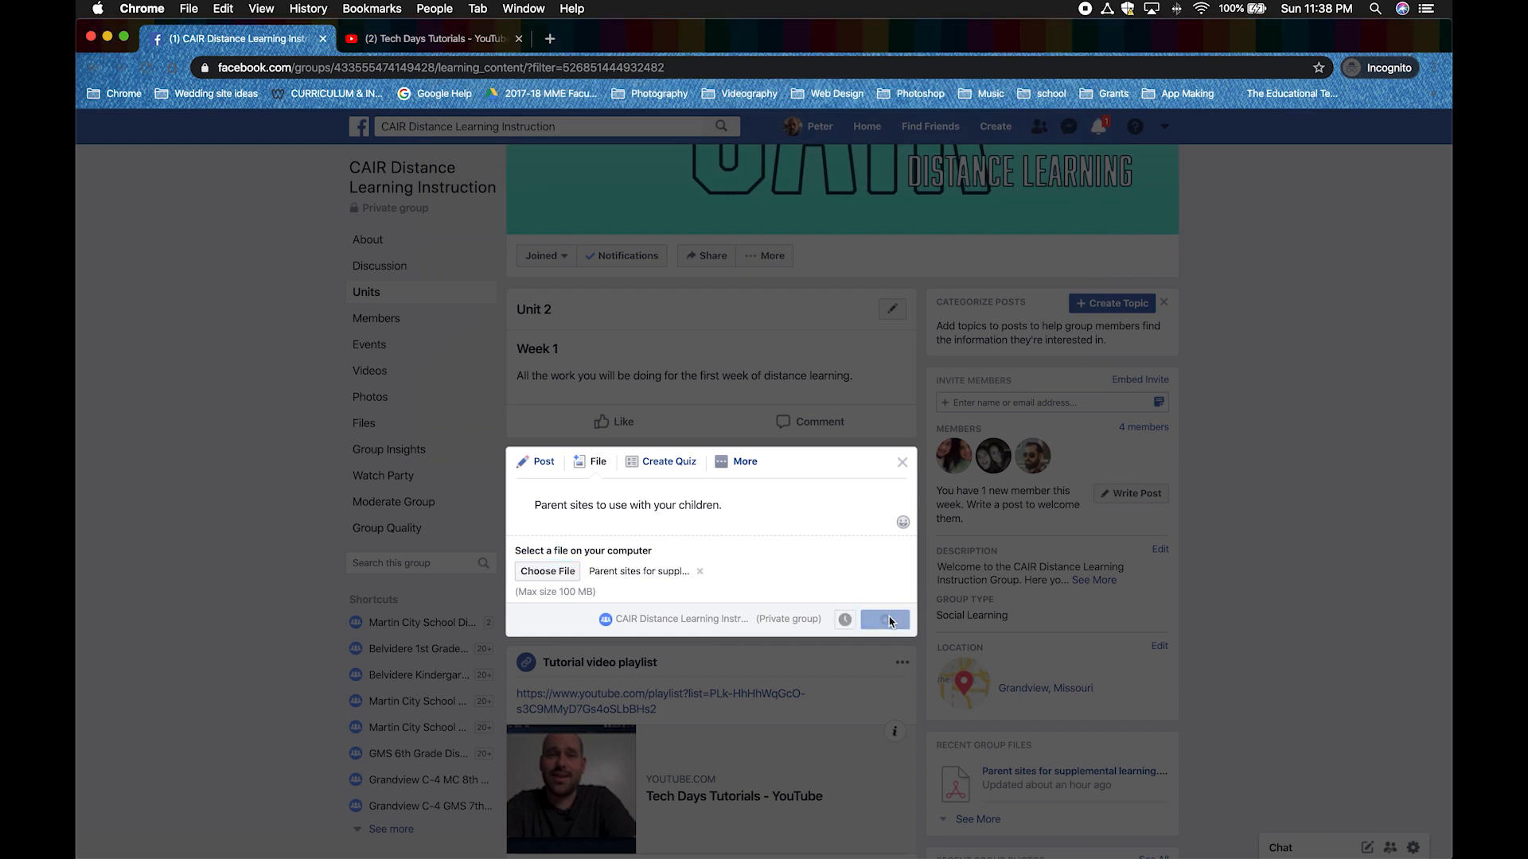
left_click(884, 619)
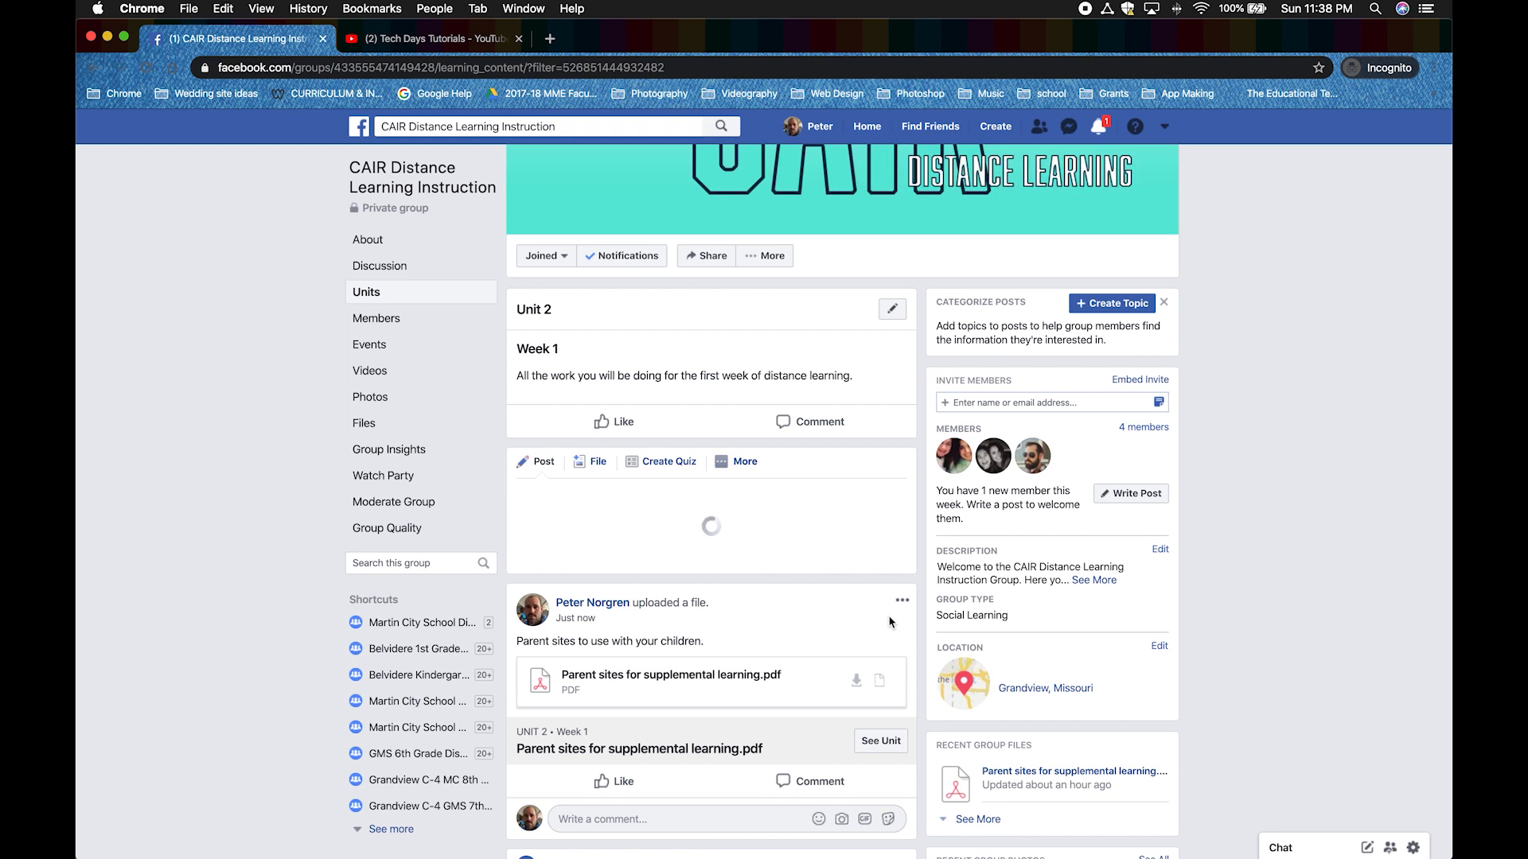
left_click(536, 462)
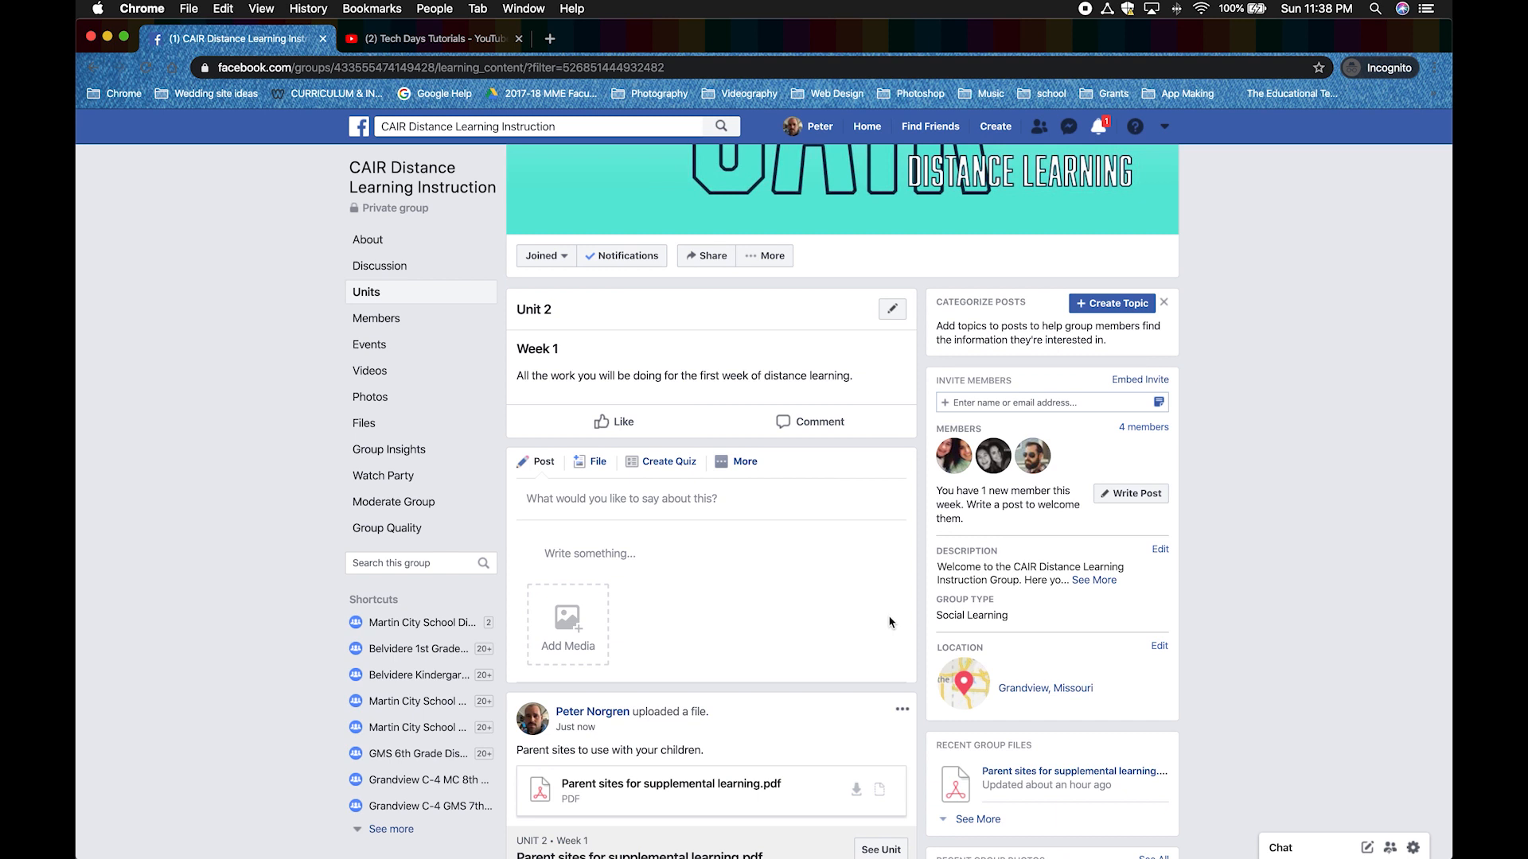
left_click(744, 461)
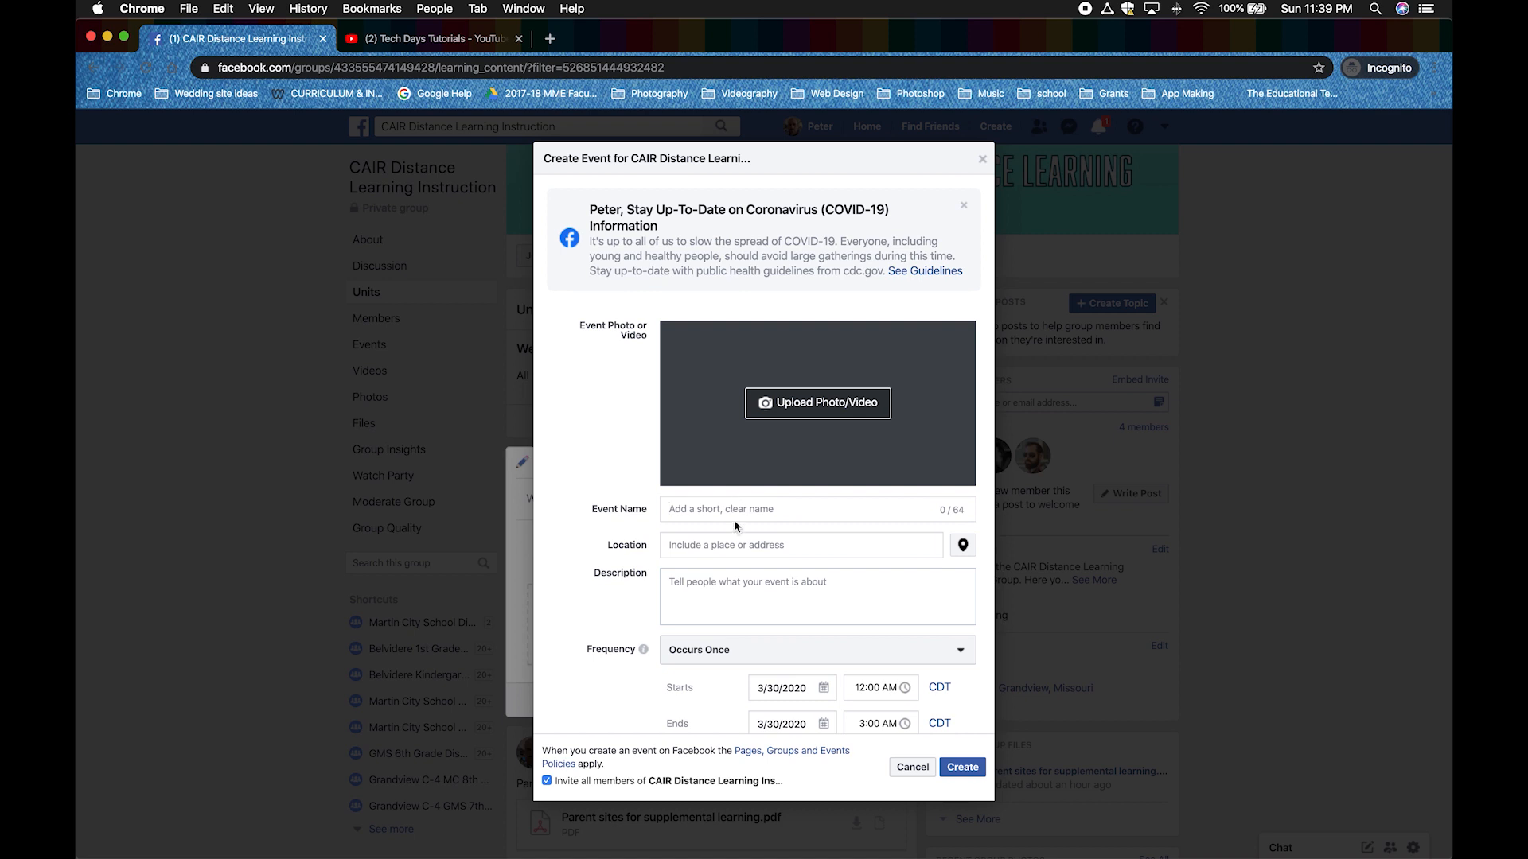
Name the event 'Zoom Time' with location 'On Zoom'.
type("Zoom")
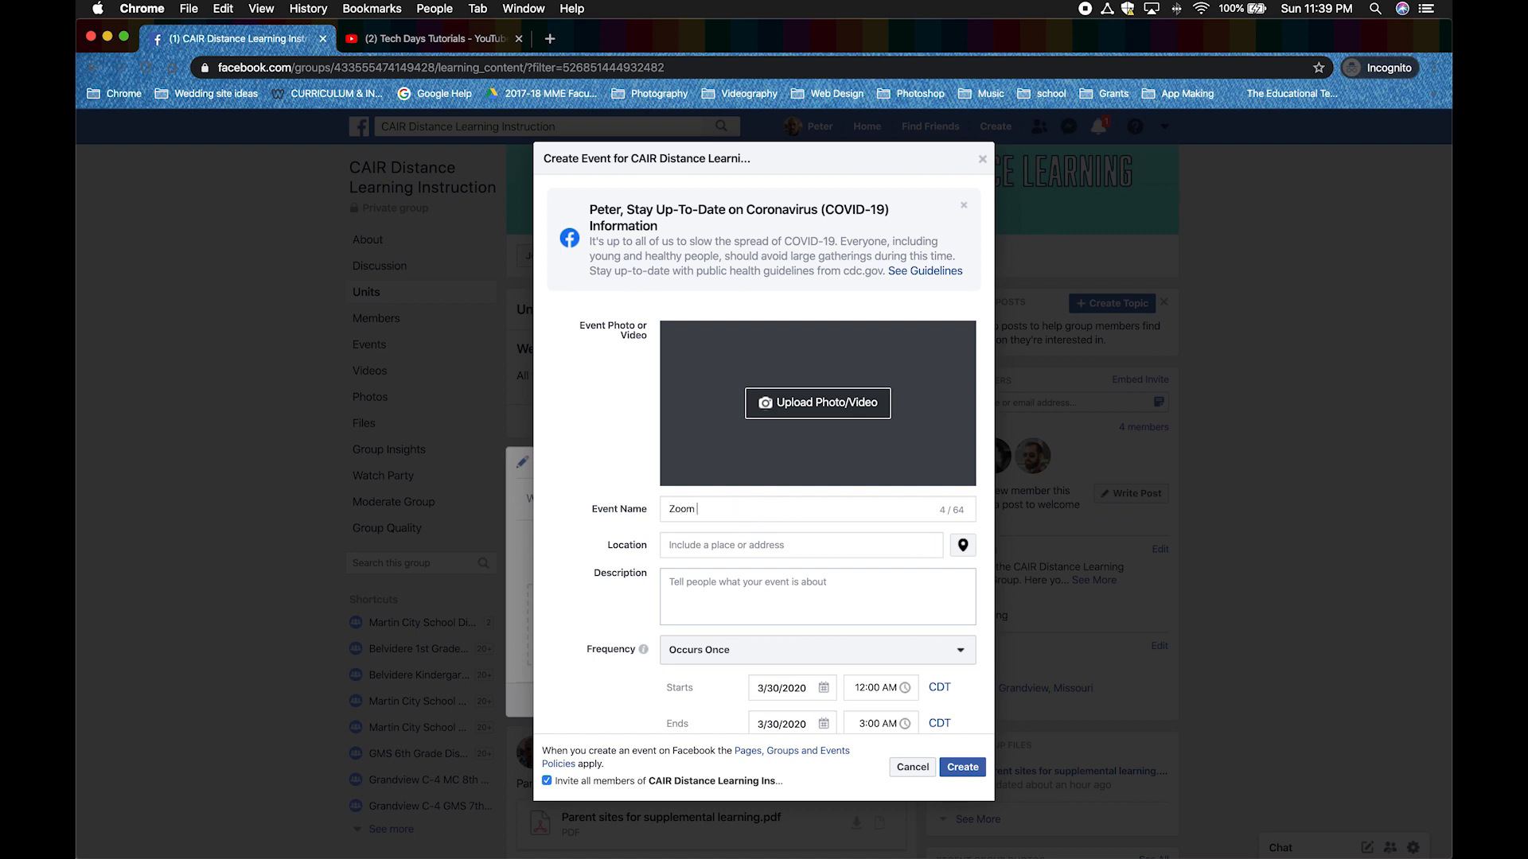
type("Time")
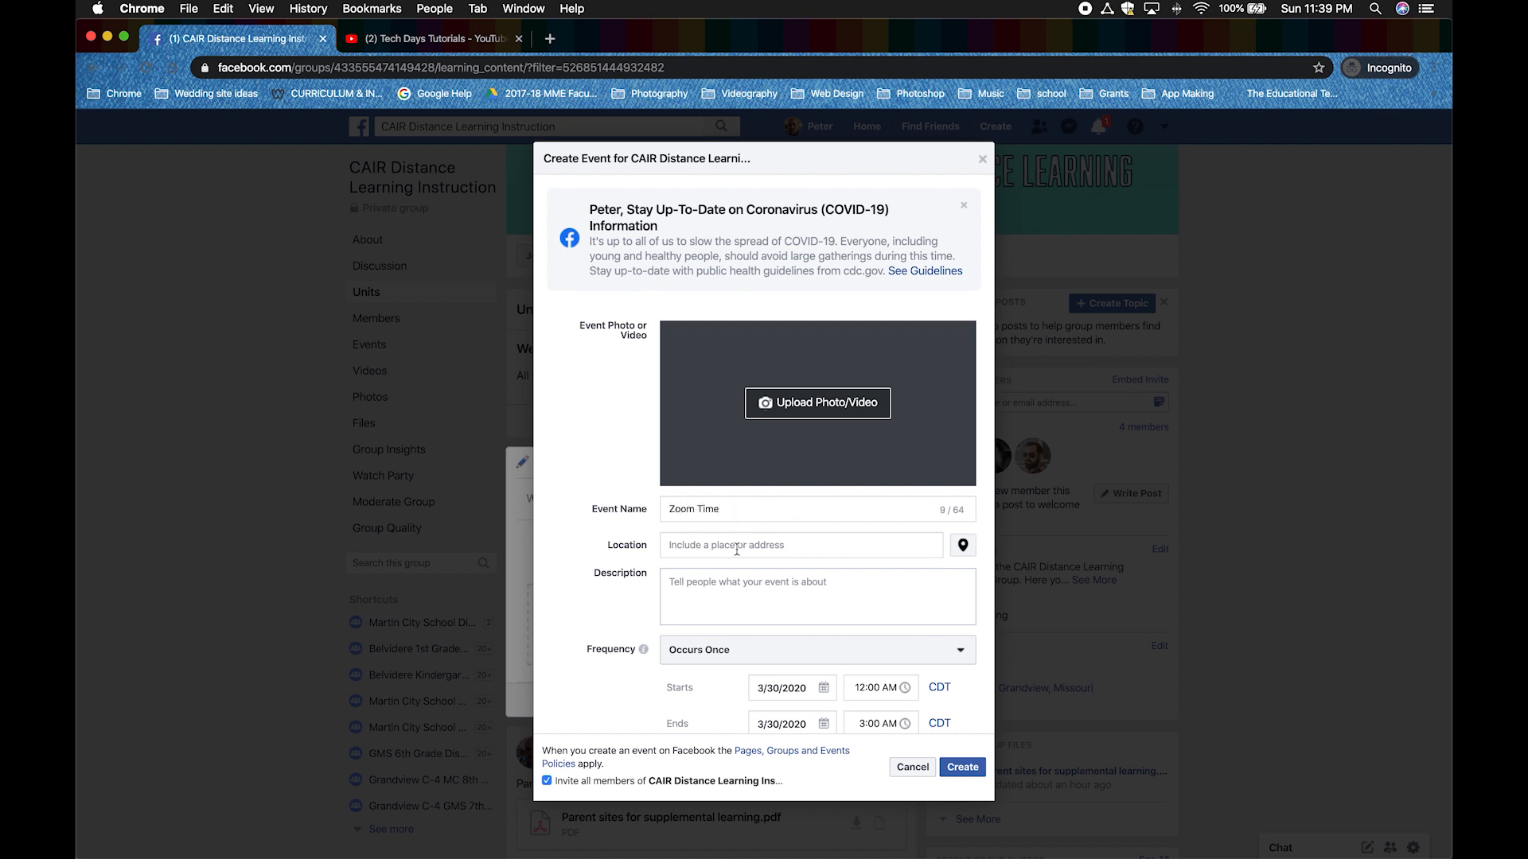
type("On Z")
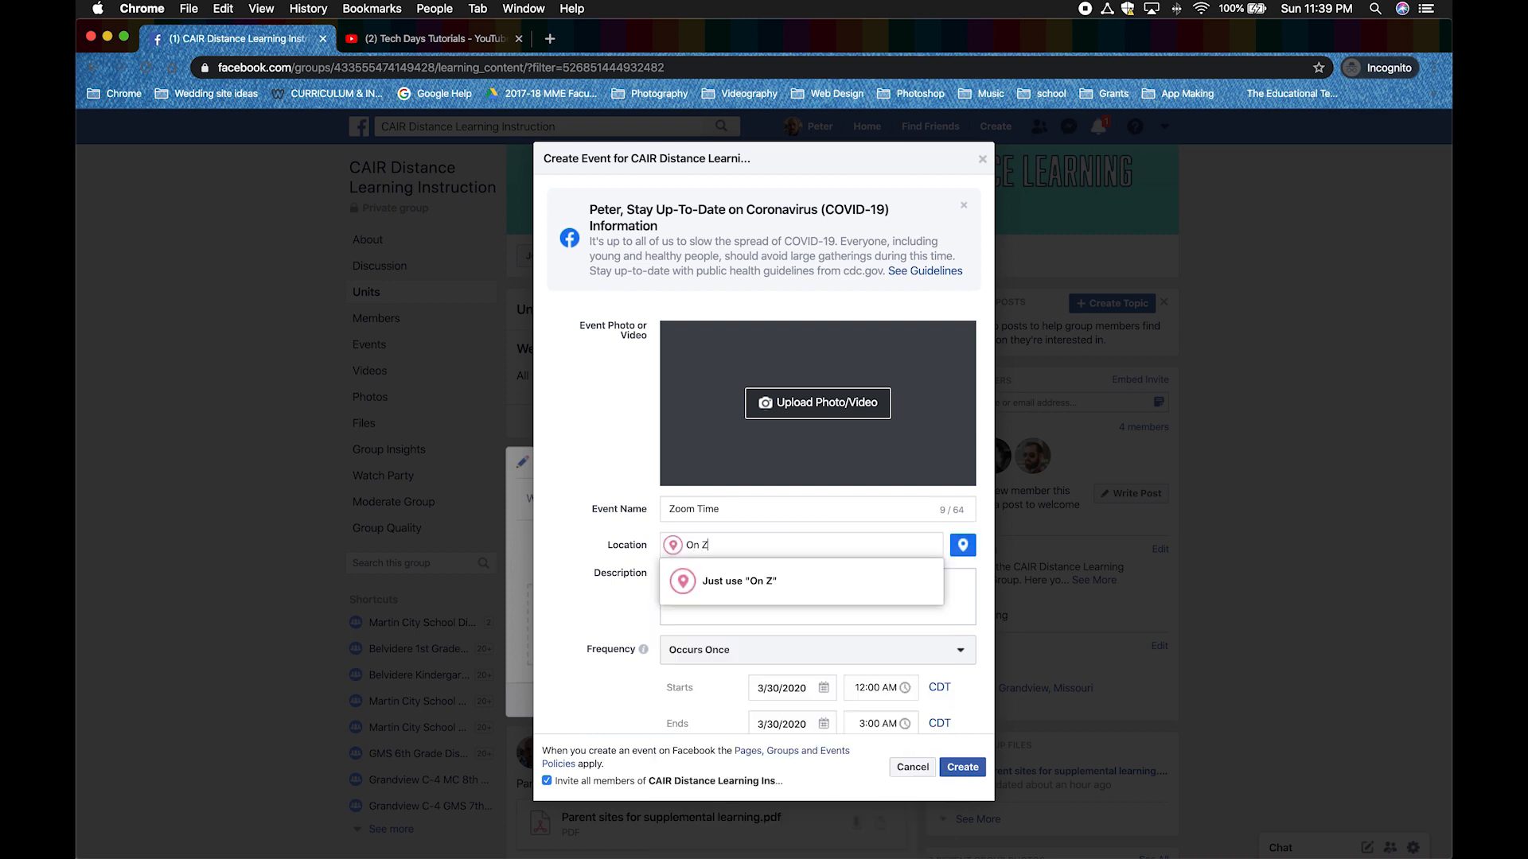
type("oom")
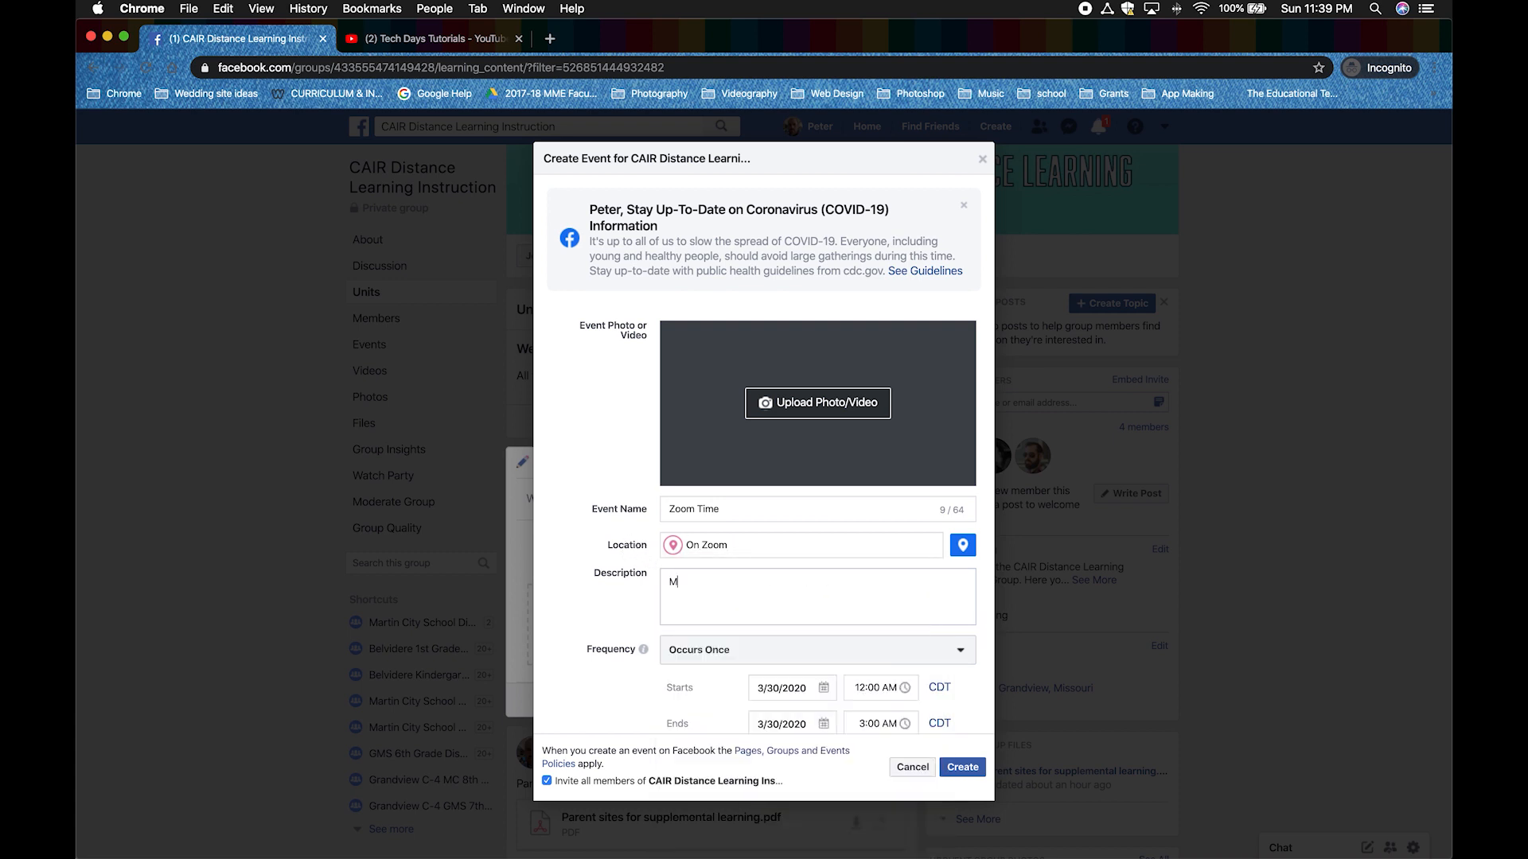
Describe the event as 'Math Team Meeting on Zoom'.
type("ath Team")
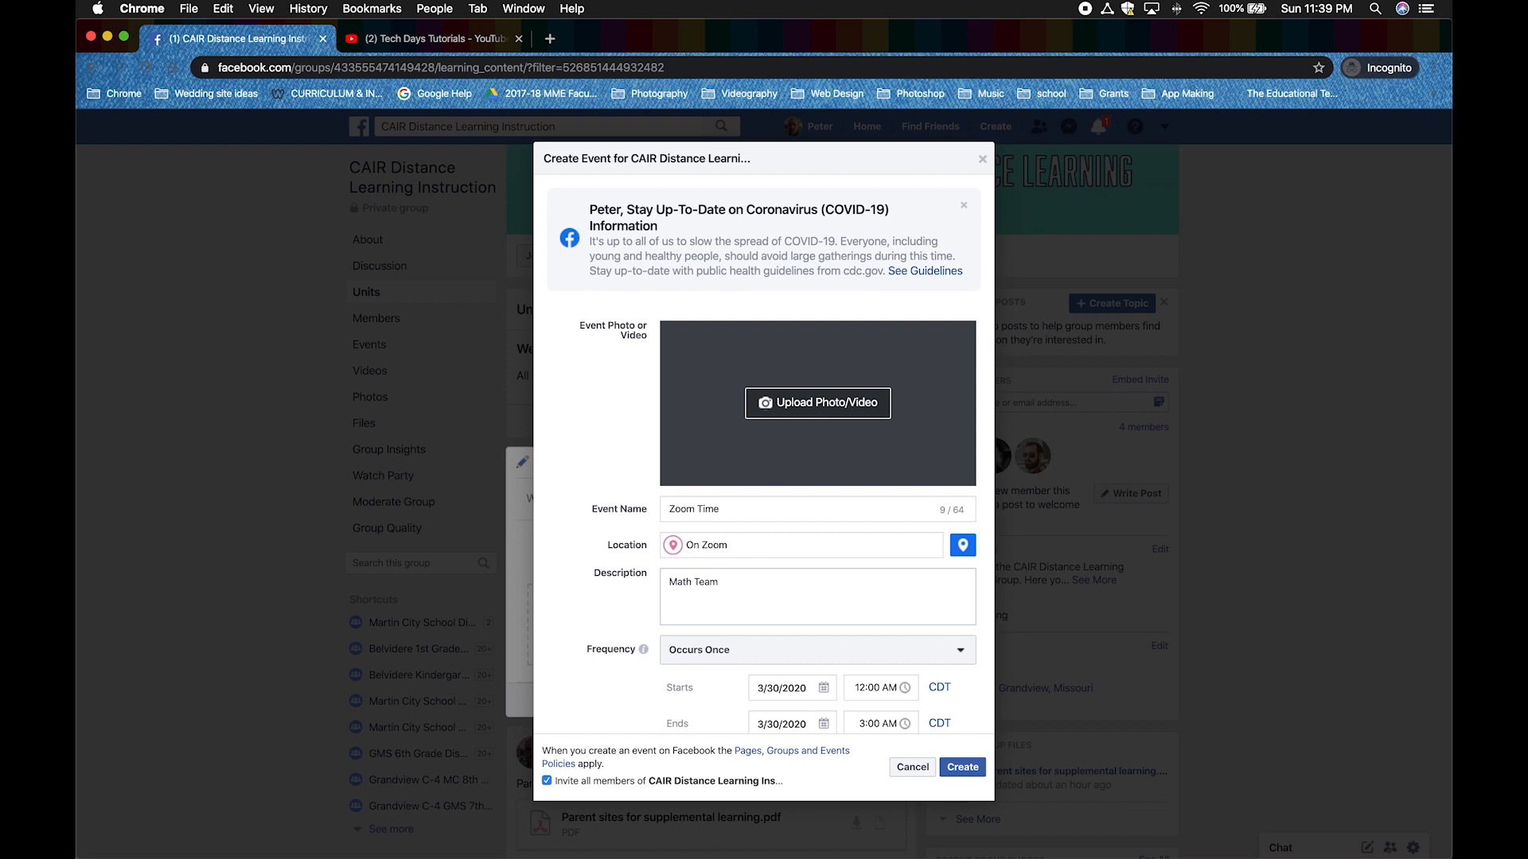
type("Meeting on Zo")
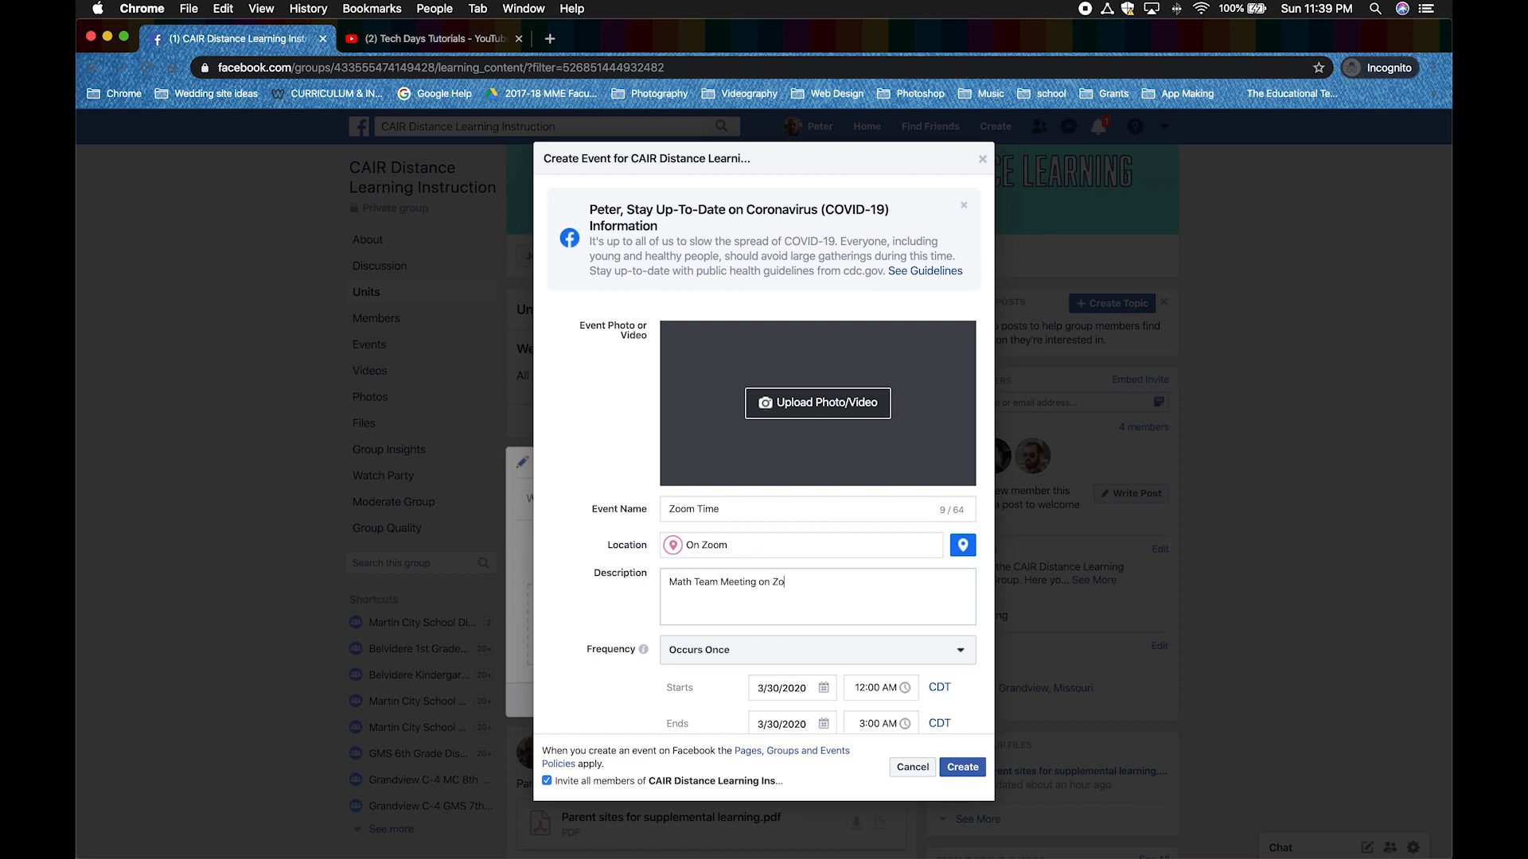
type("om")
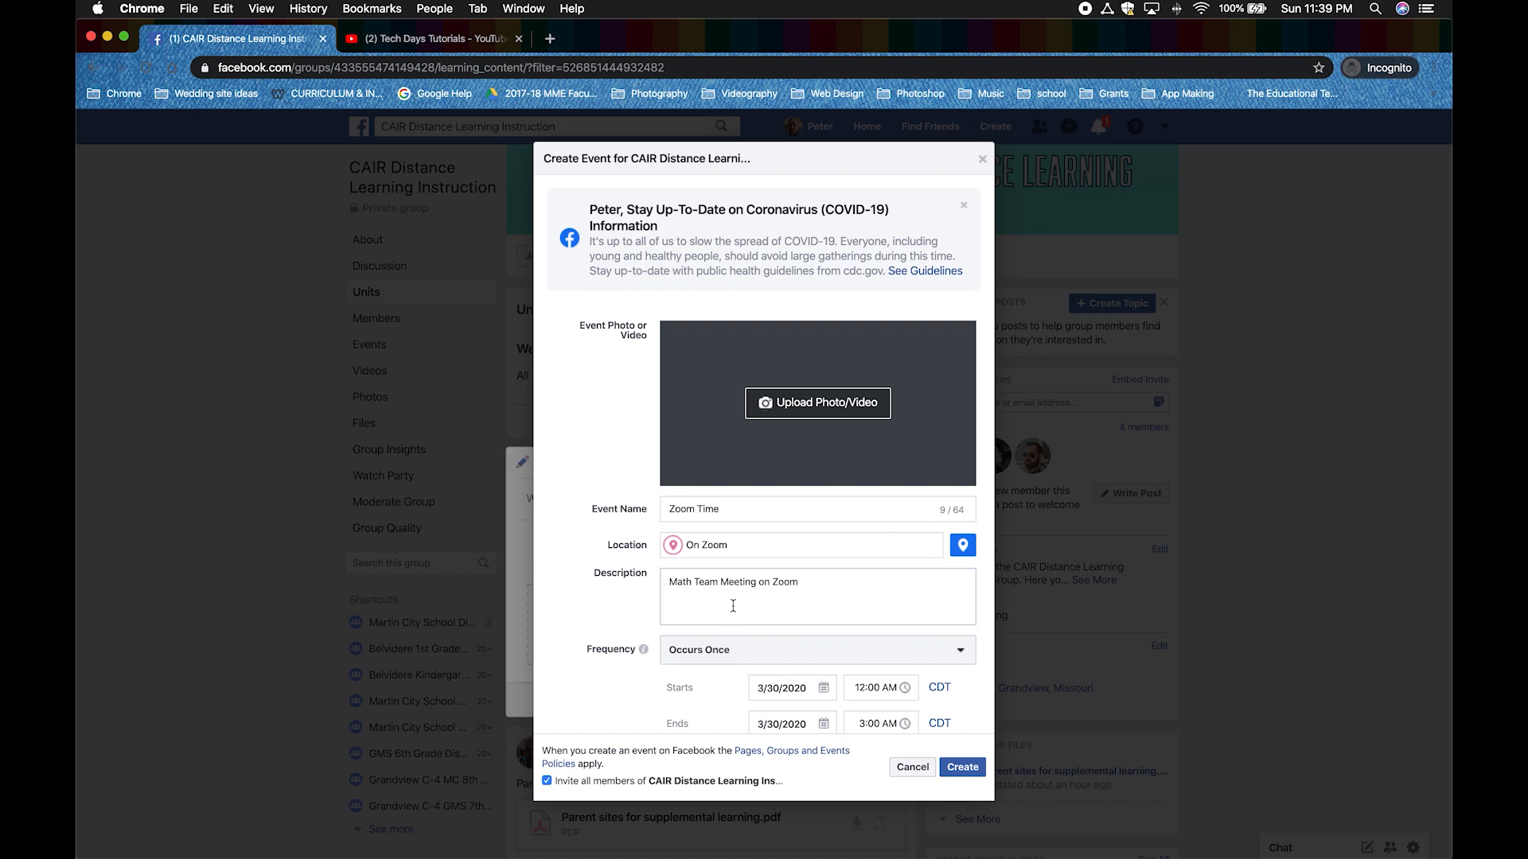
left_click(816, 649)
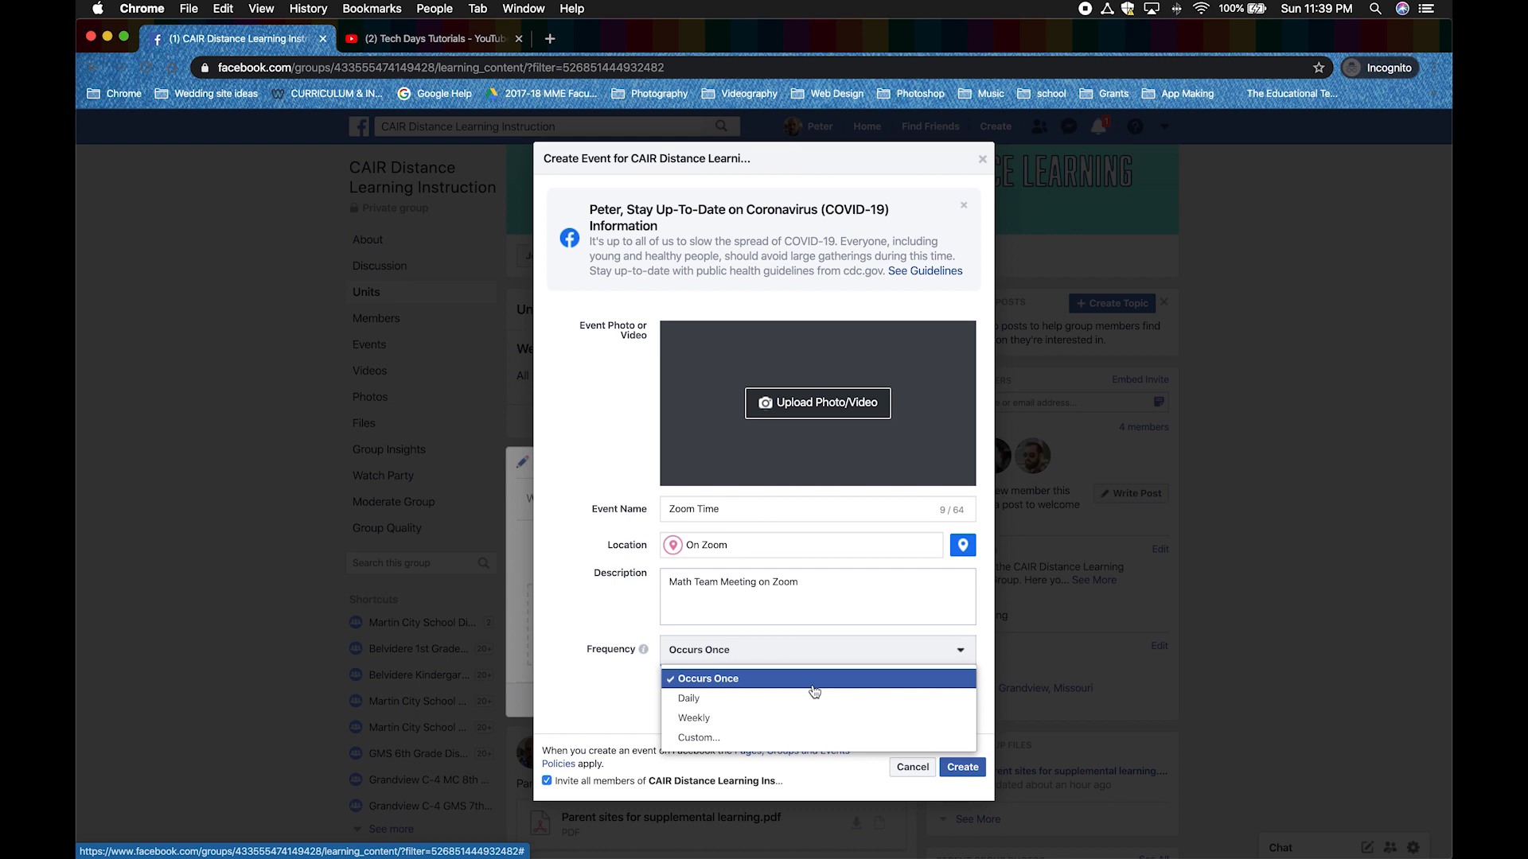
mouse_move(790, 718)
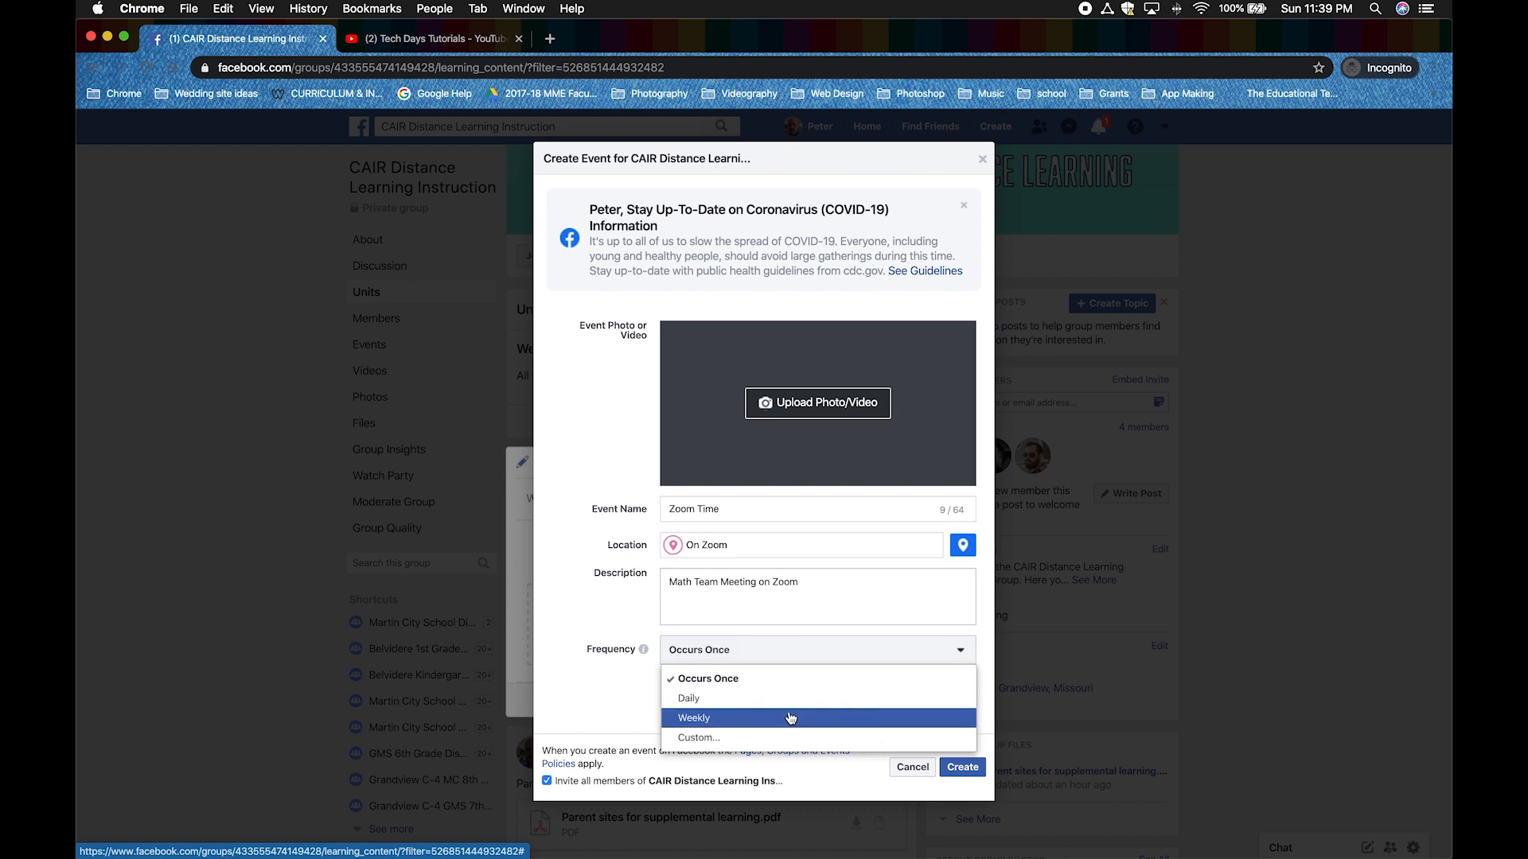
Make the event repeat weekly, running from 9:00 AM to 10:00 AM.
left_click(692, 718)
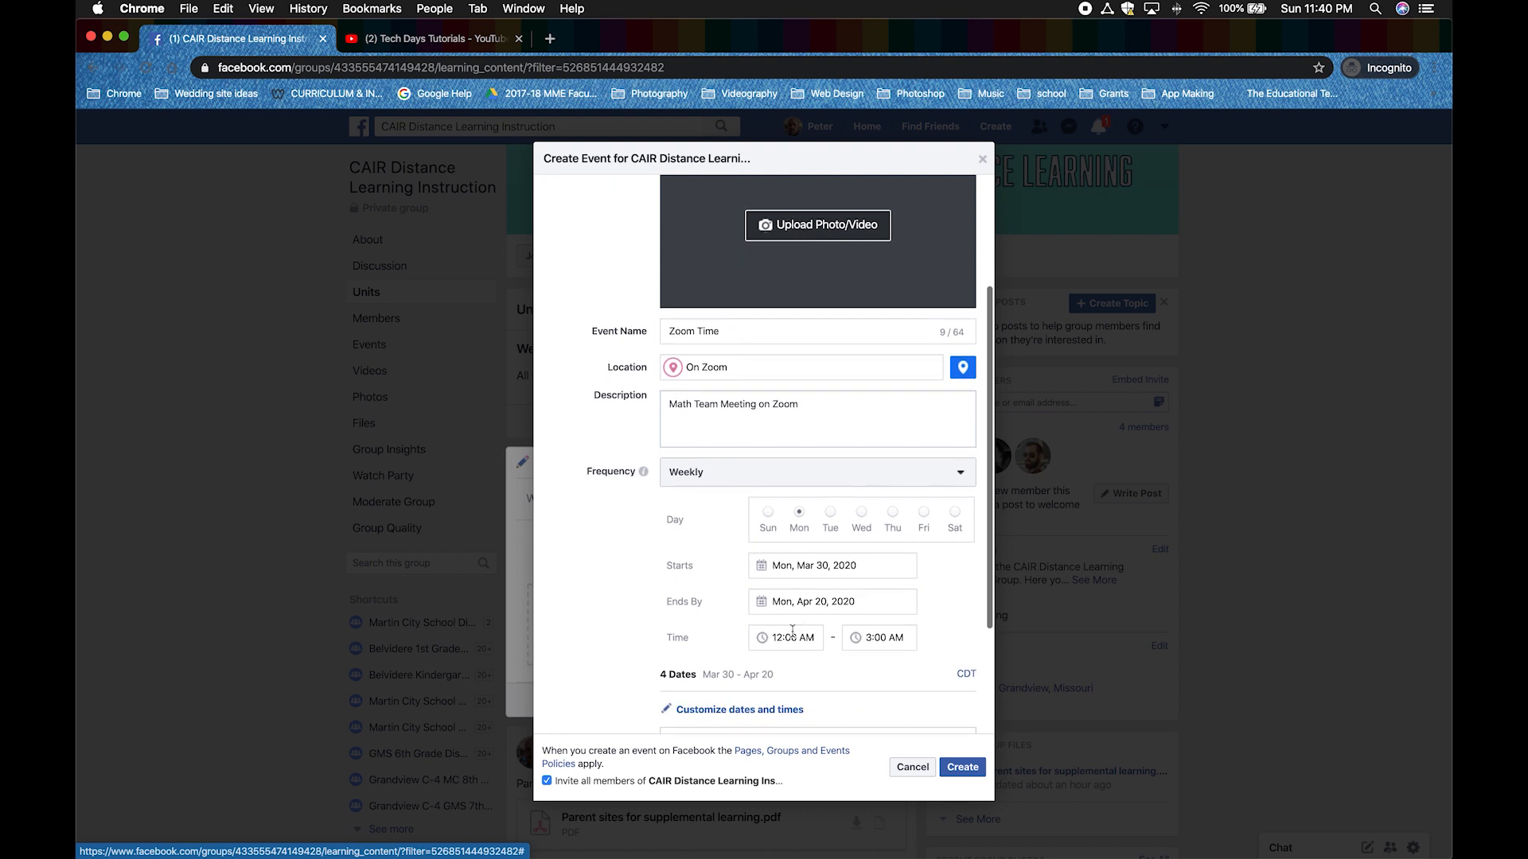
left_click(784, 637)
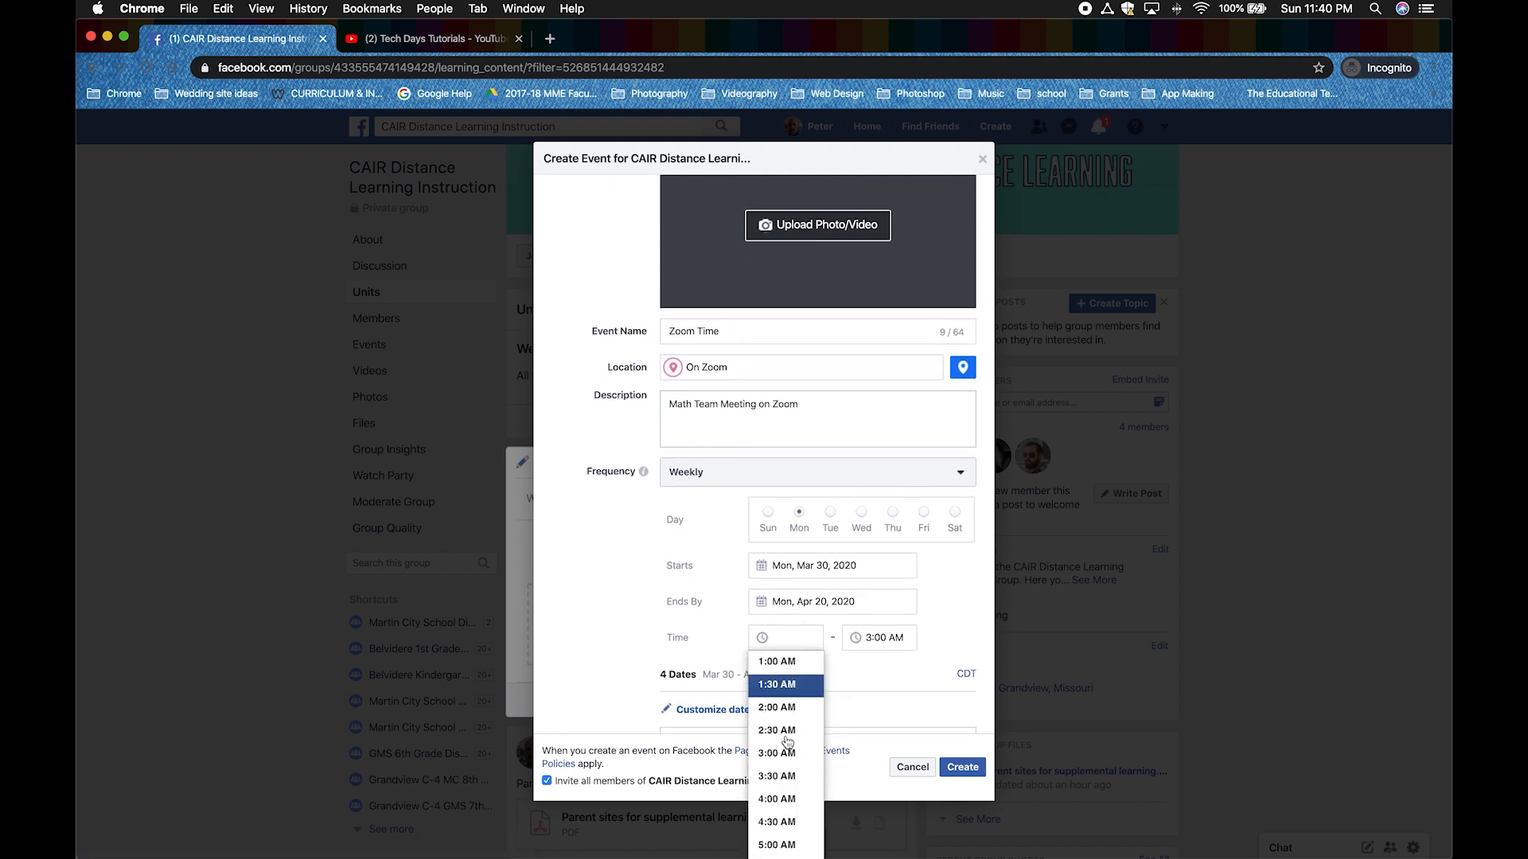
scroll("down", 3)
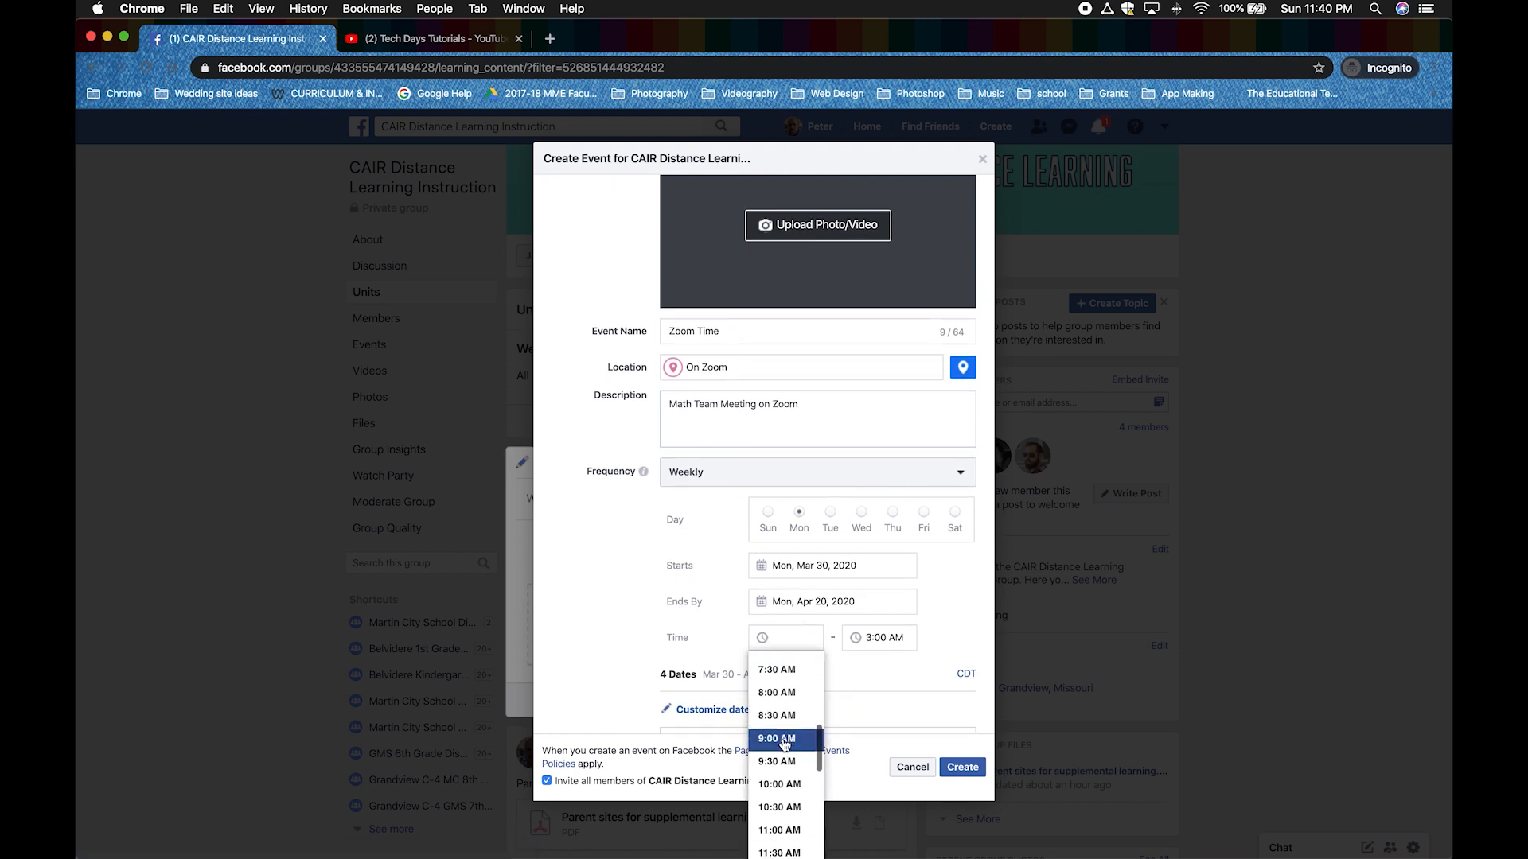
left_click(776, 739)
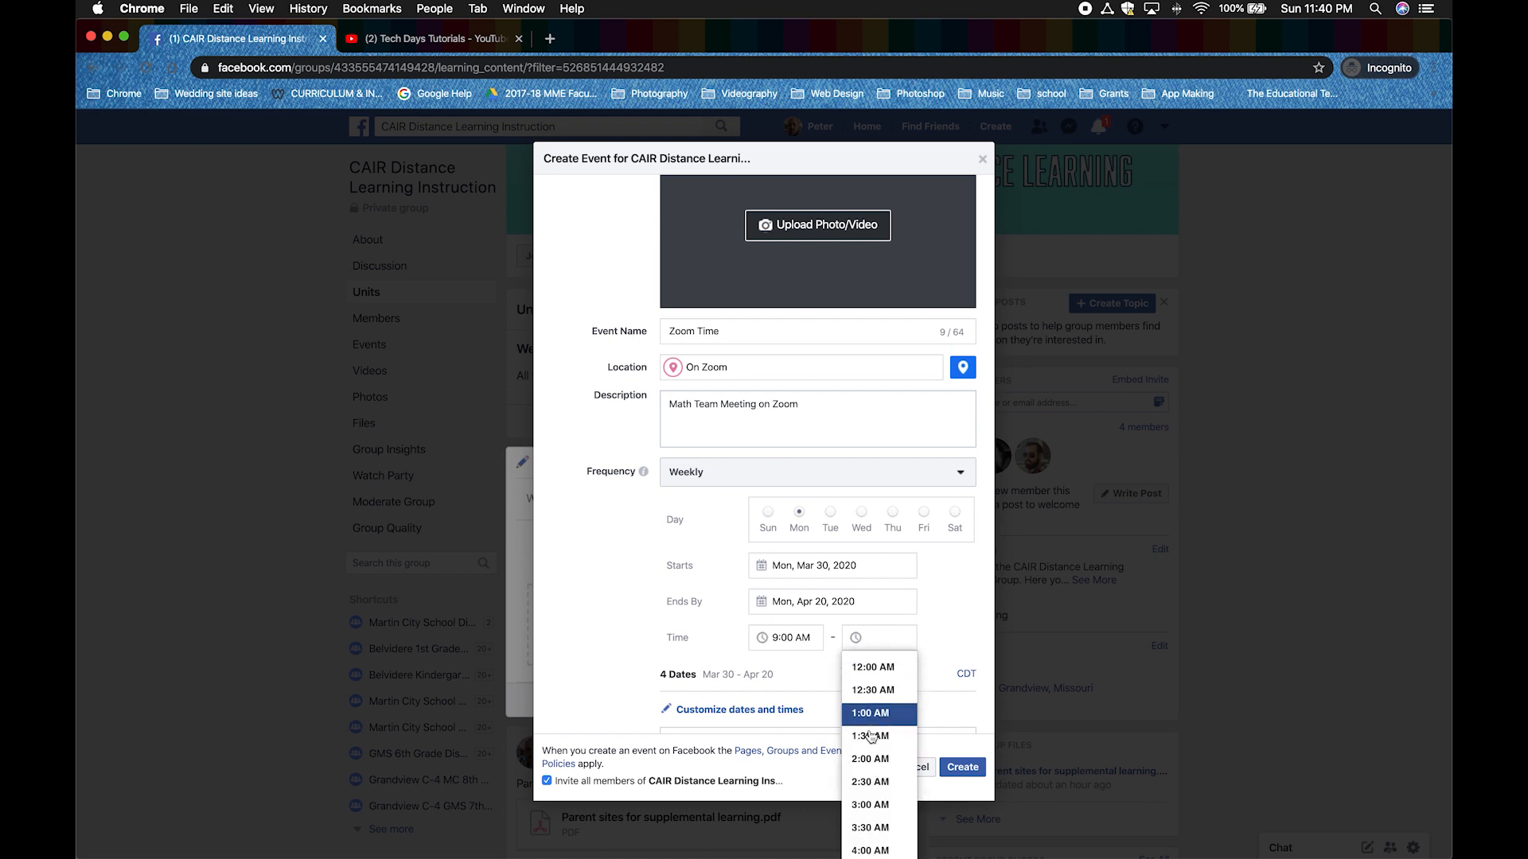
scroll("down", 3)
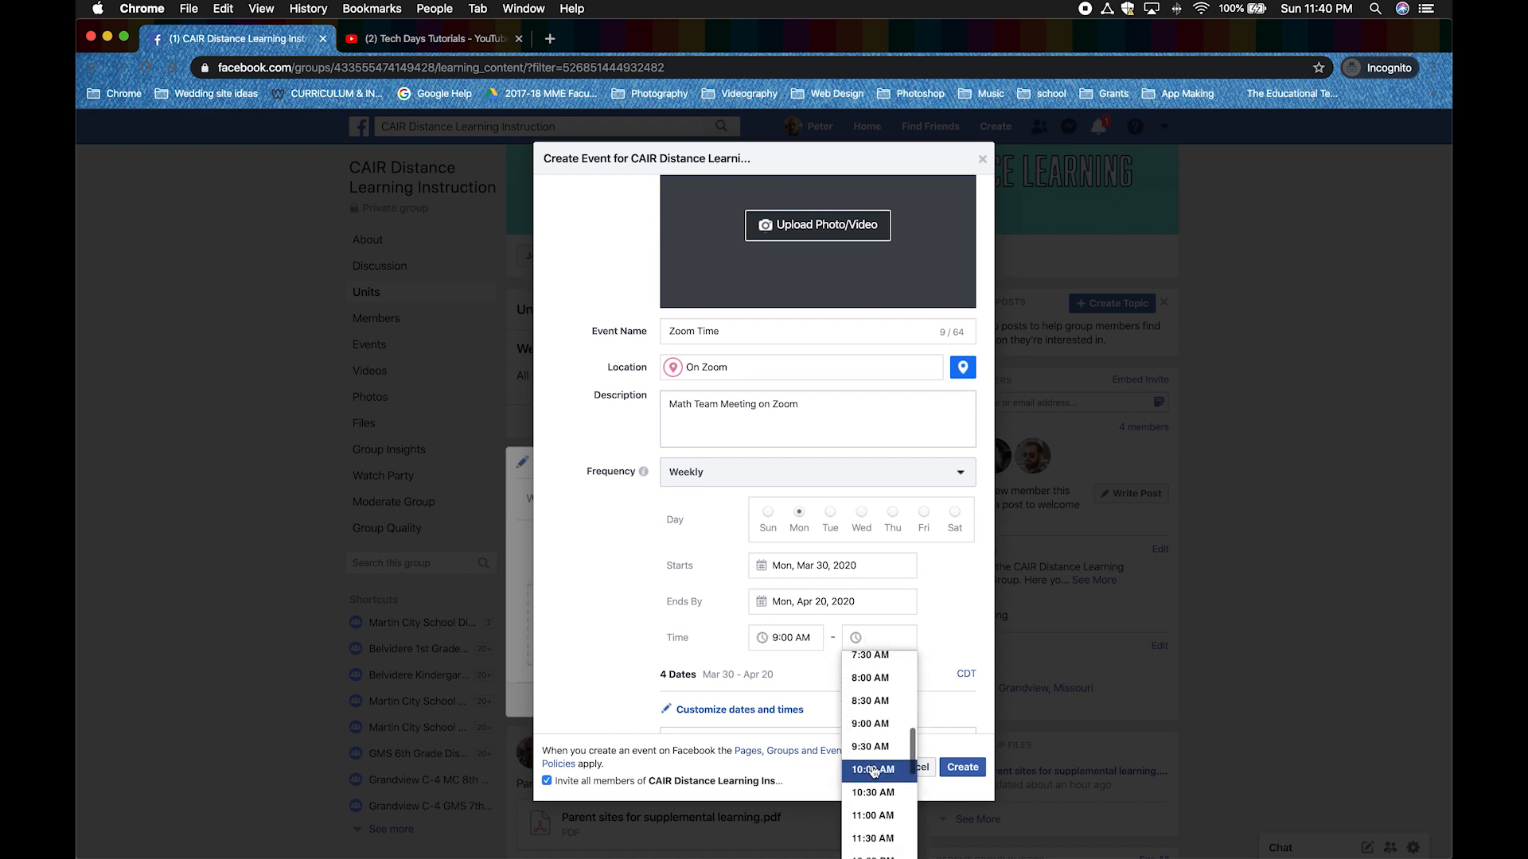
left_click(870, 770)
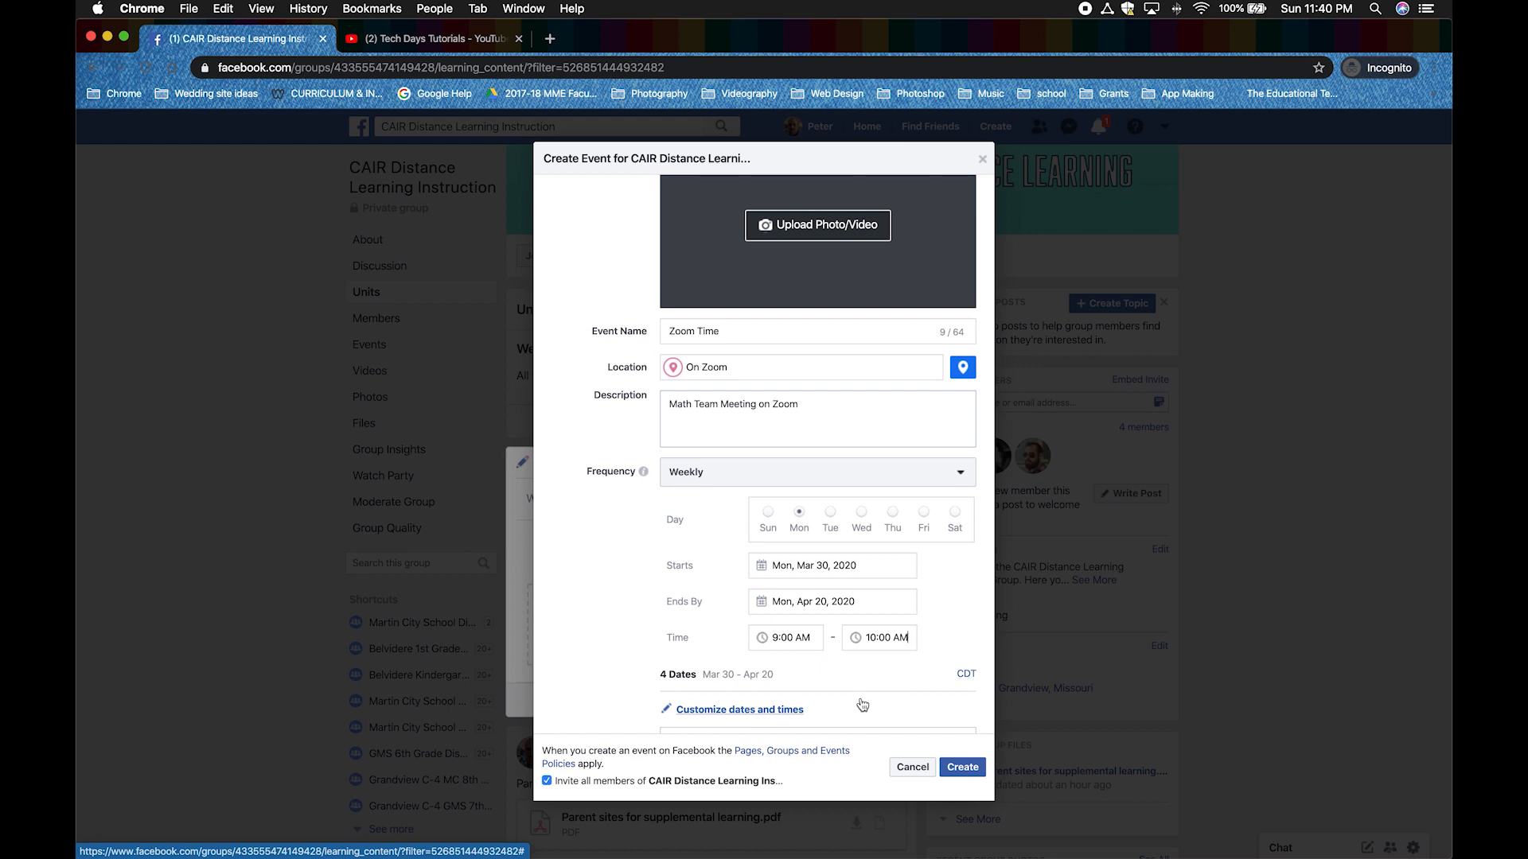
scroll("down", 3)
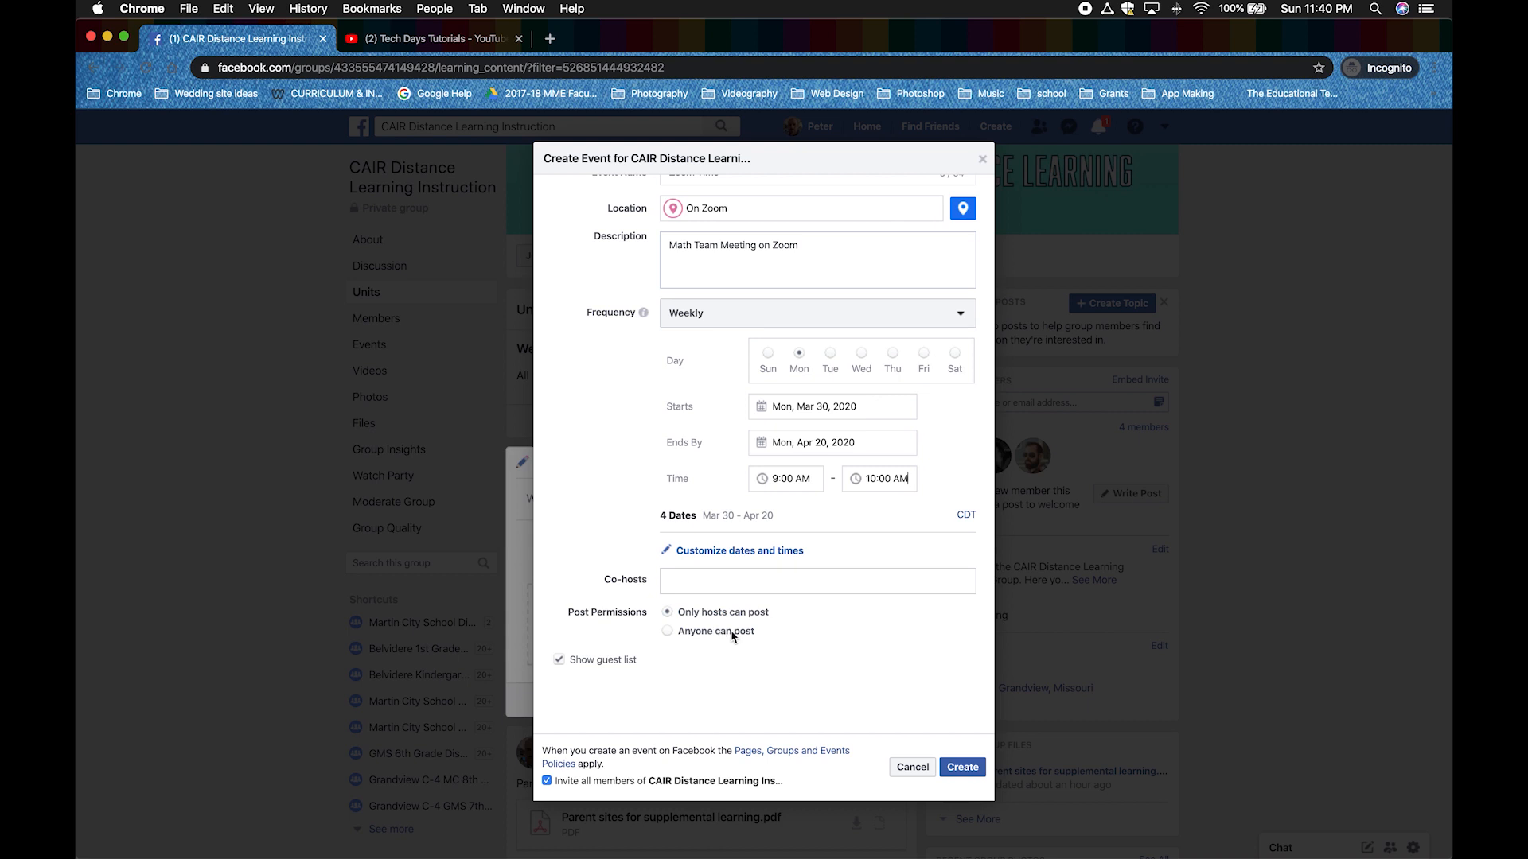
Create the weekly Zoom Time event and return to the CAIR Distance Learning Instruction group.
left_click(961, 767)
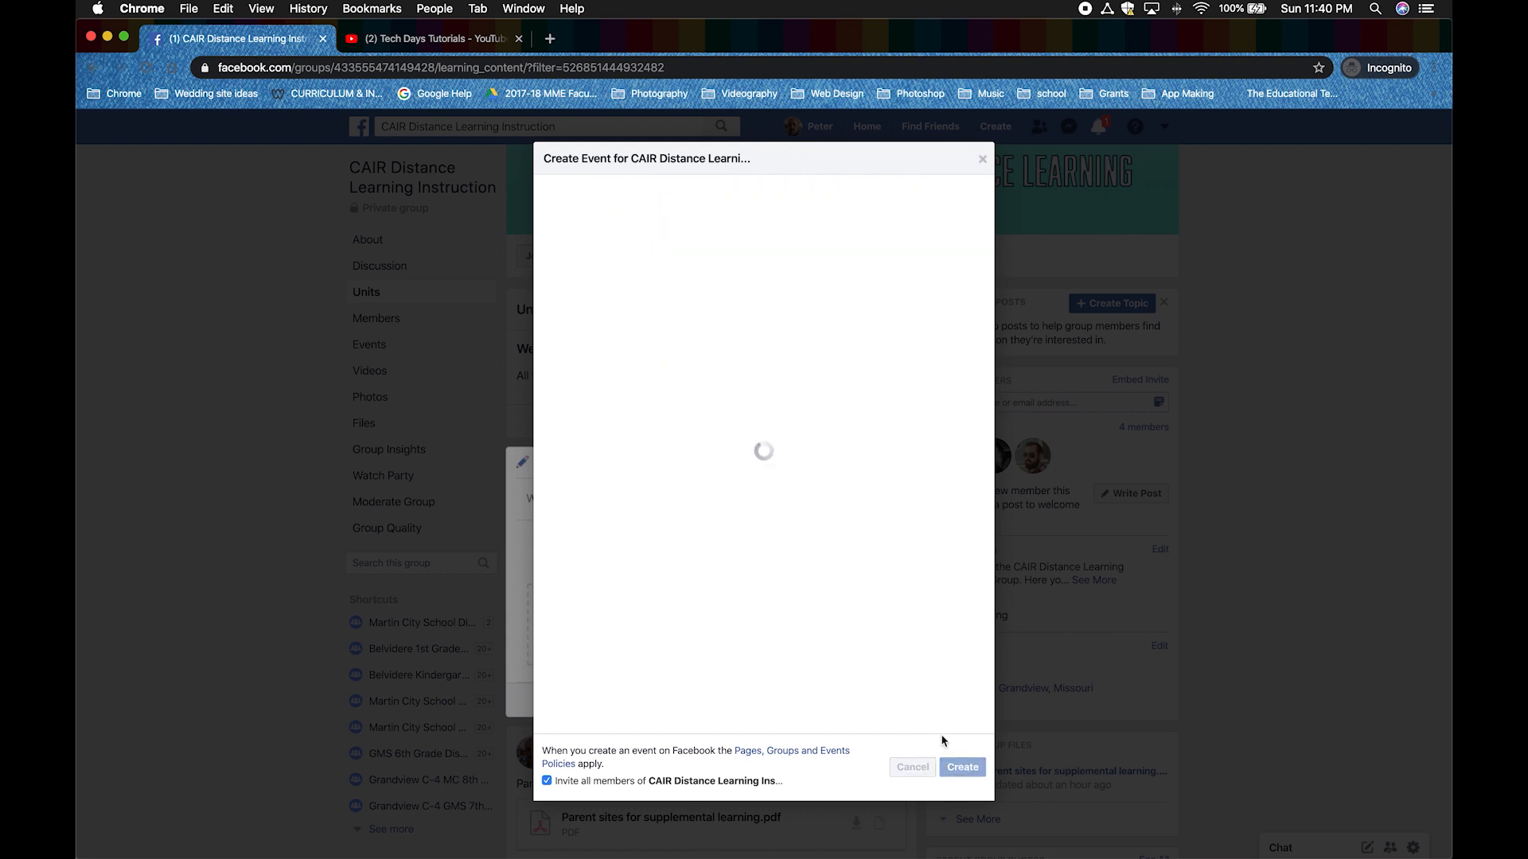
left_click(961, 767)
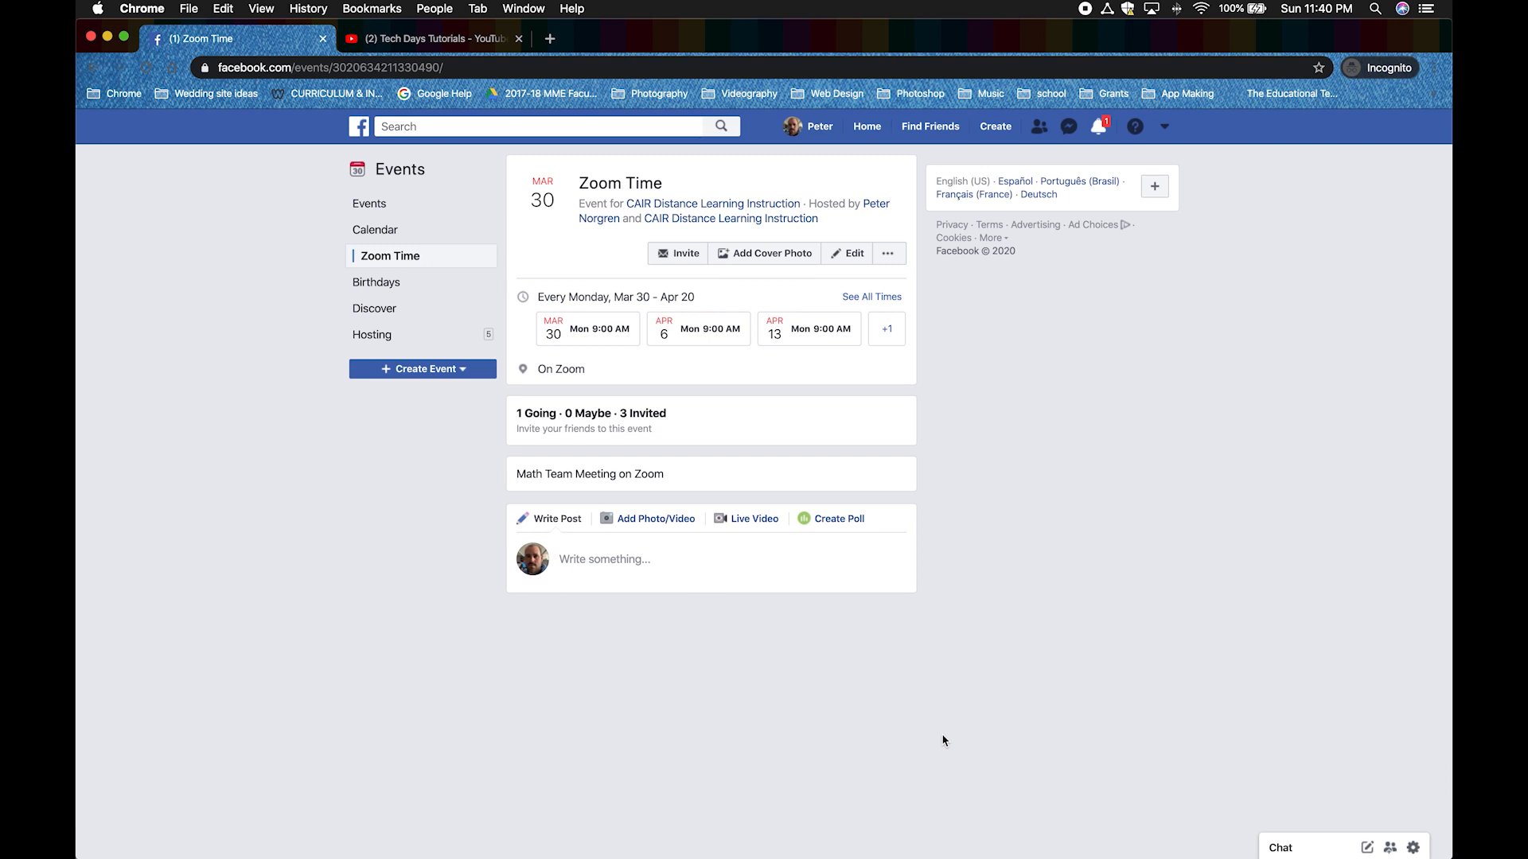
left_click(713, 204)
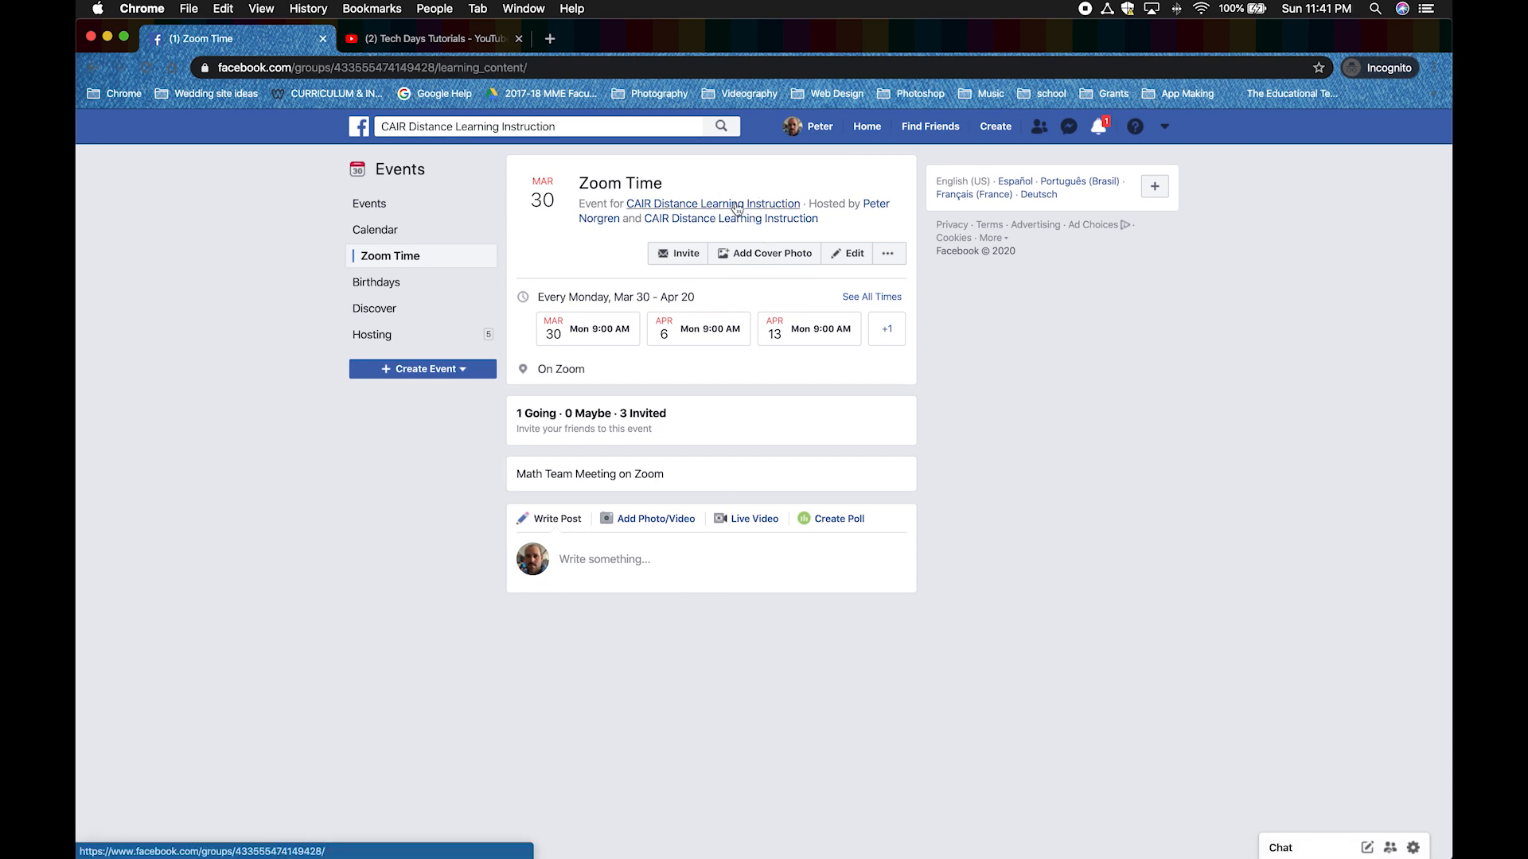
left_click(713, 204)
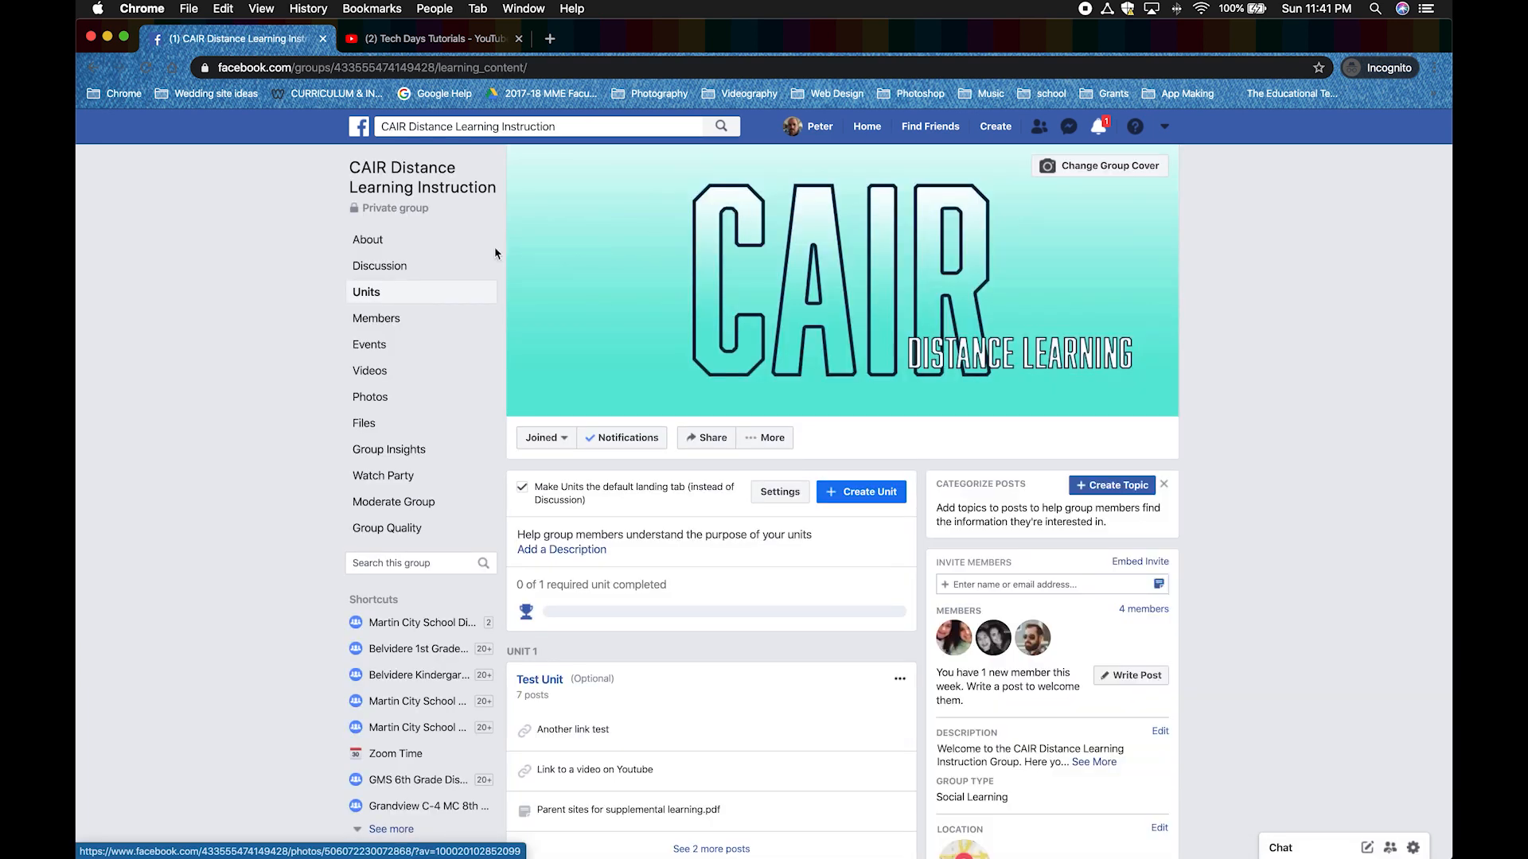
View the group's Discussion feed and browse the composer's Photo/Video and More post options.
left_click(380, 265)
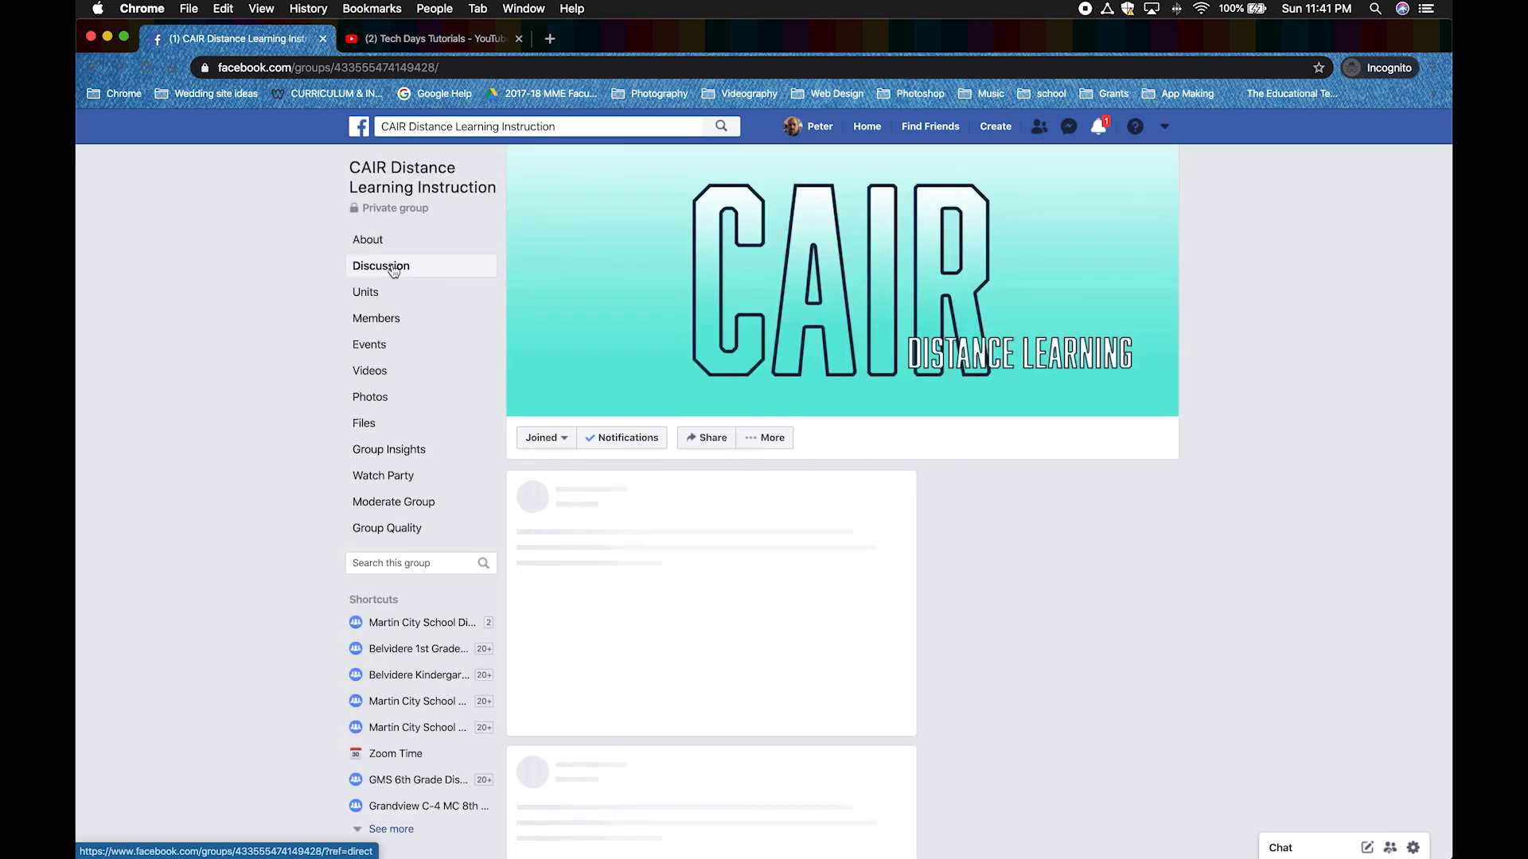
left_click(380, 265)
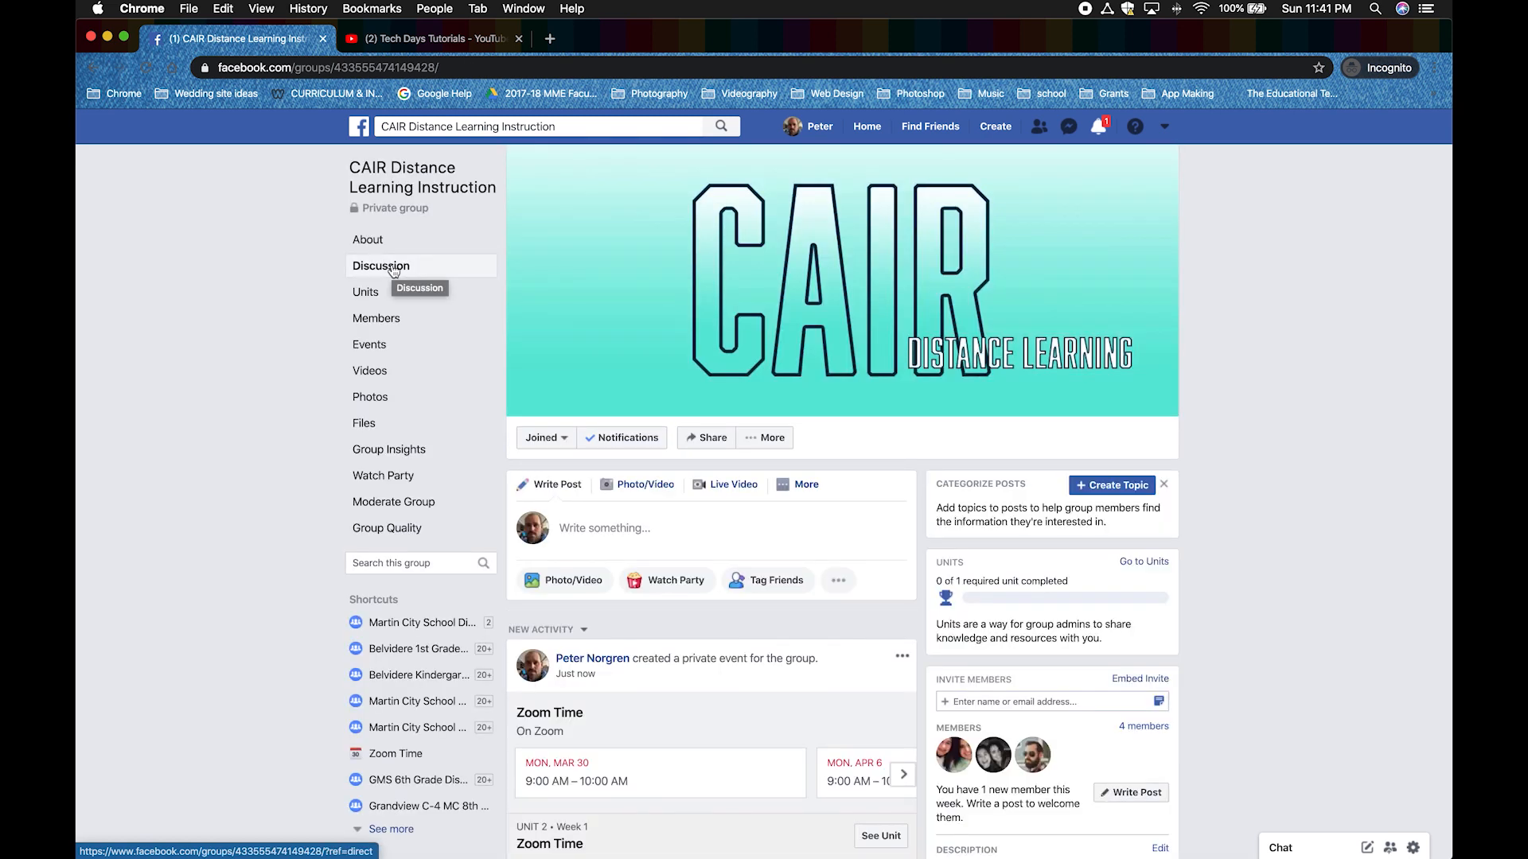
mouse_move(558, 323)
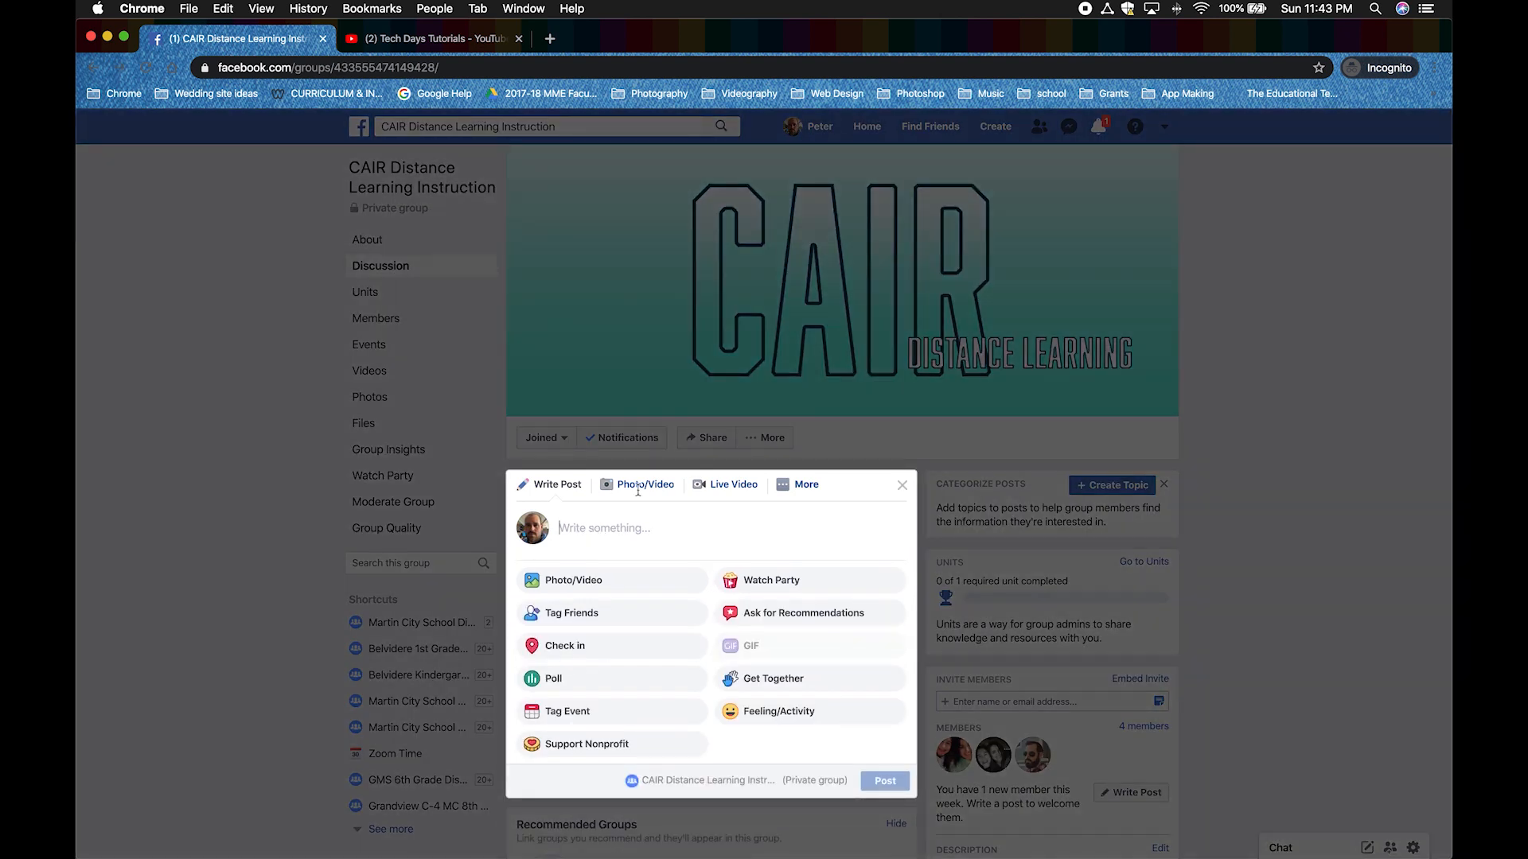
left_click(643, 483)
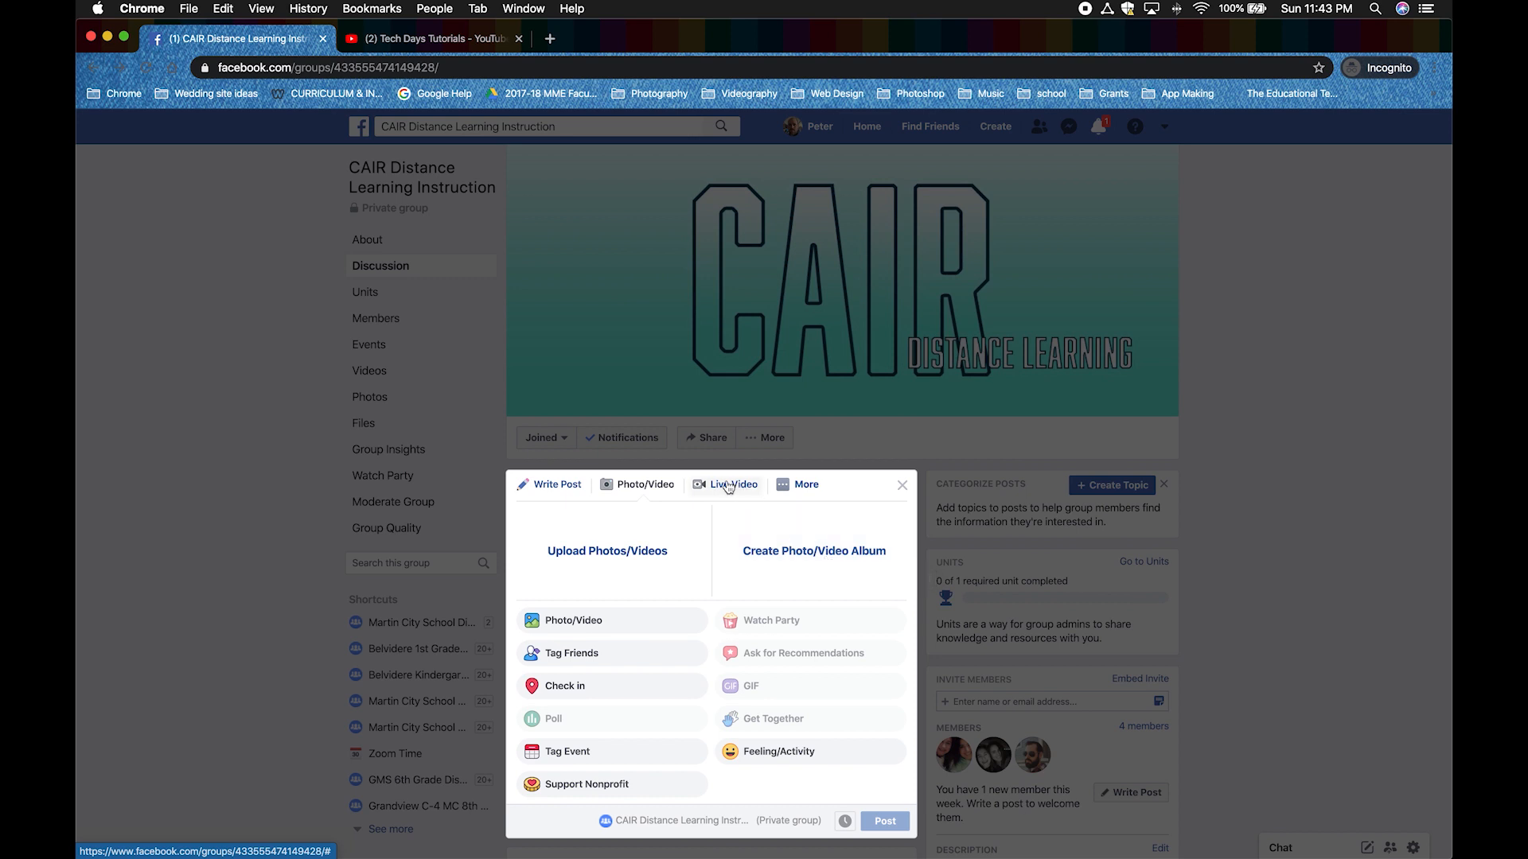
left_click(797, 484)
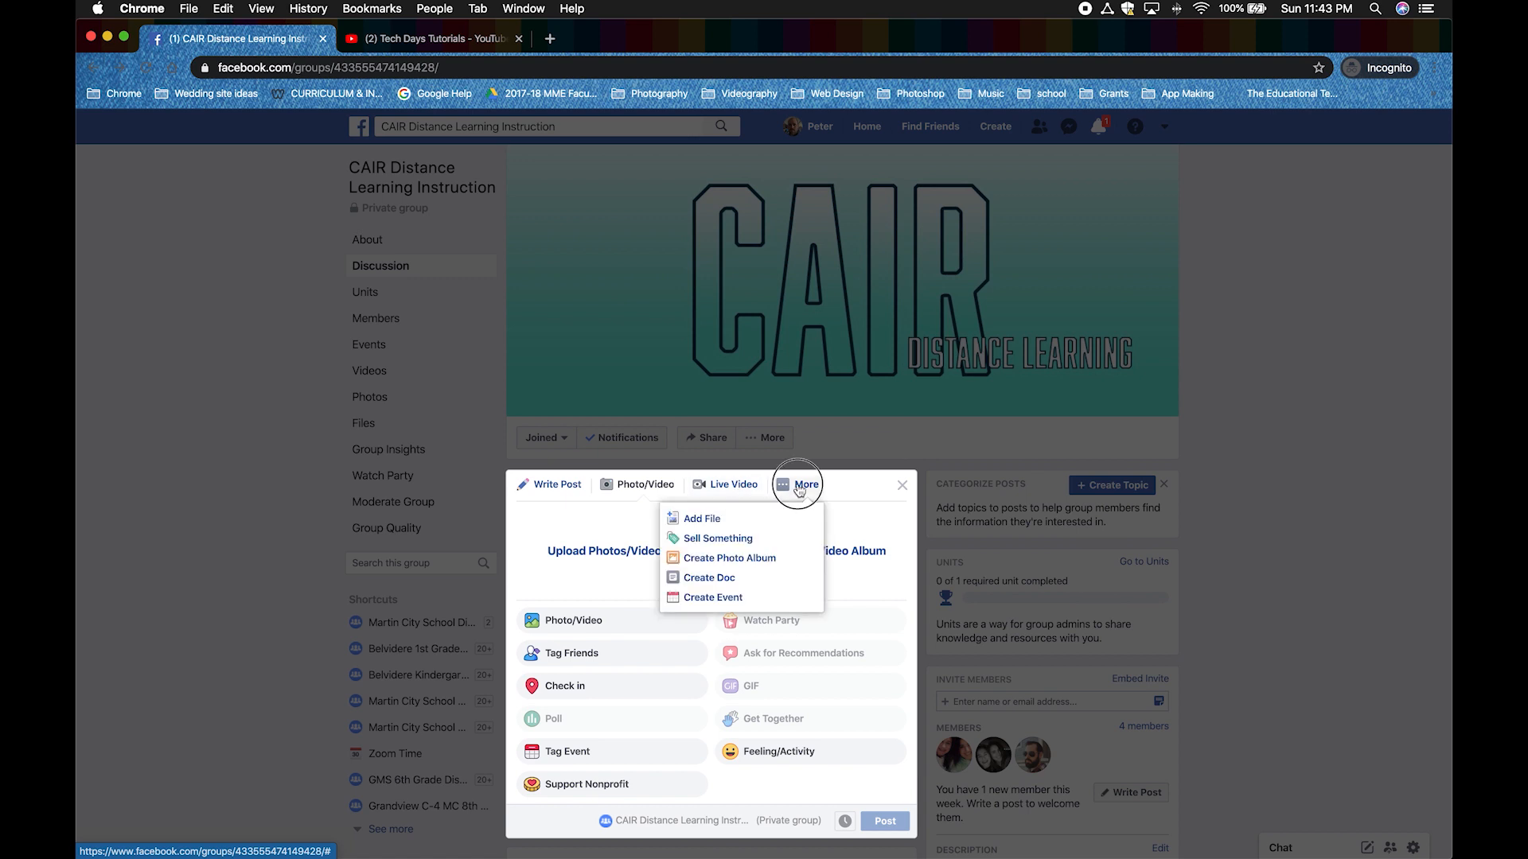
mouse_move(702, 519)
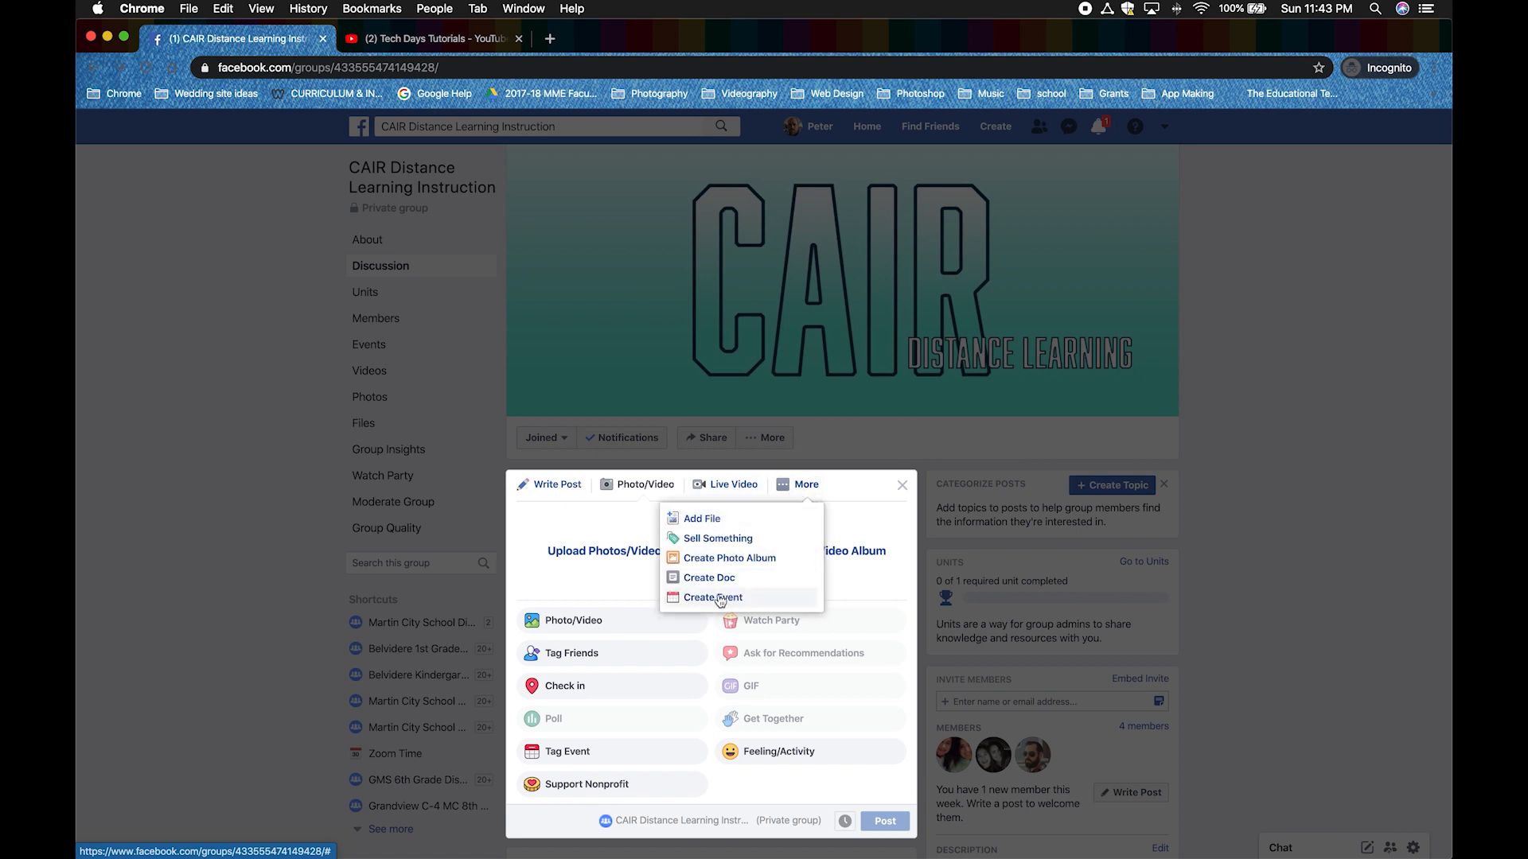
mouse_move(796, 492)
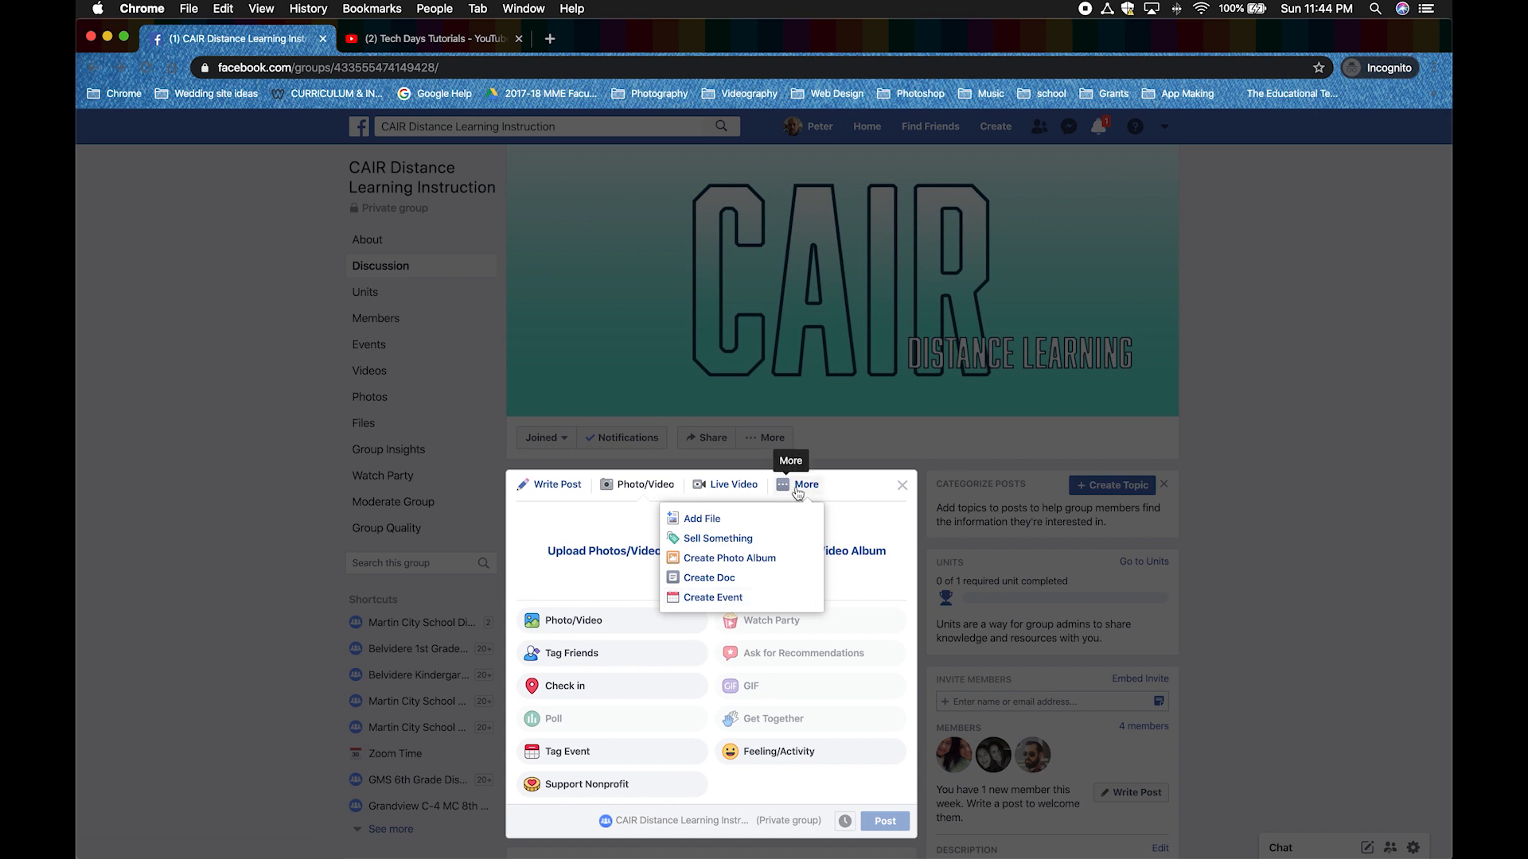
left_click(899, 485)
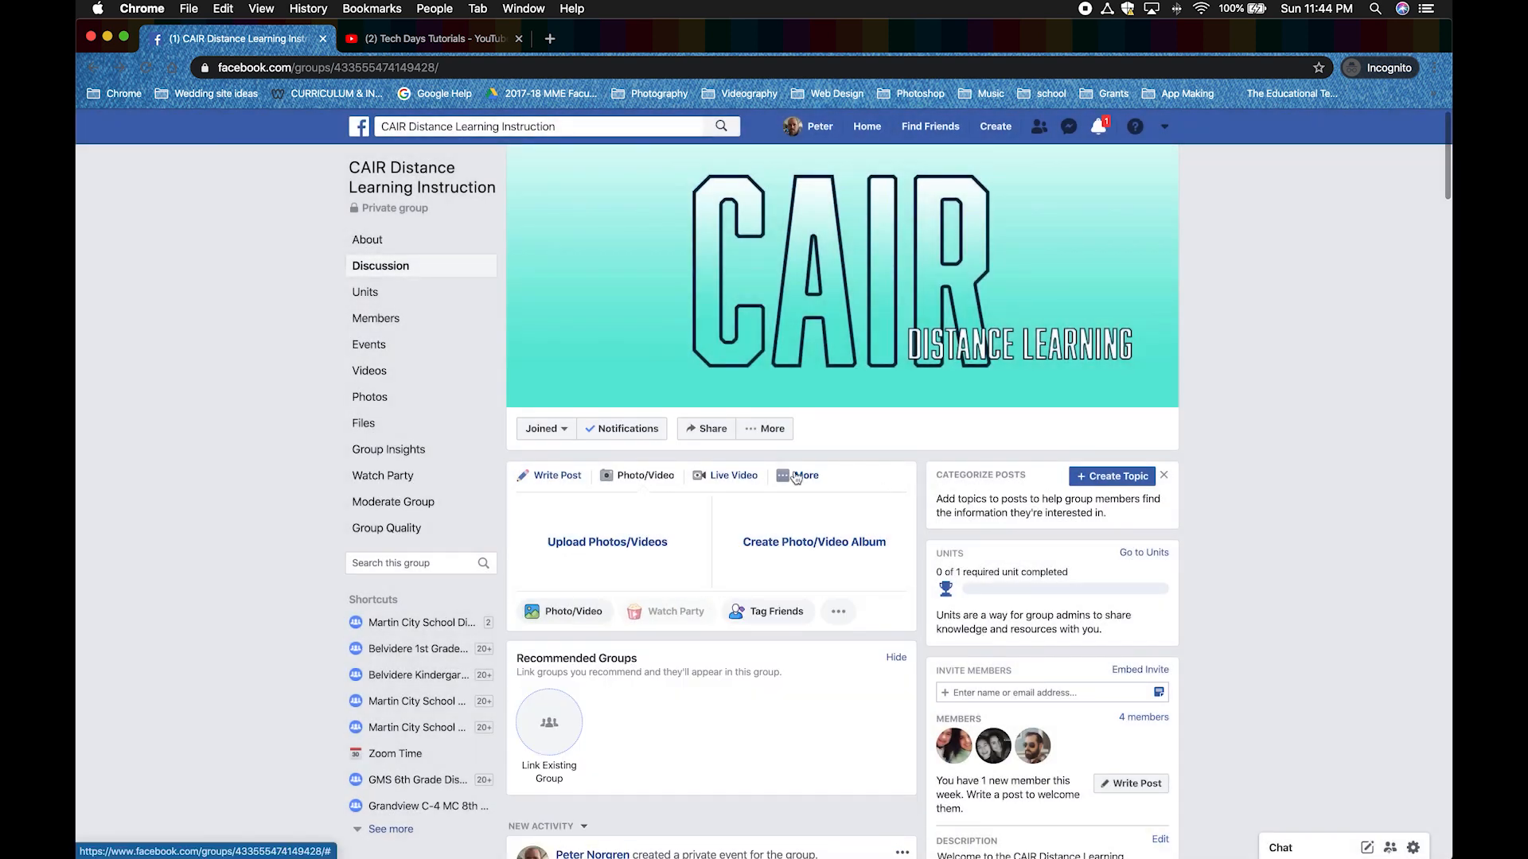
mouse_move(271, 367)
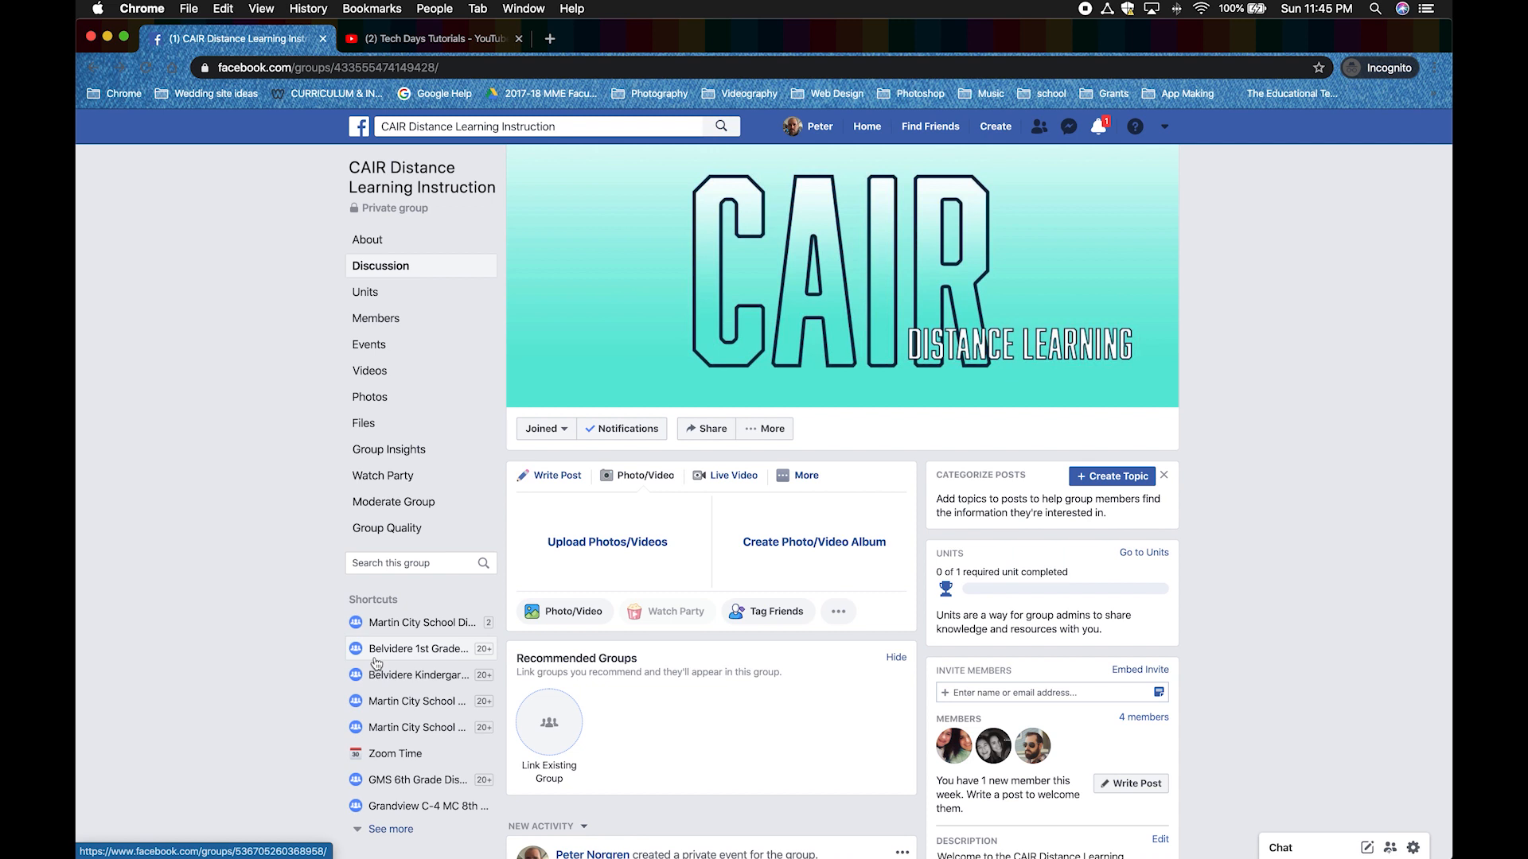
mouse_move(414, 705)
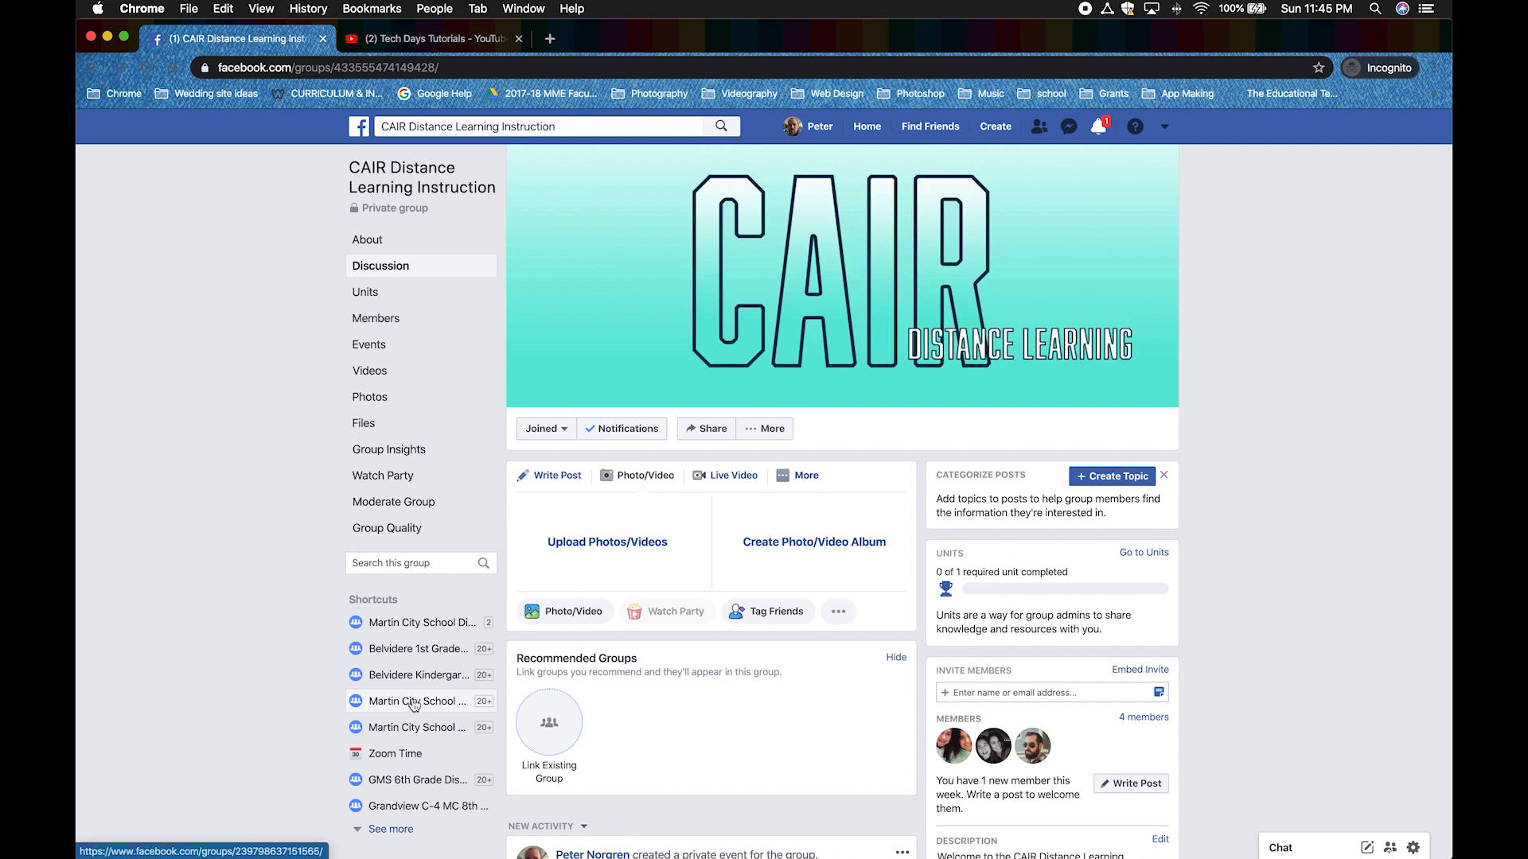
Pin the group to Shortcuts and go to the Facebook home News Feed.
left_click(770, 428)
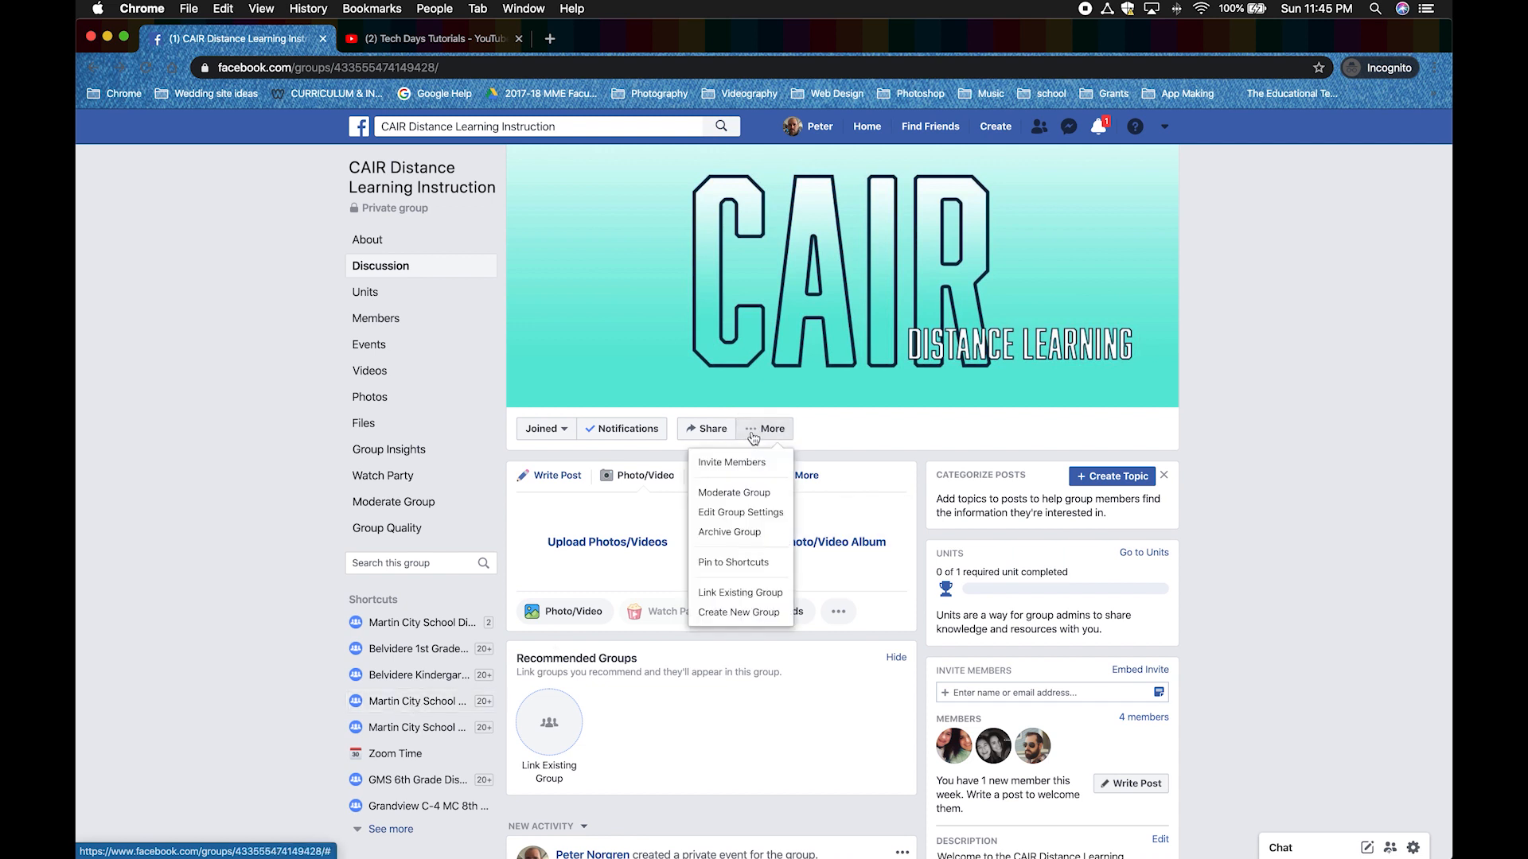
mouse_move(740, 562)
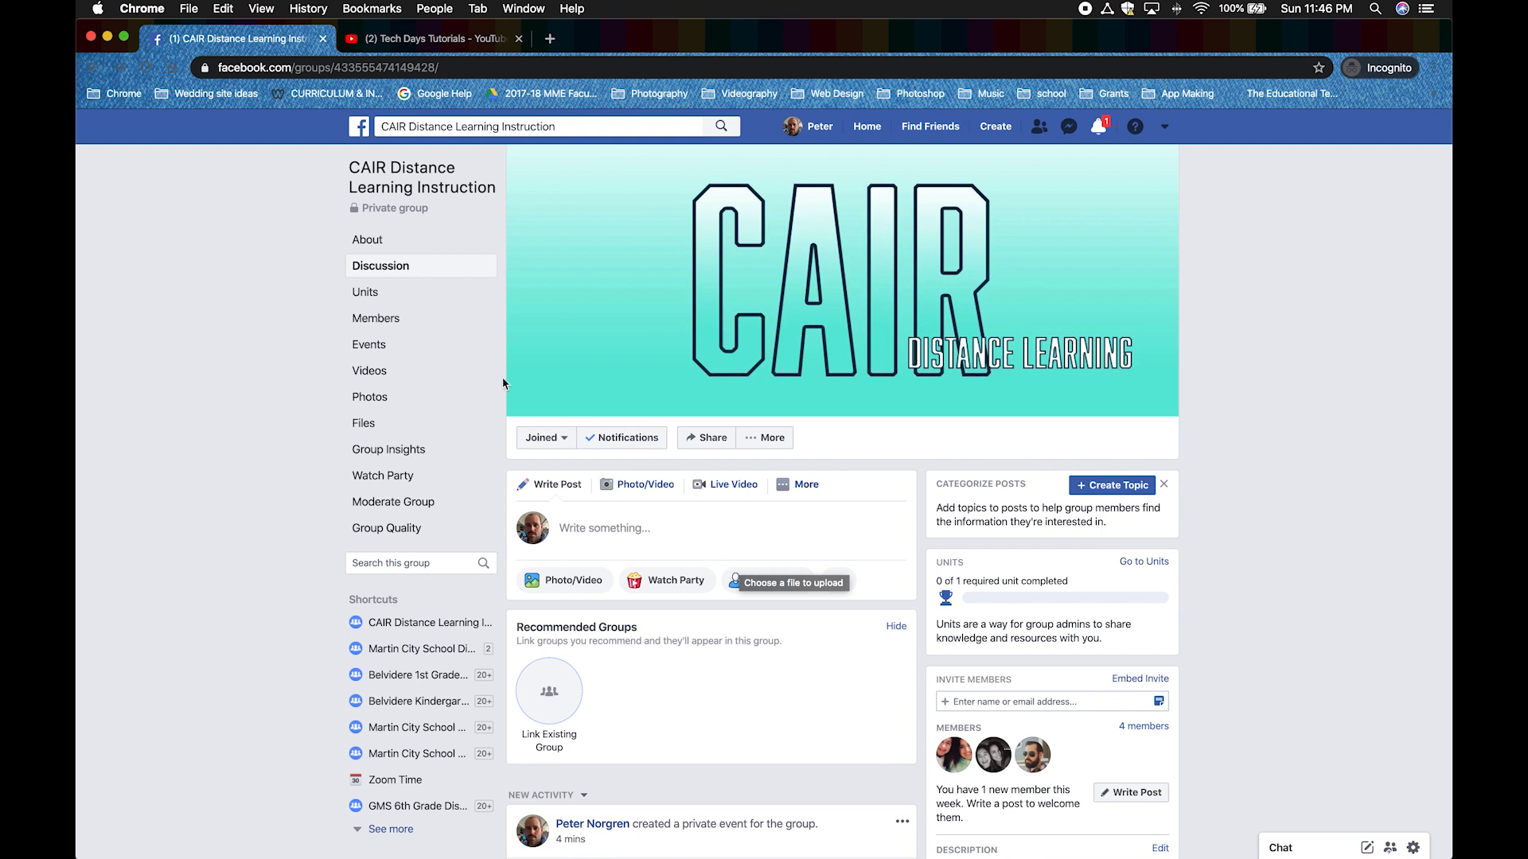
left_click(358, 127)
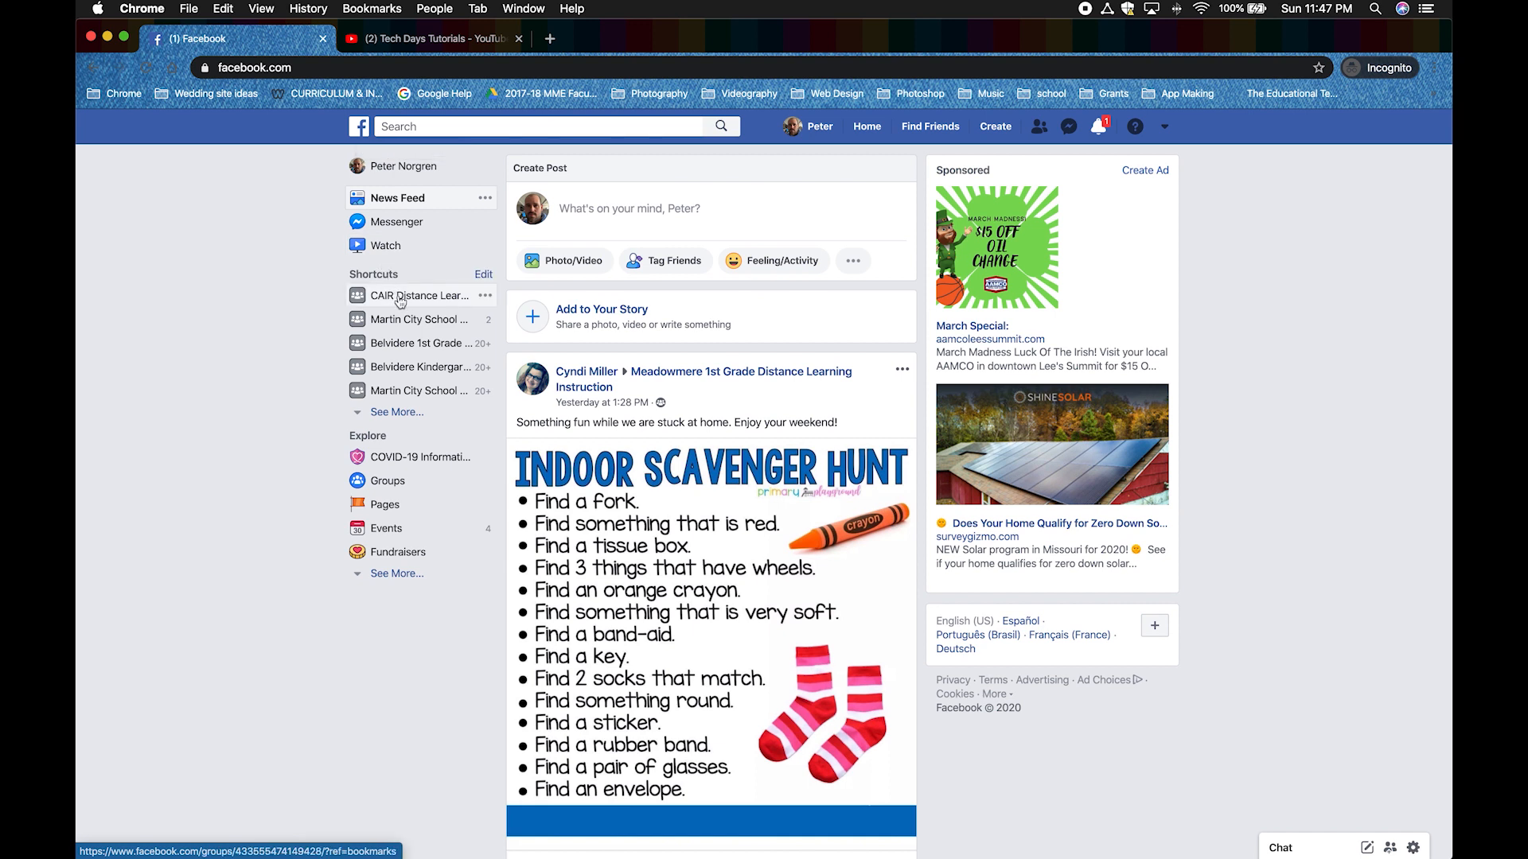
mouse_move(418, 296)
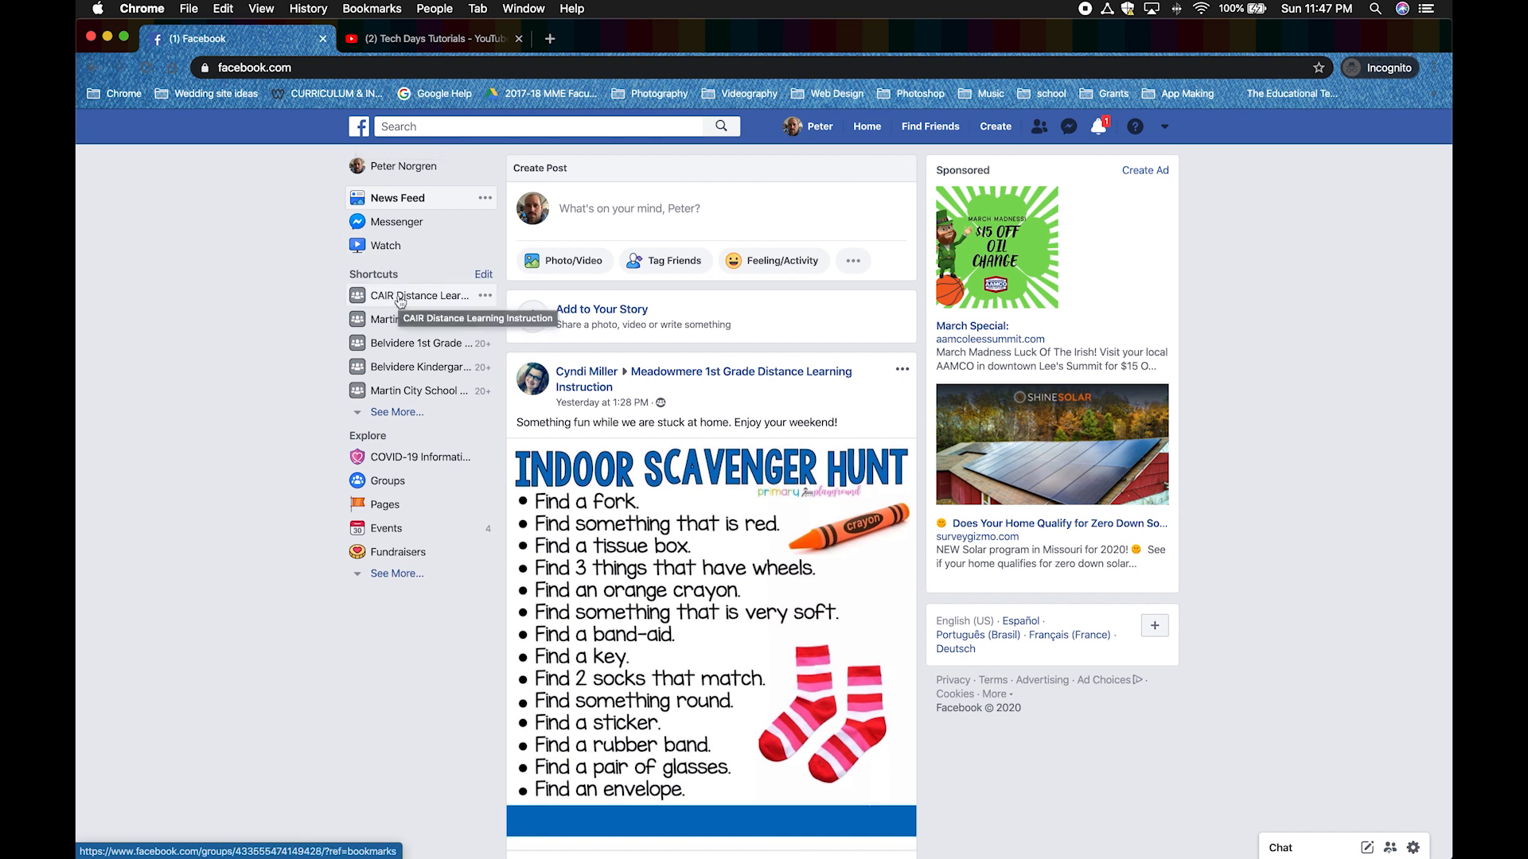